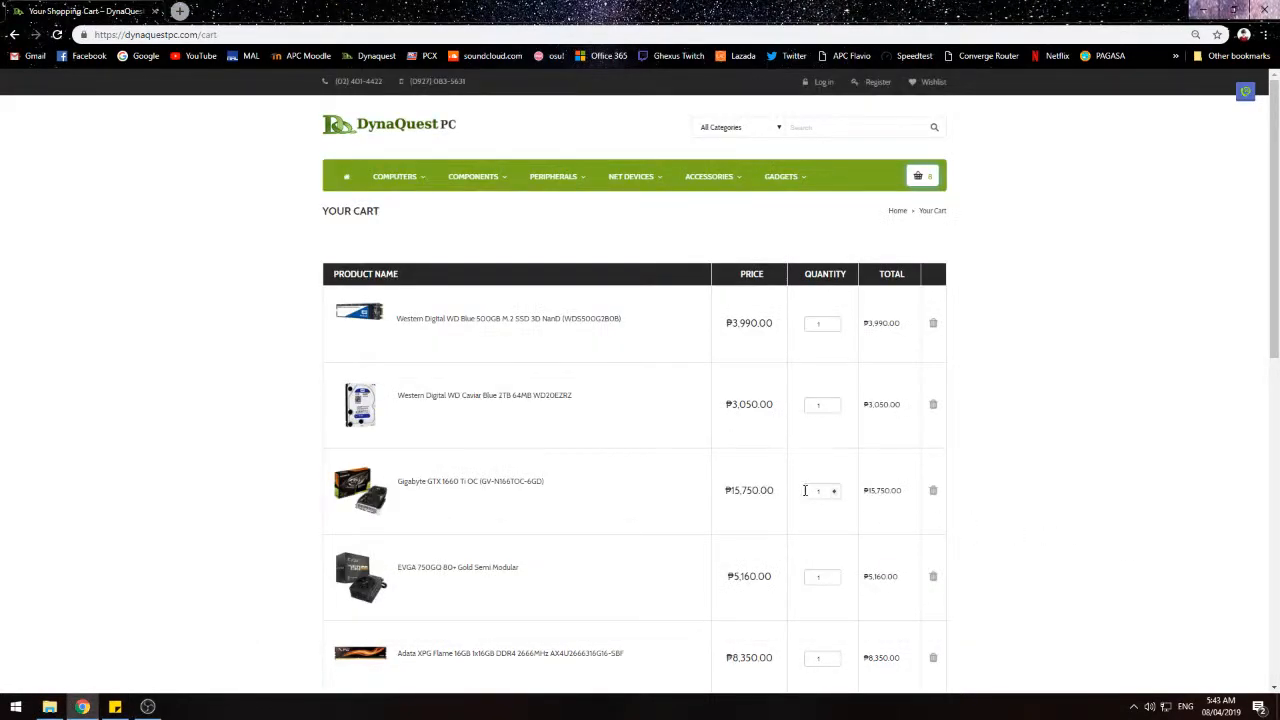
mouse_move(1096, 592)
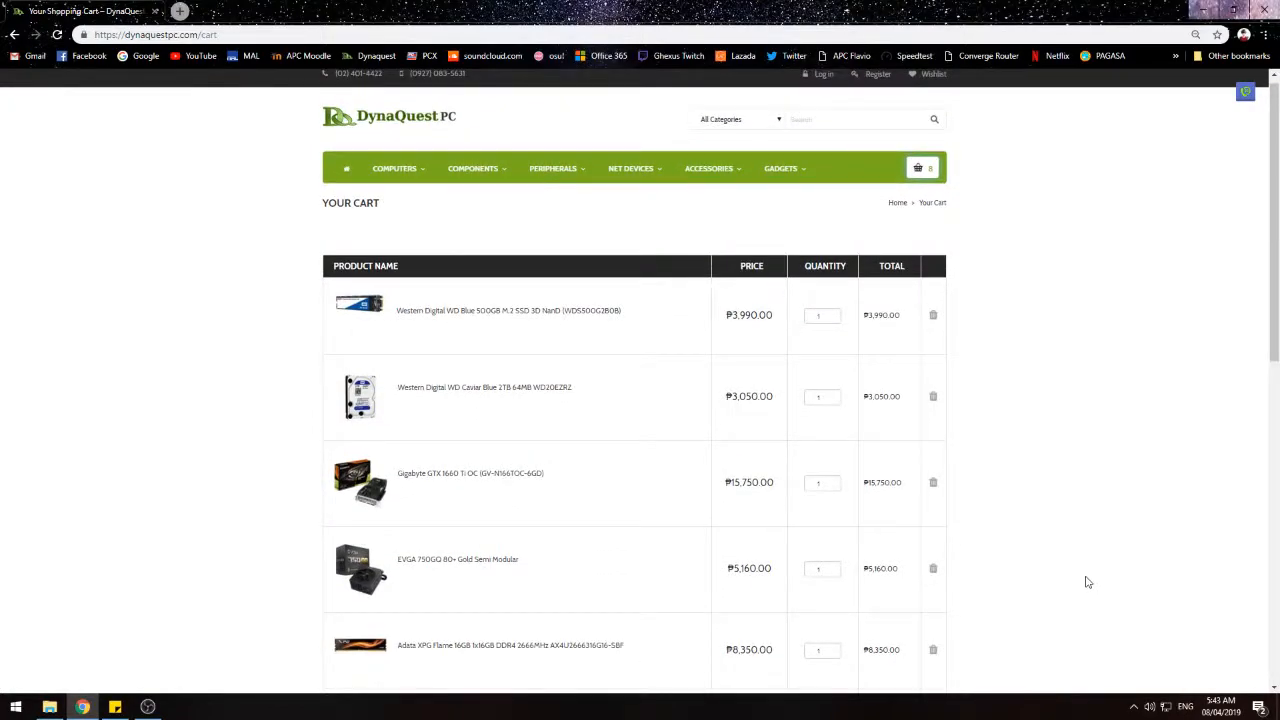
Step: Scroll up and down through the listing to look over its contents
scroll(down, 3)
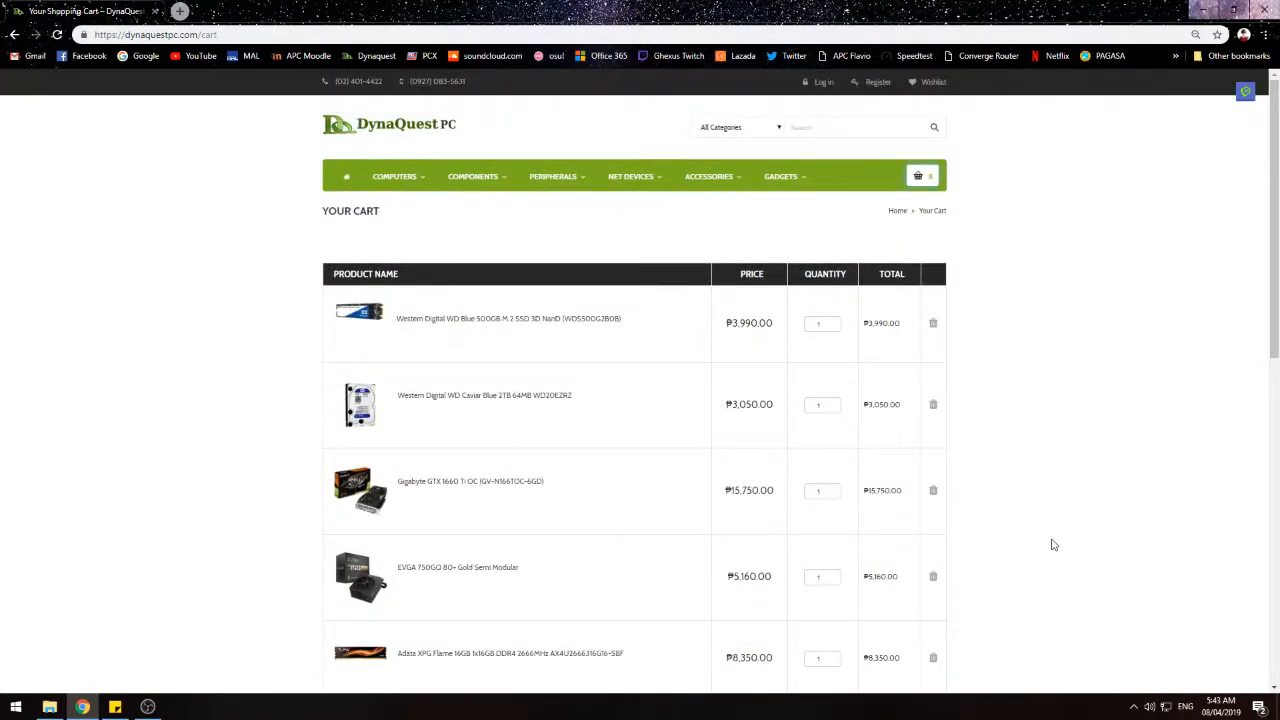
mouse_move(1044, 552)
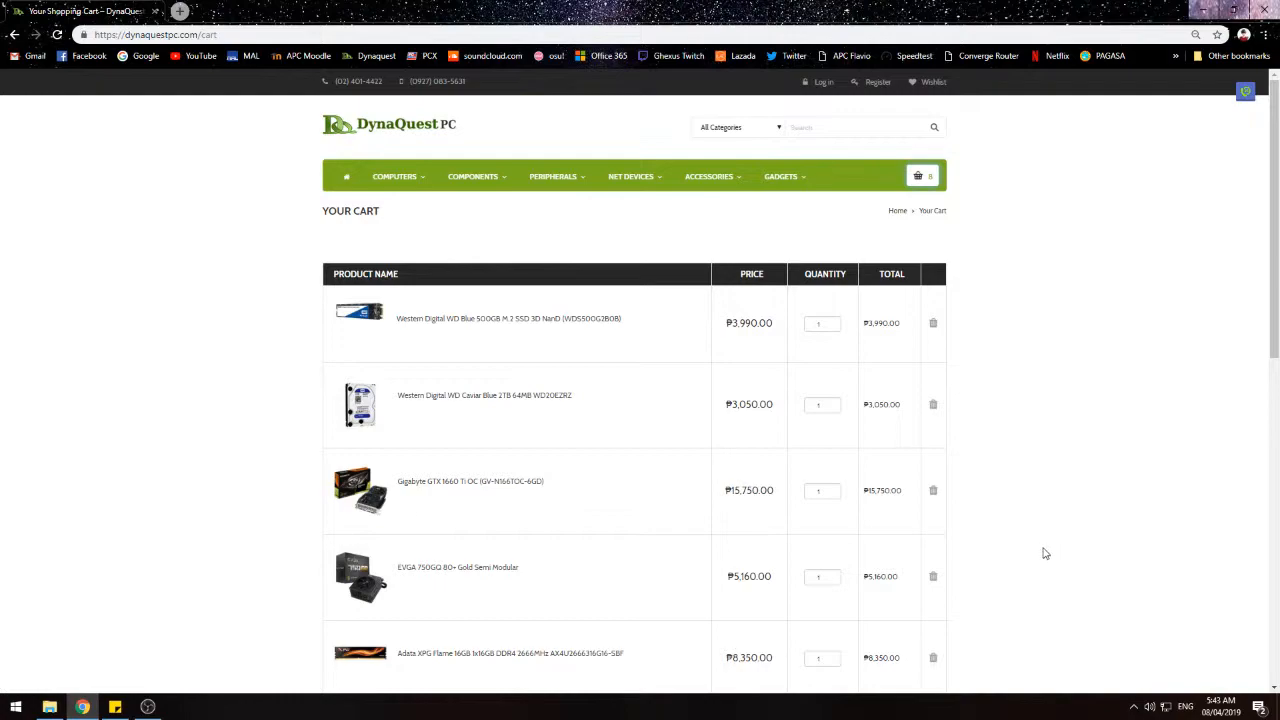
scroll(down, 3)
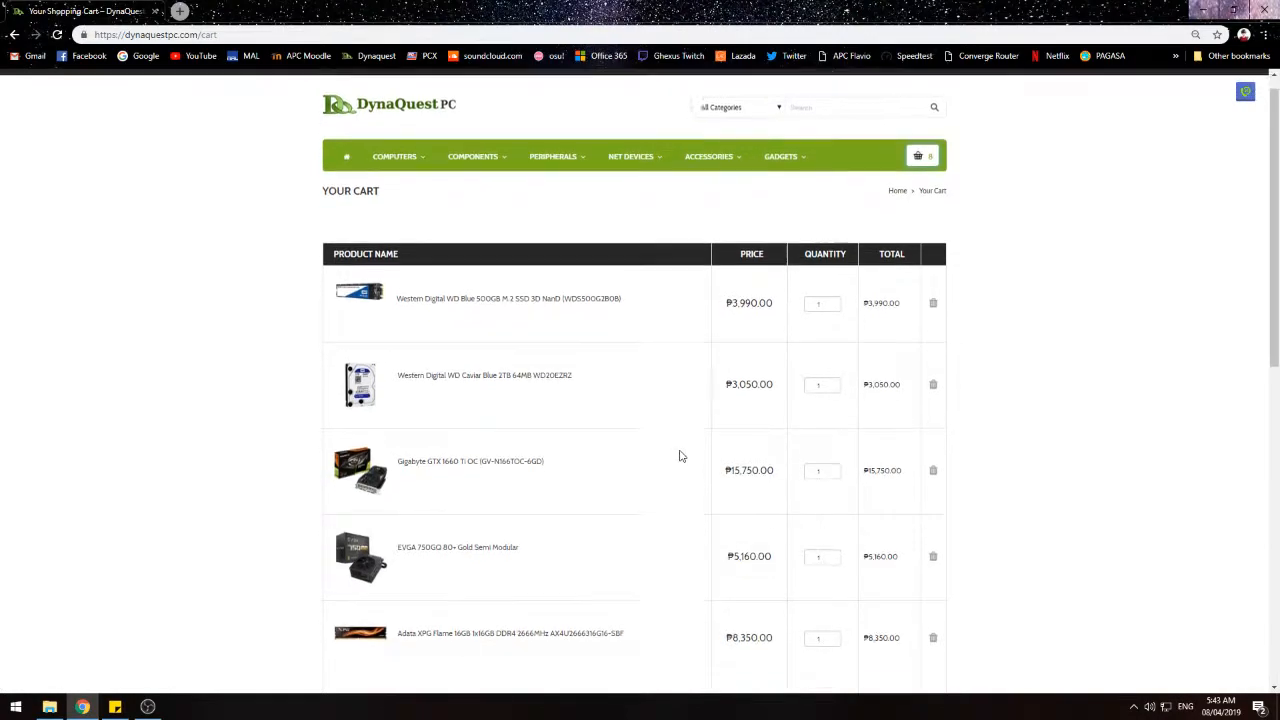
scroll(down, 3)
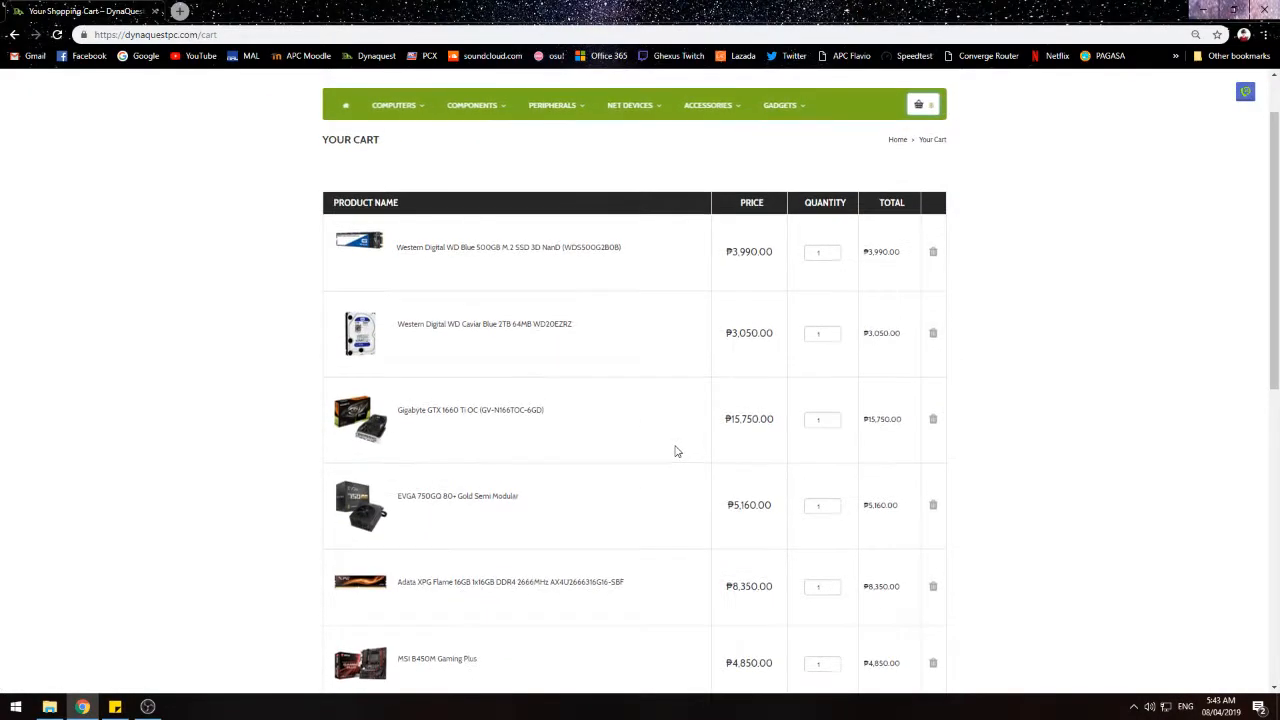
scroll(down, 3)
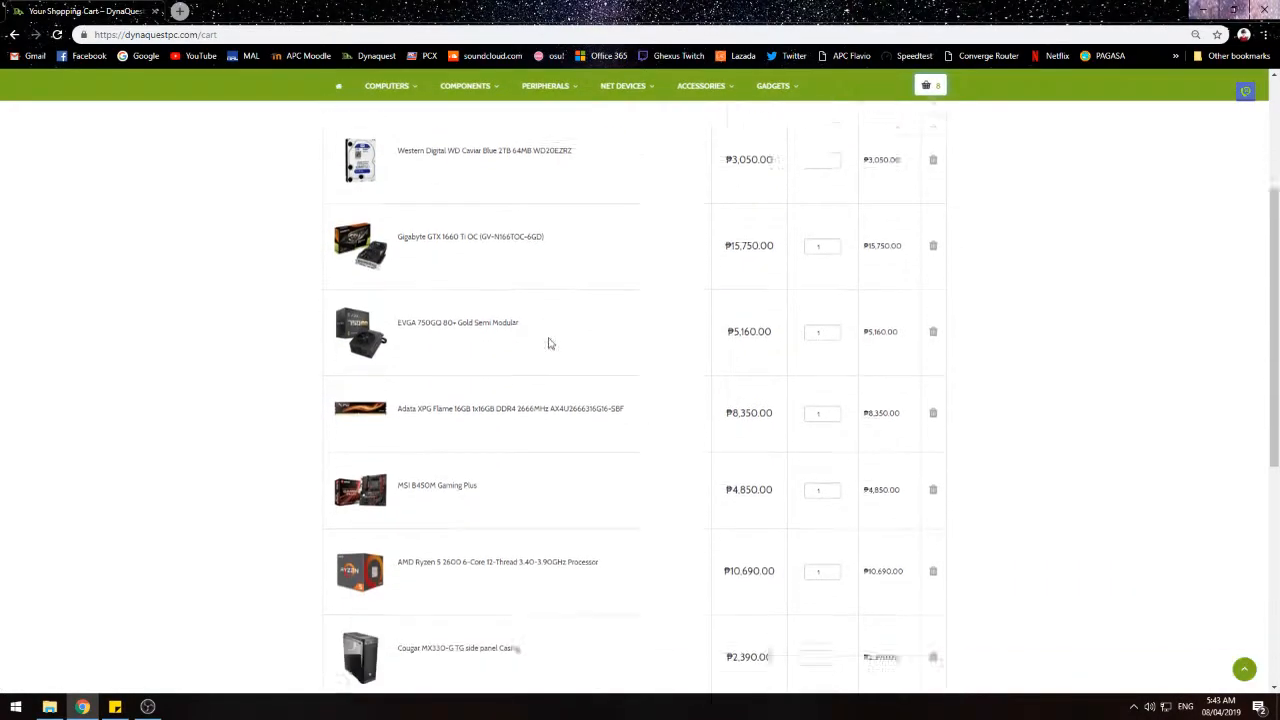
scroll(down, 3)
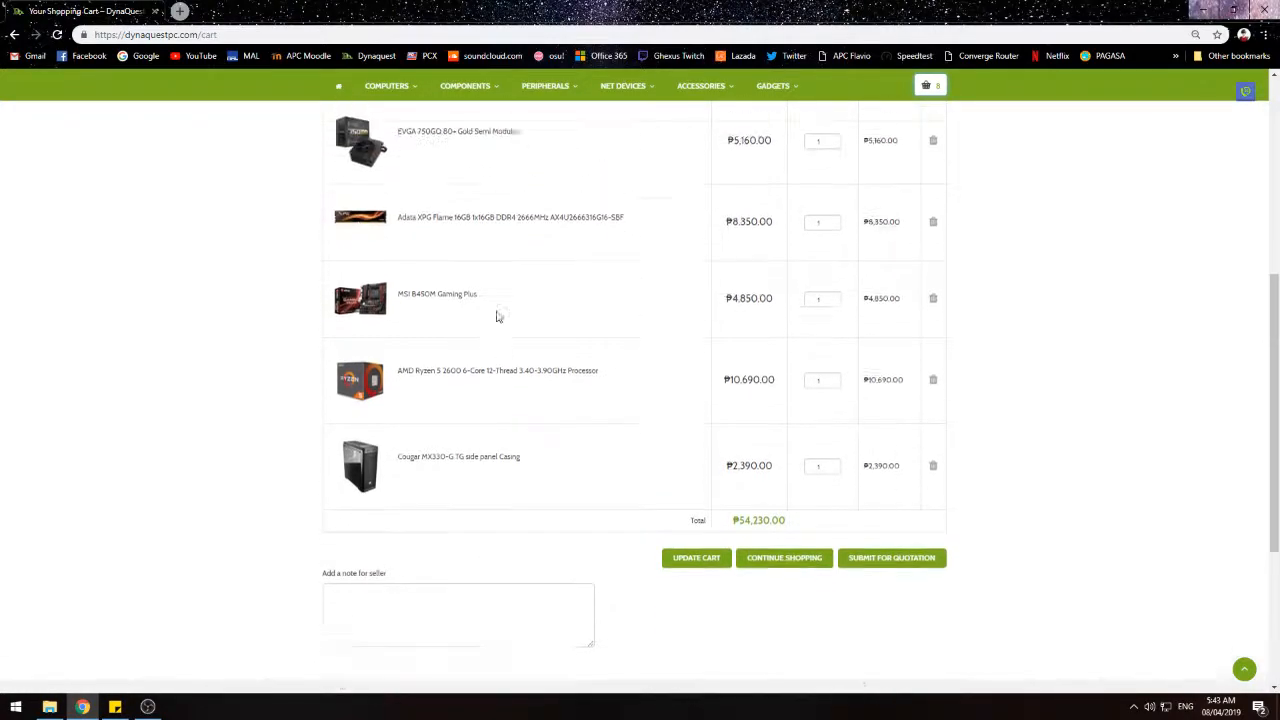
scroll(down, 3)
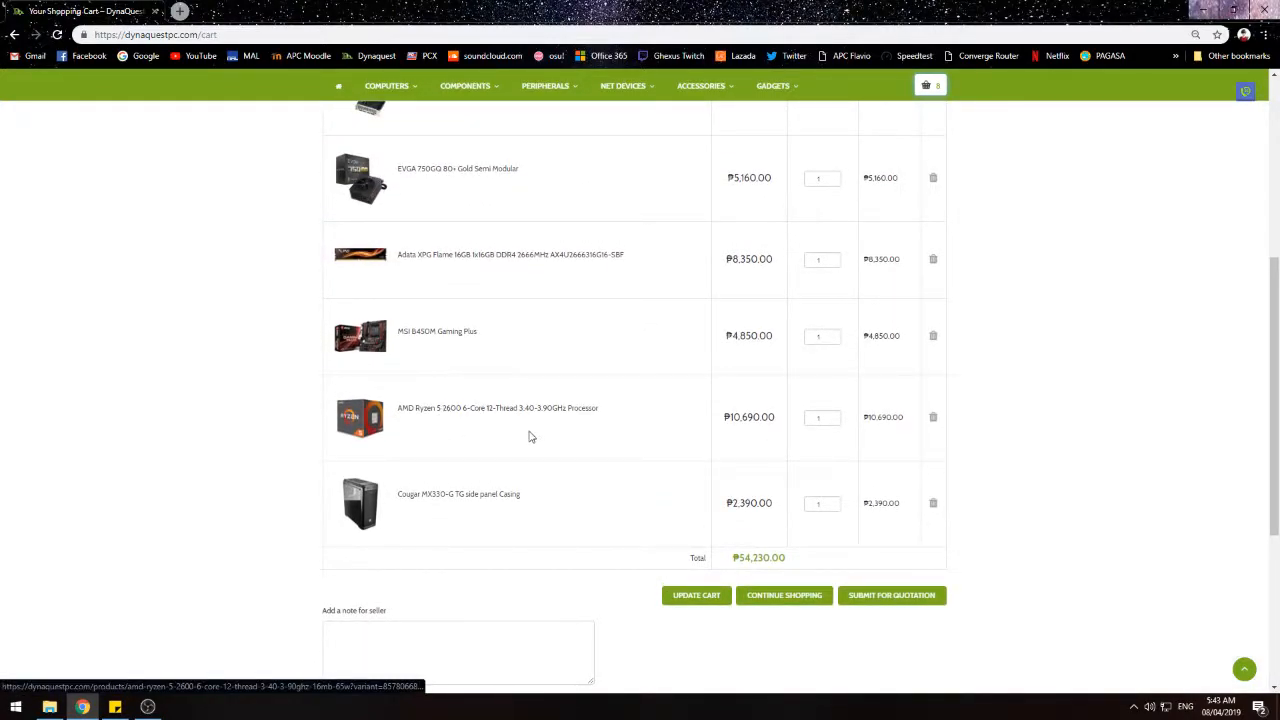
scroll(up, 3)
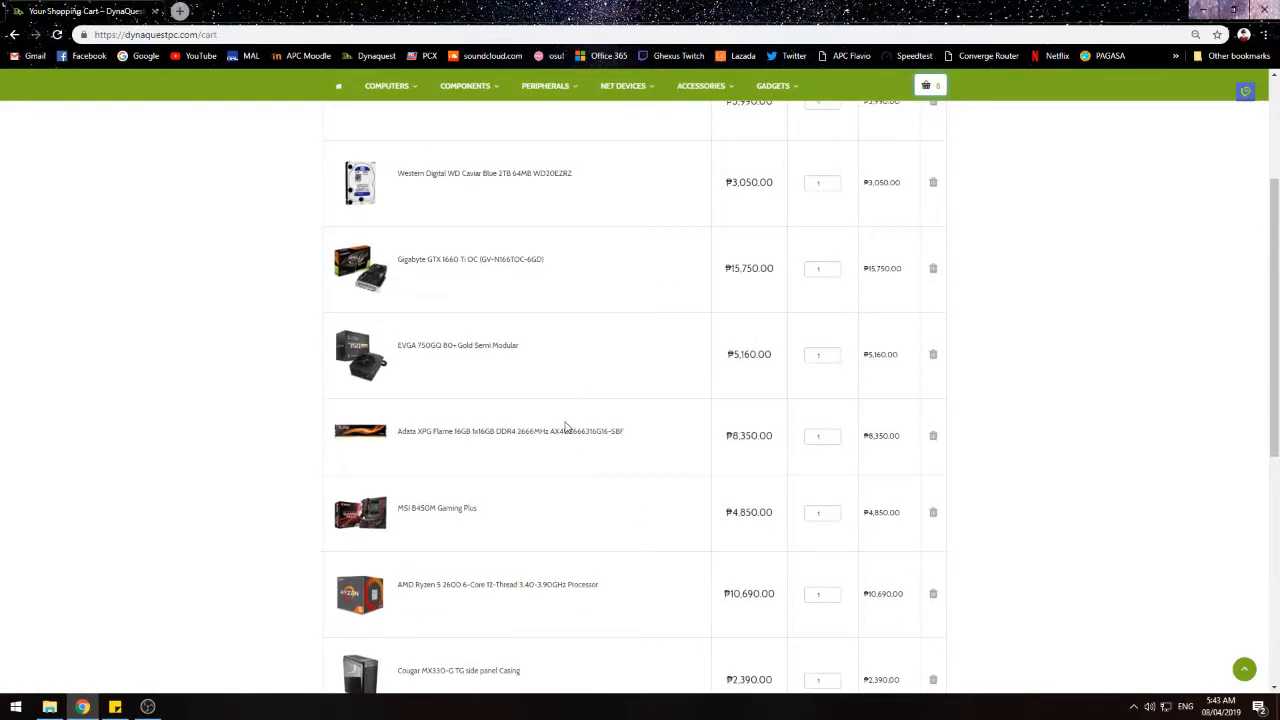
scroll(down, 3)
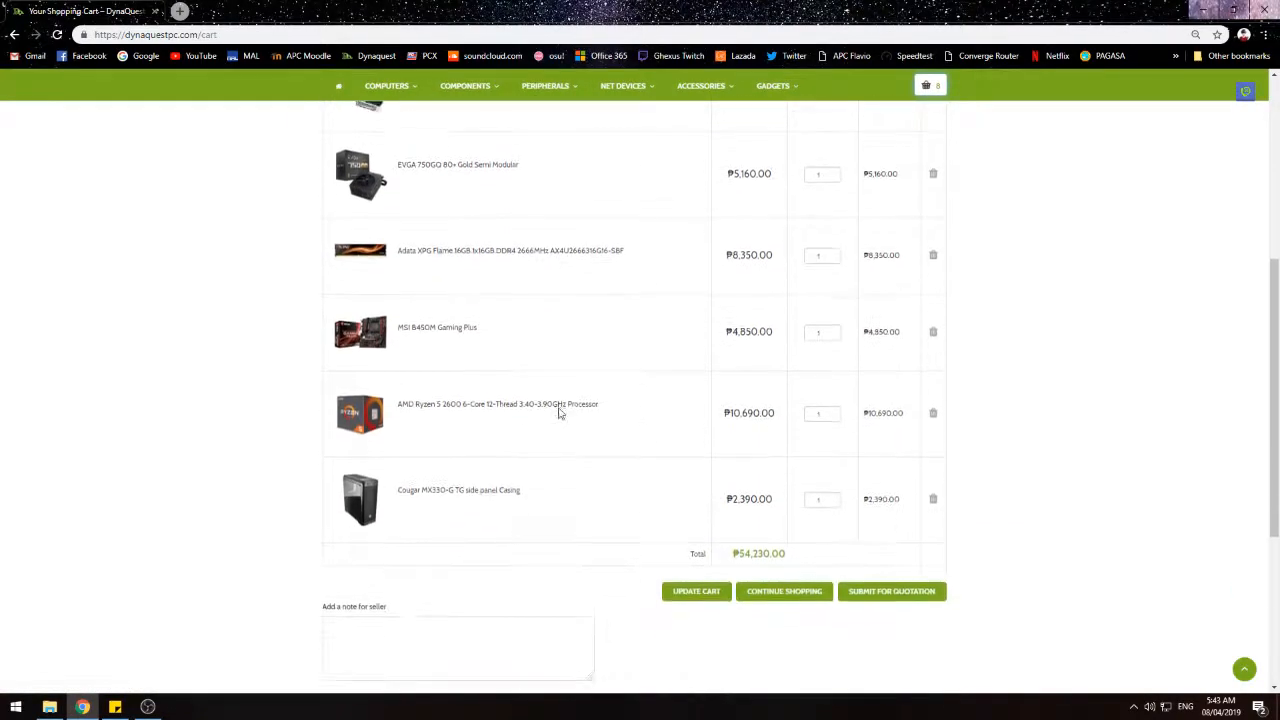
scroll(down, 3)
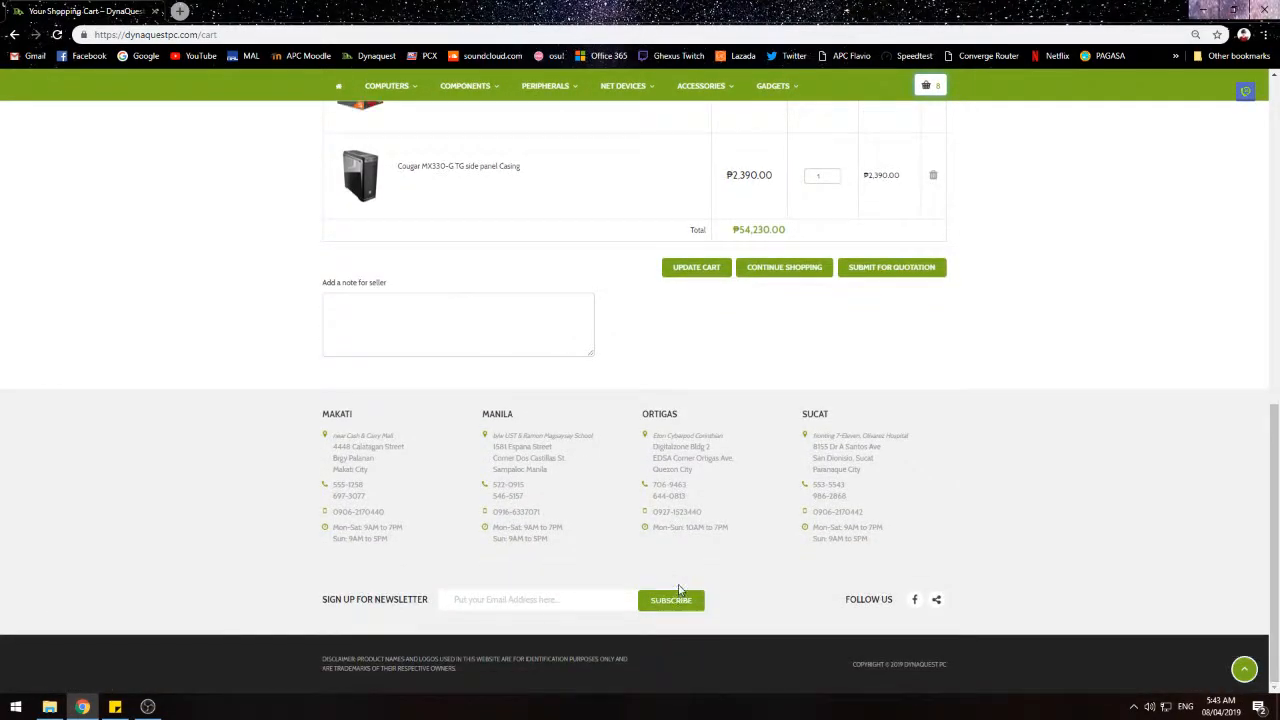
scroll(up, 3)
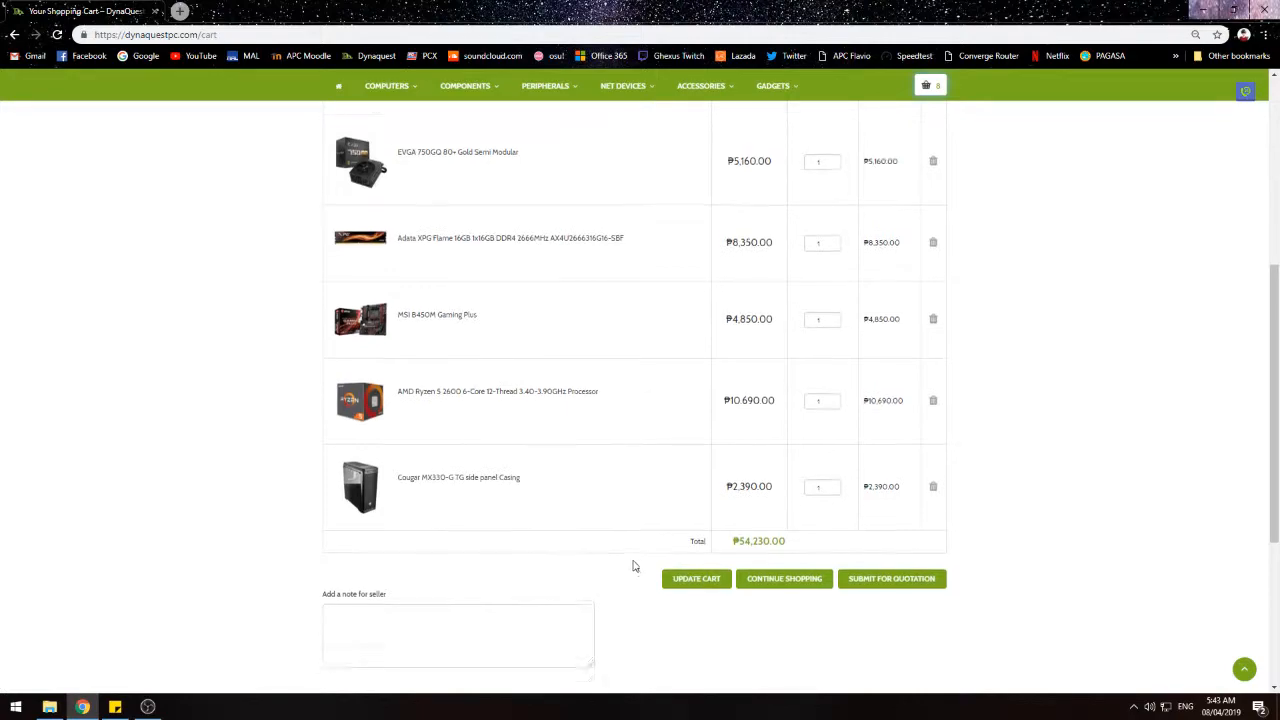
scroll(up, 3)
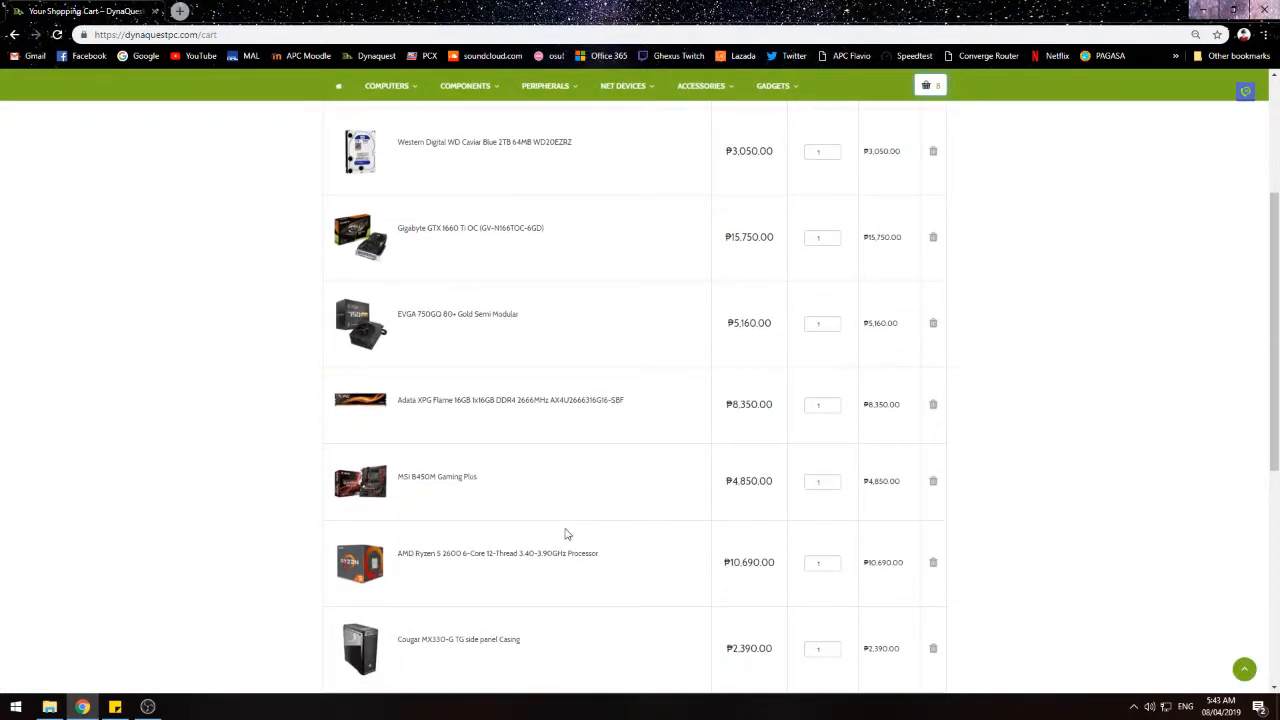
scroll(down, 3)
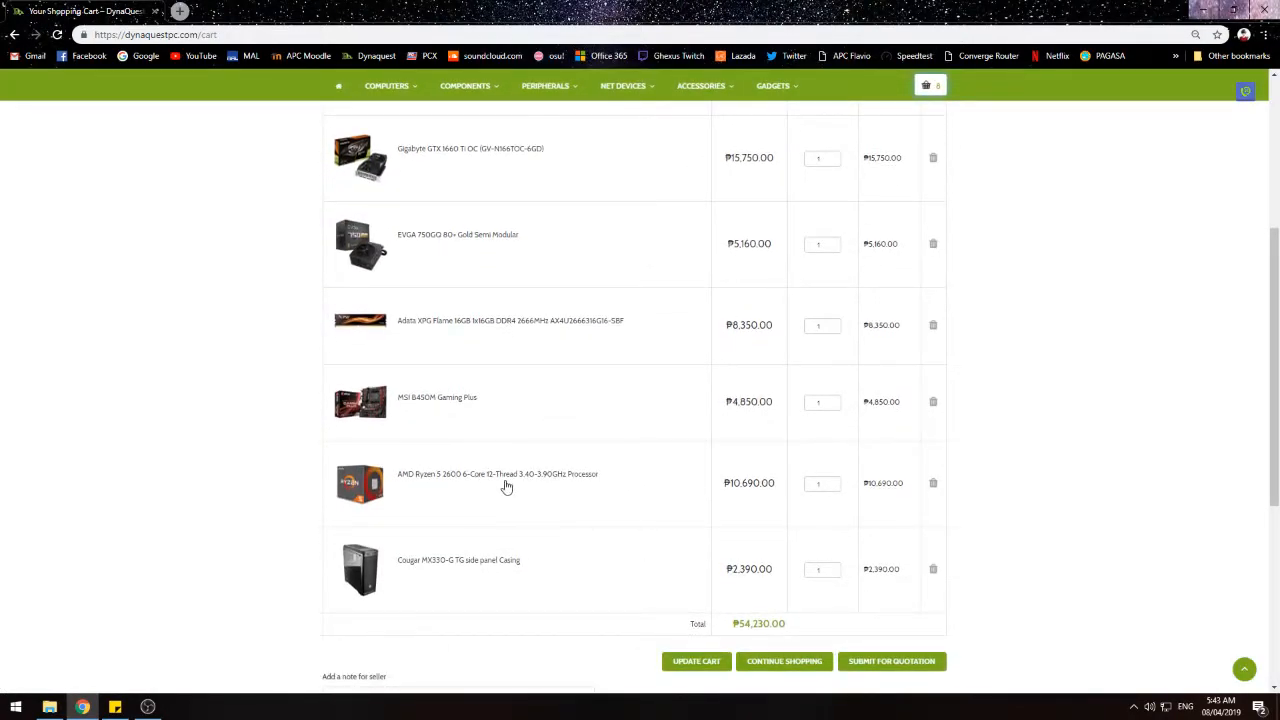
mouse_move(500, 480)
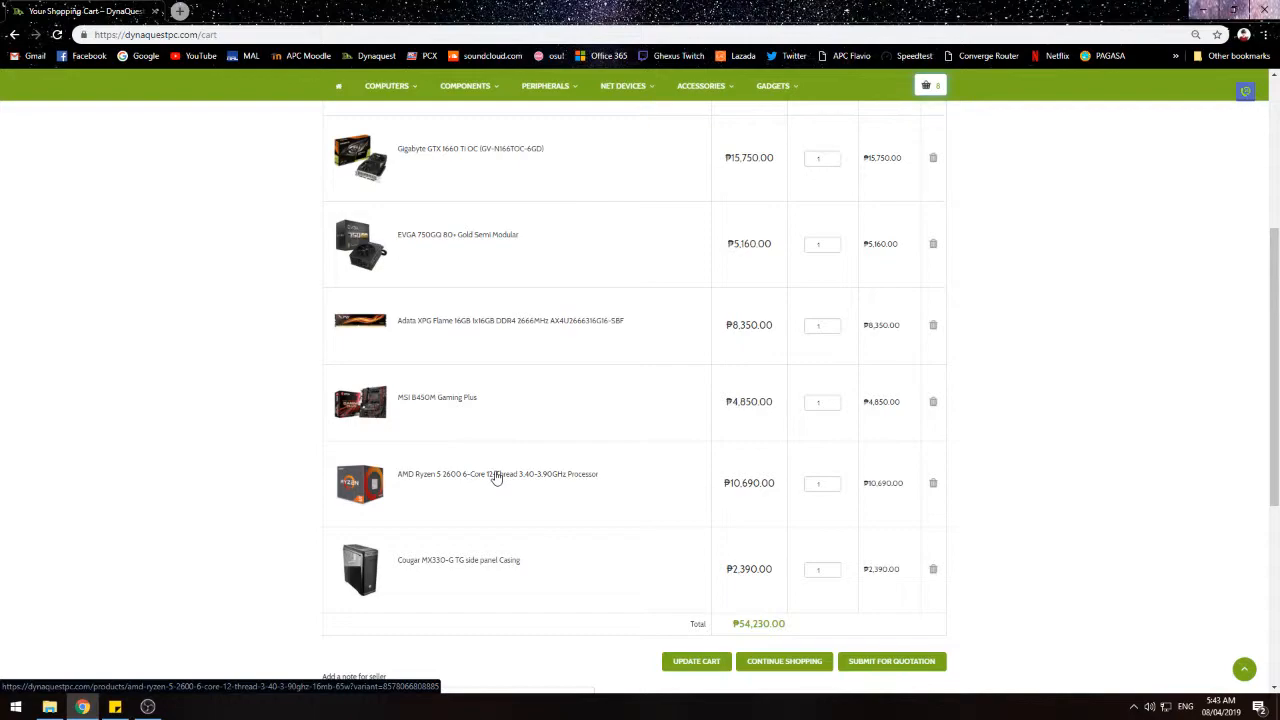
scroll(up, 3)
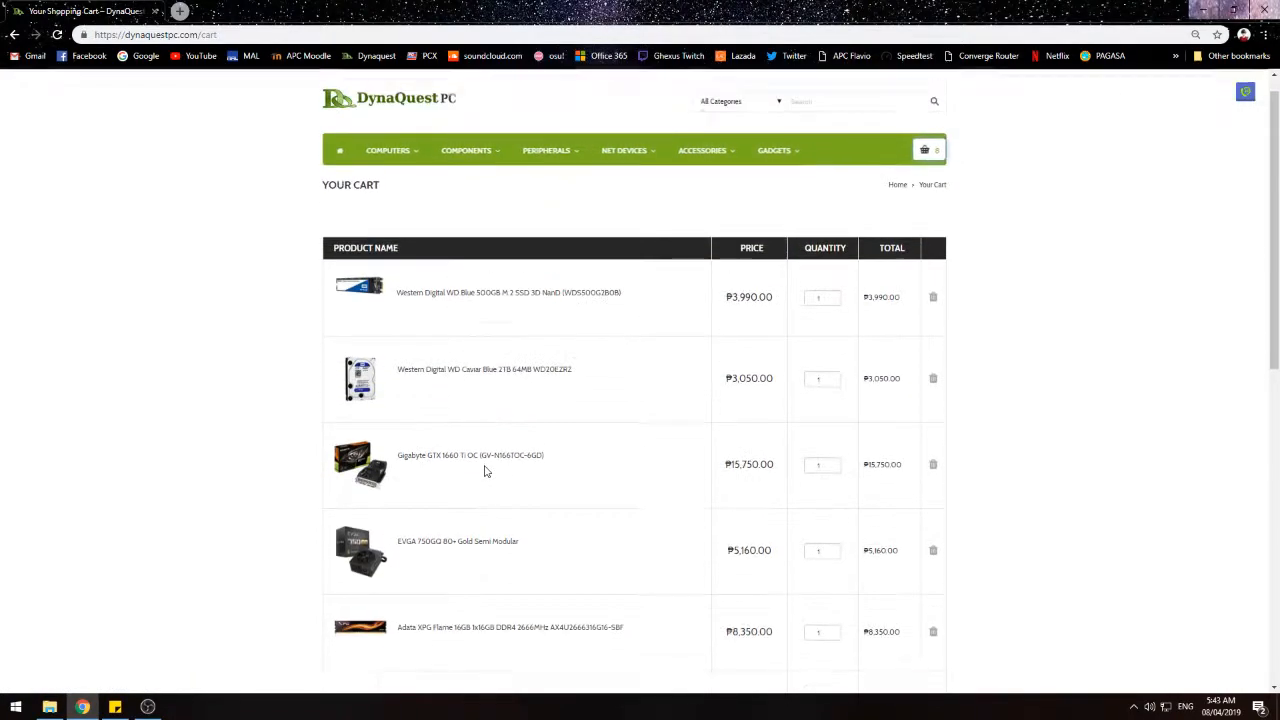
scroll(down, 3)
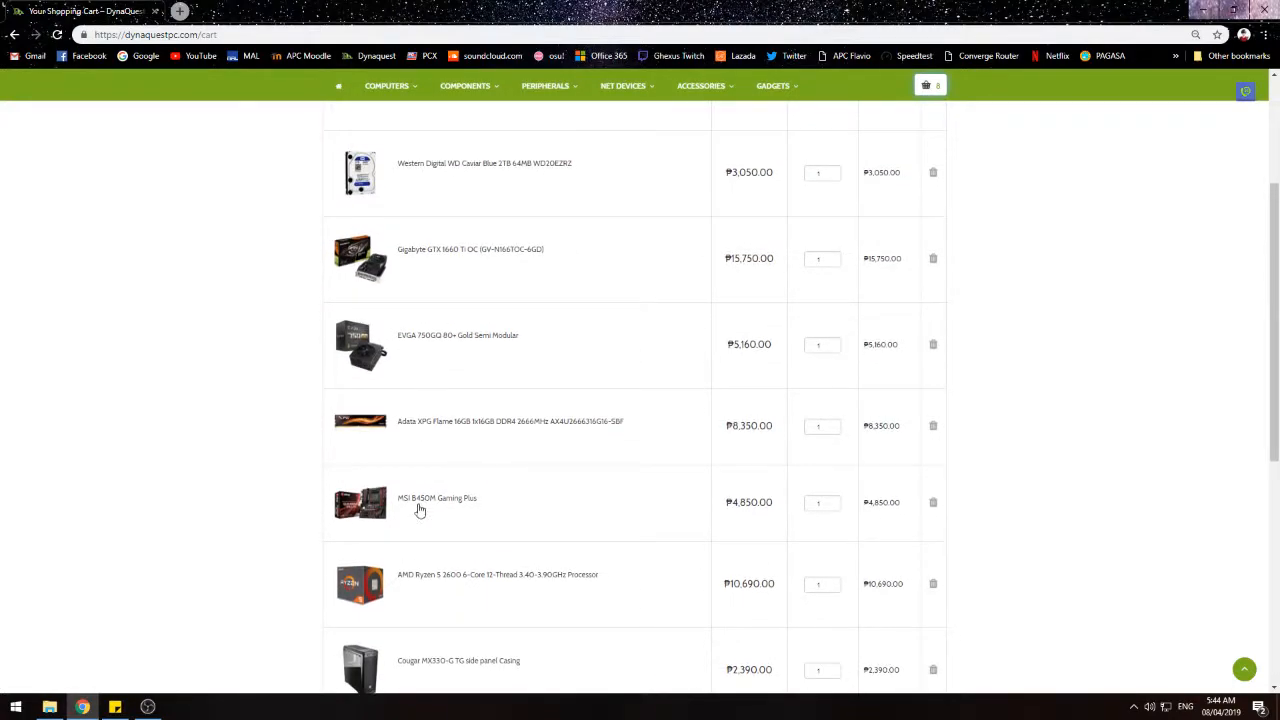
mouse_move(424, 508)
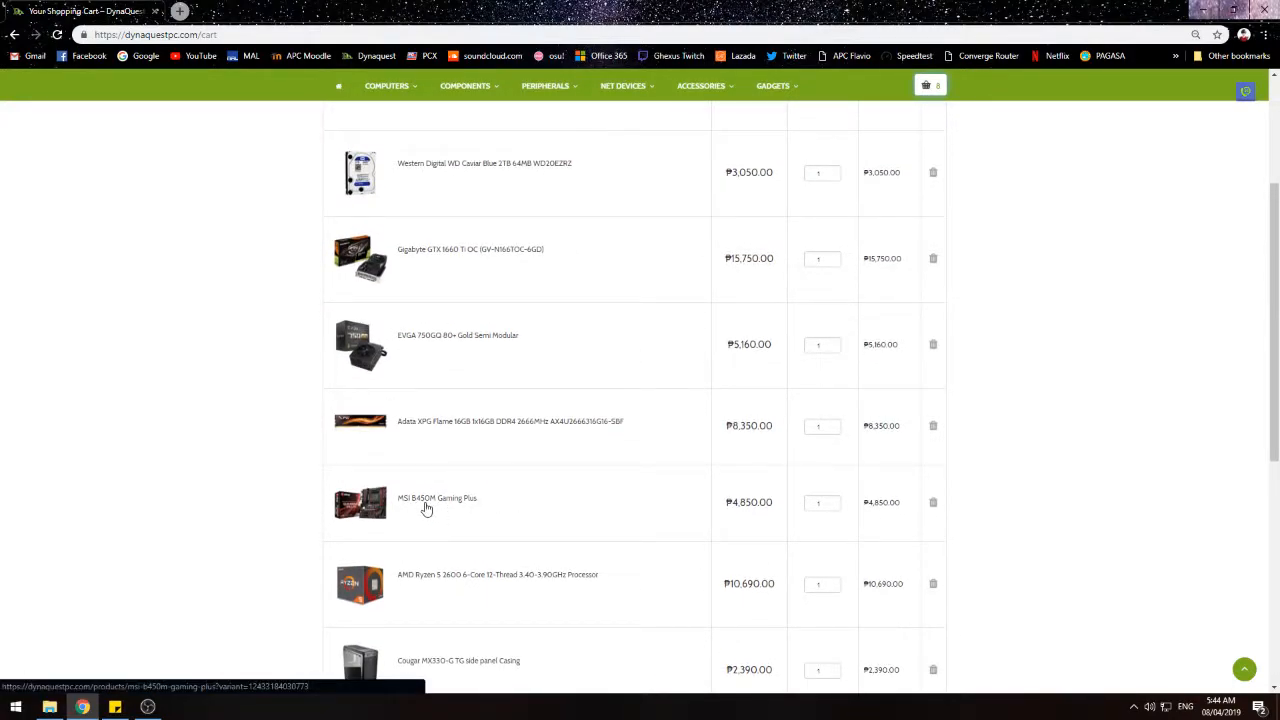
mouse_move(404, 528)
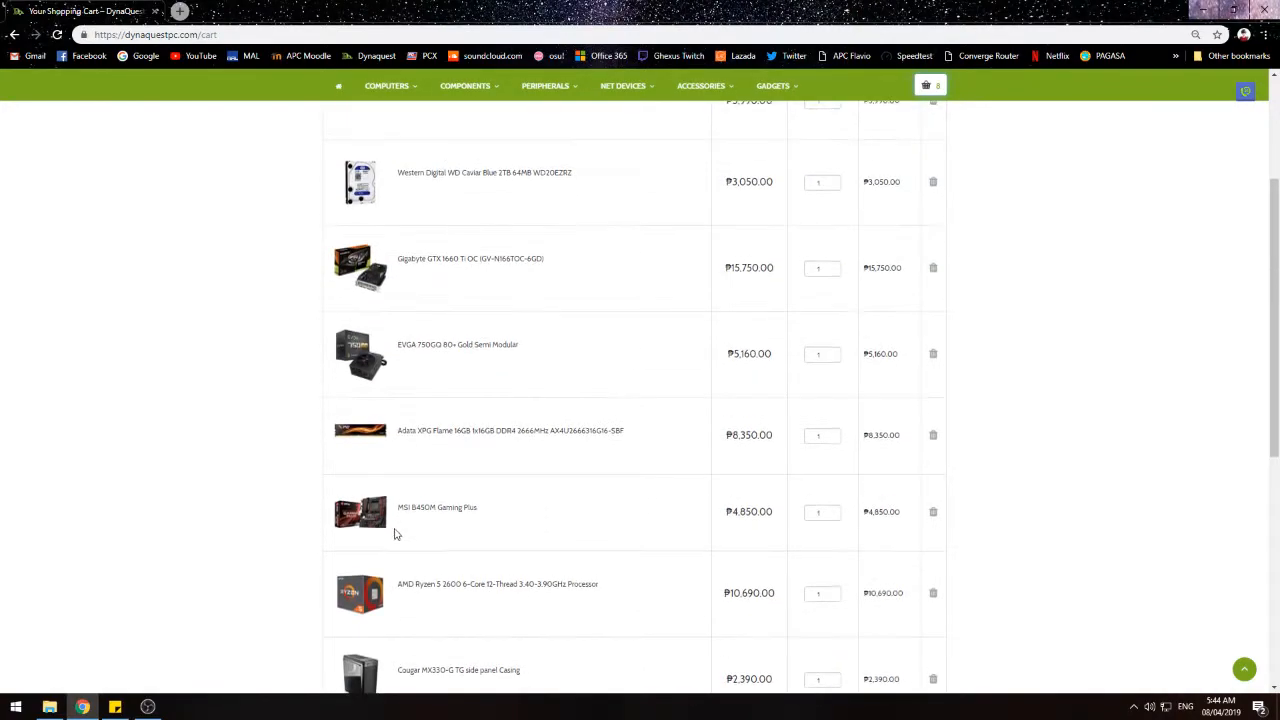
mouse_move(508, 270)
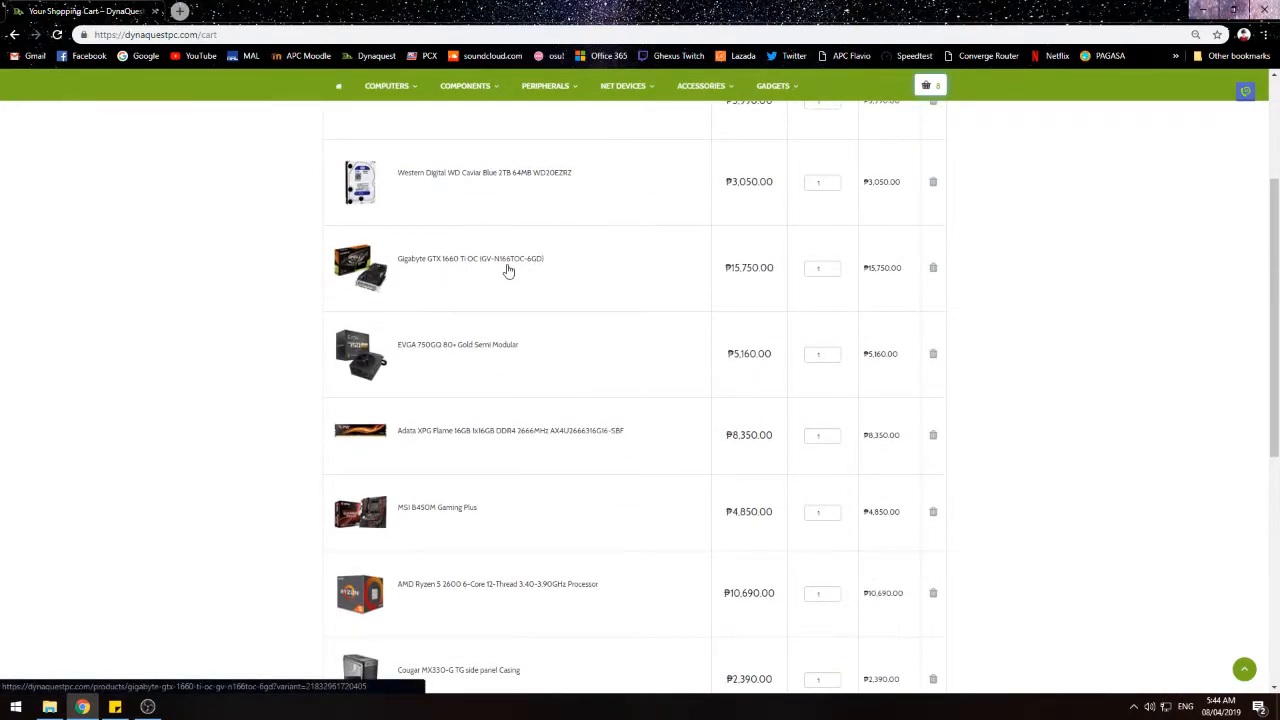
scroll(down, 3)
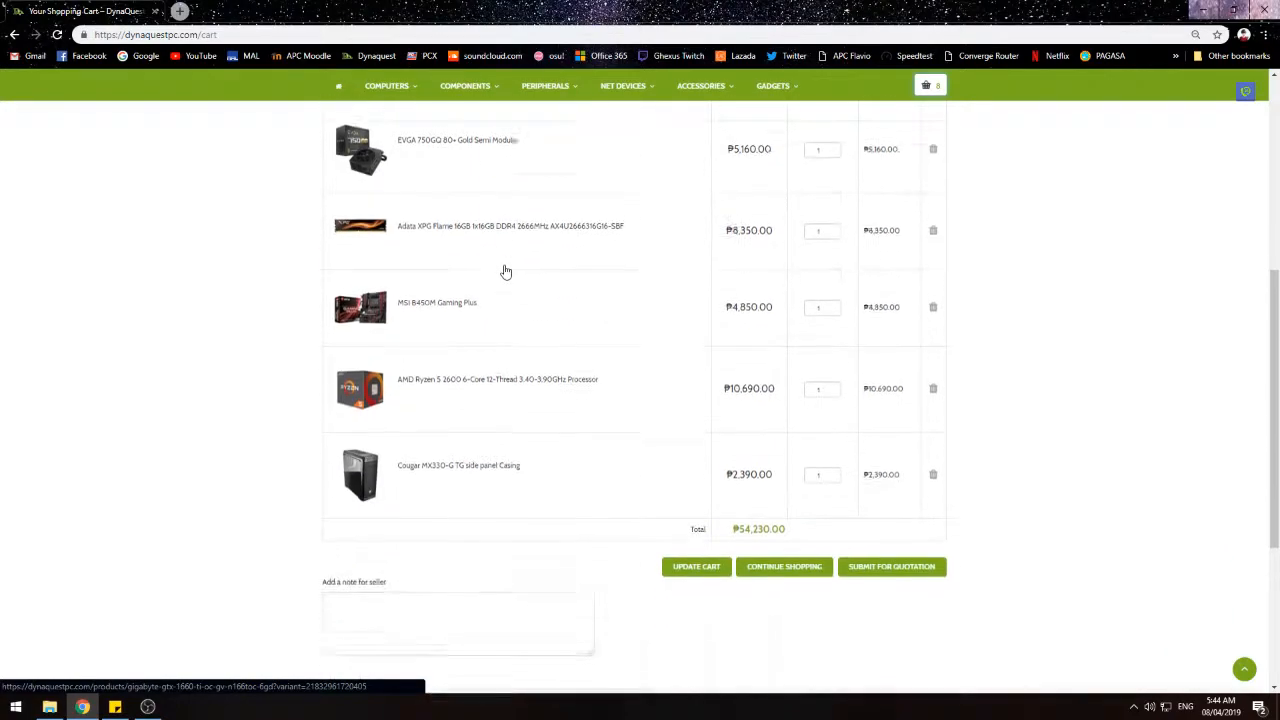
scroll(up, 3)
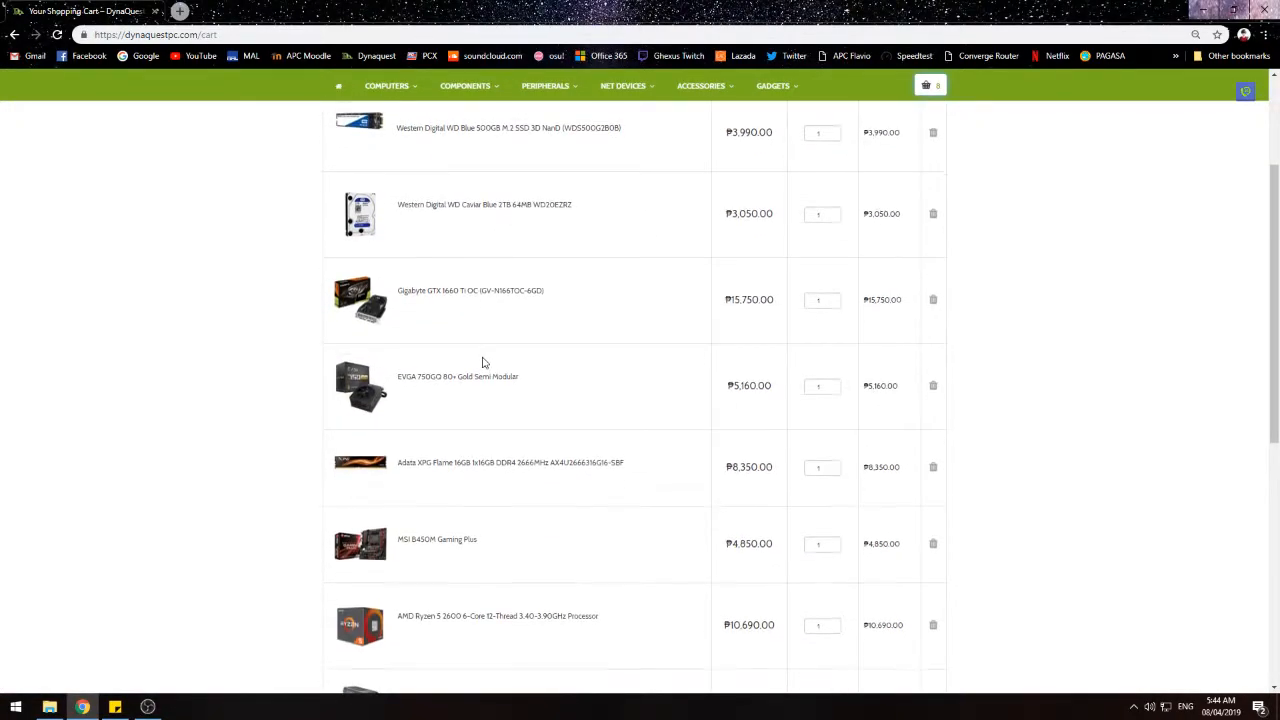
scroll(down, 3)
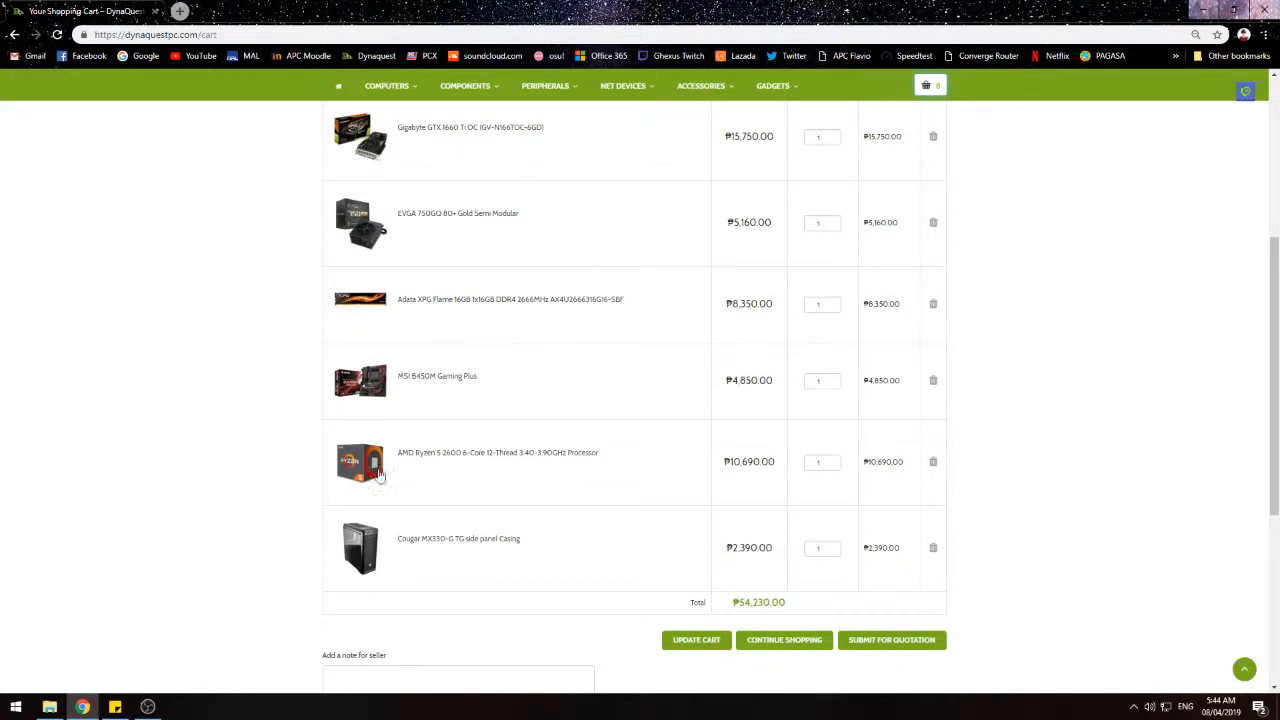
mouse_move(460, 458)
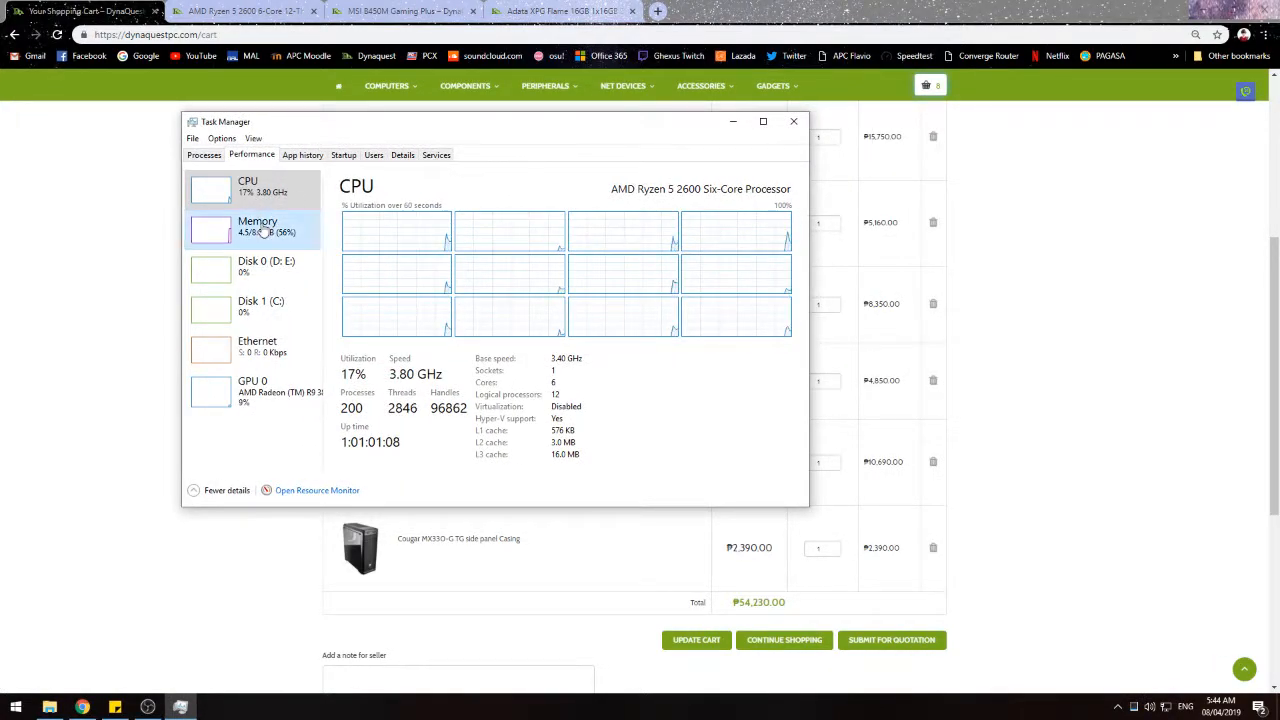
Step: Check the Memory, CPU, C: drive and GPU 0 performance graphs, then close Task Manager
click(256, 224)
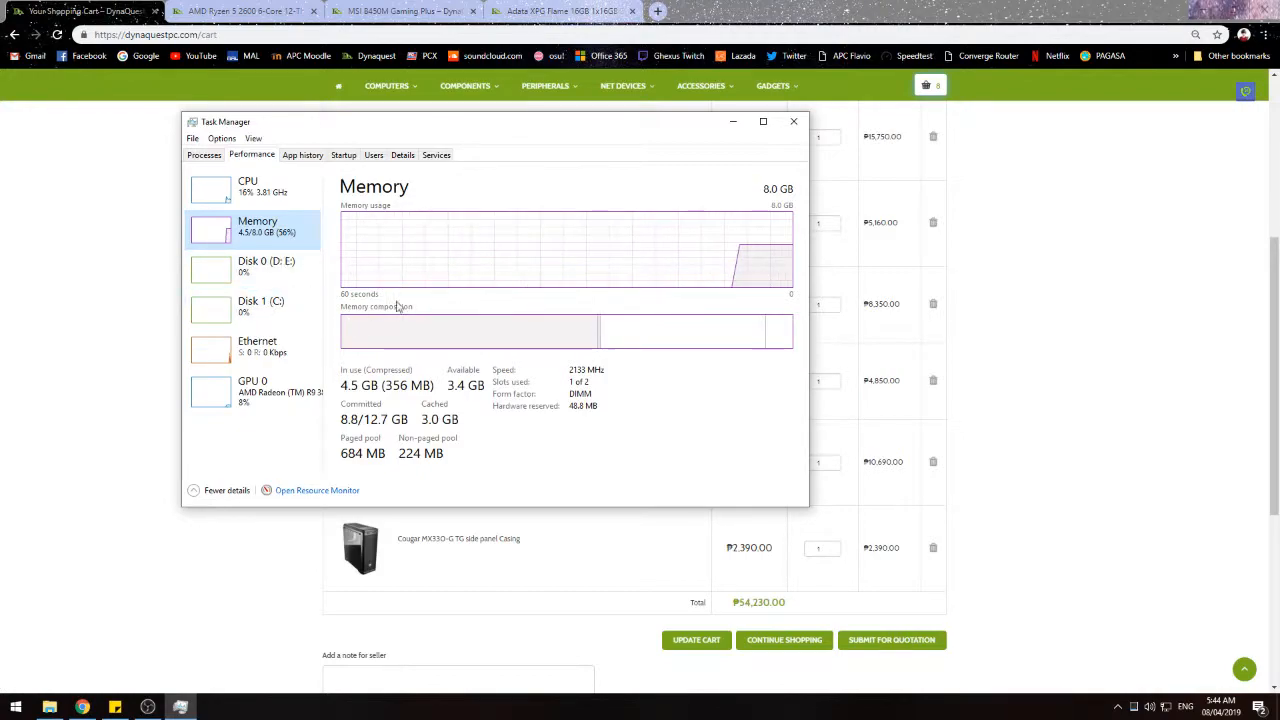
mouse_move(264, 196)
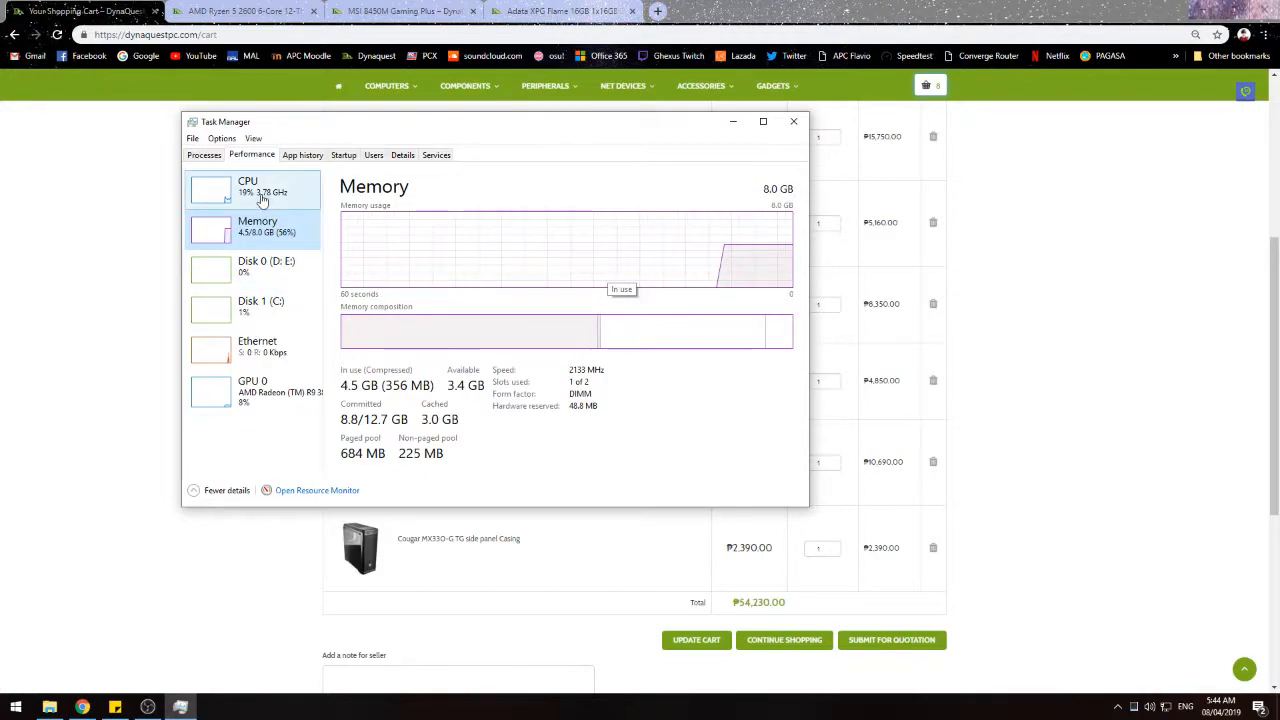
click(248, 186)
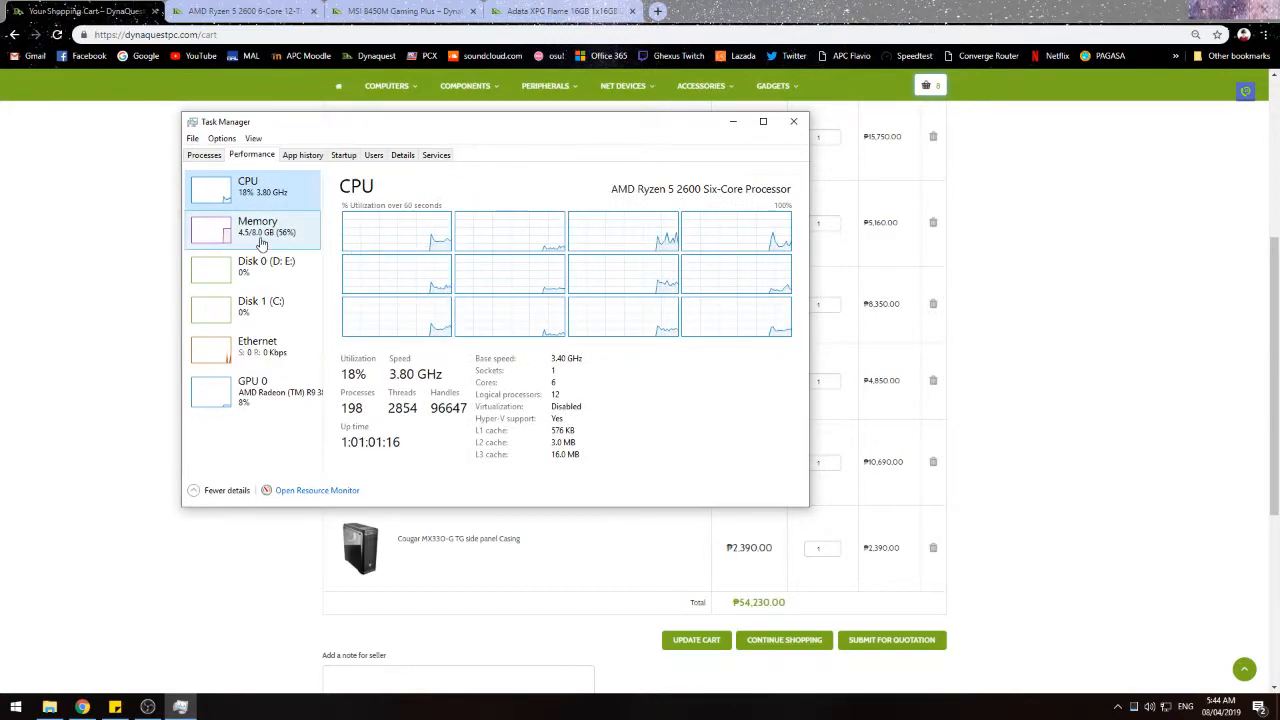
click(256, 226)
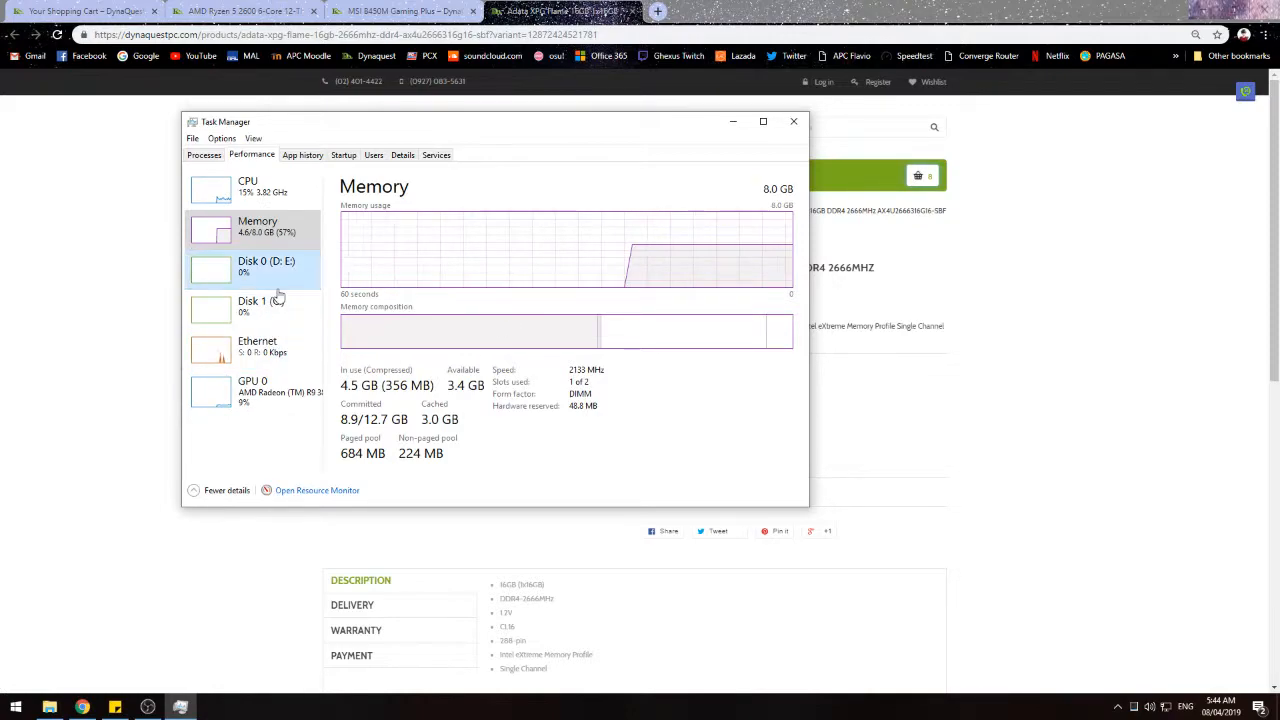
click(264, 304)
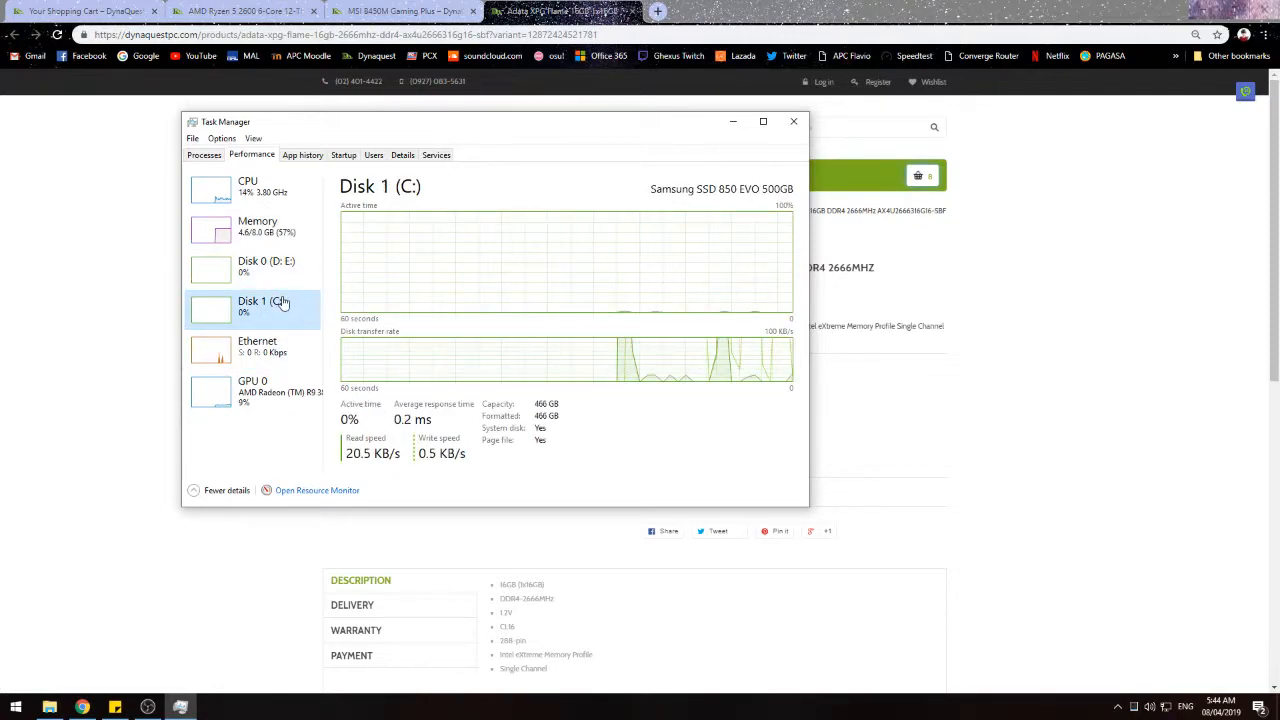
click(266, 268)
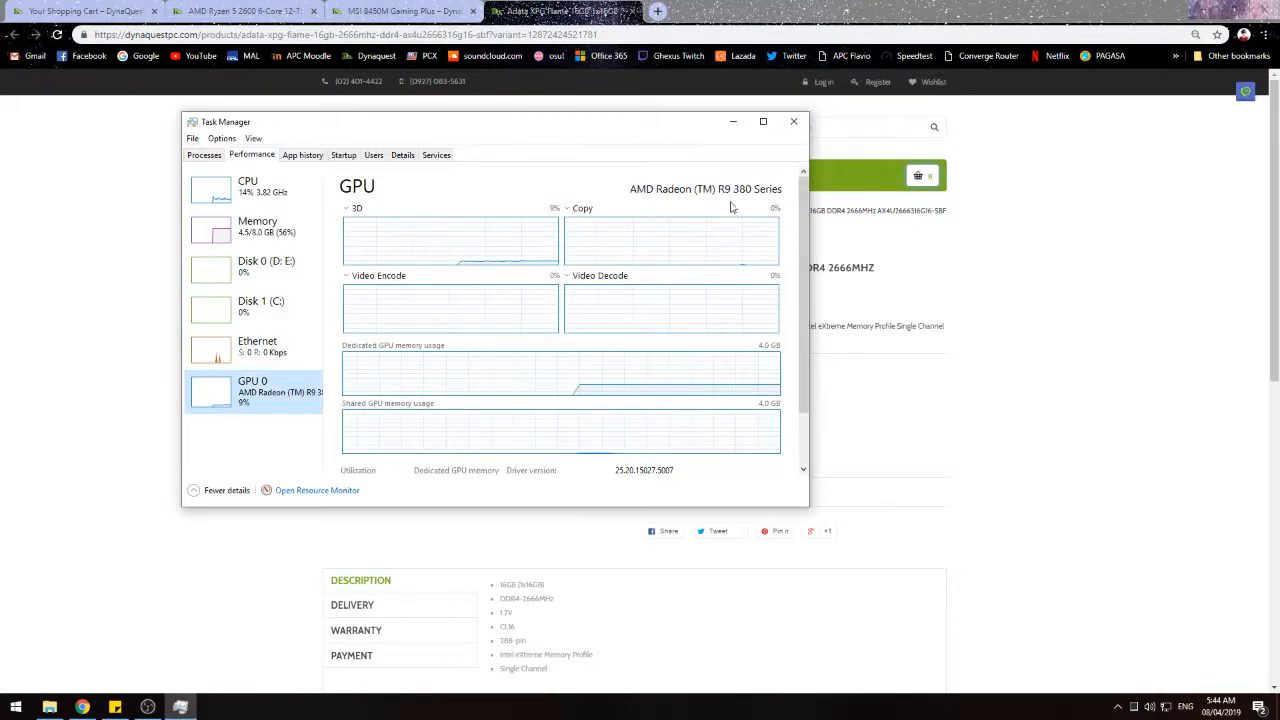
click(794, 122)
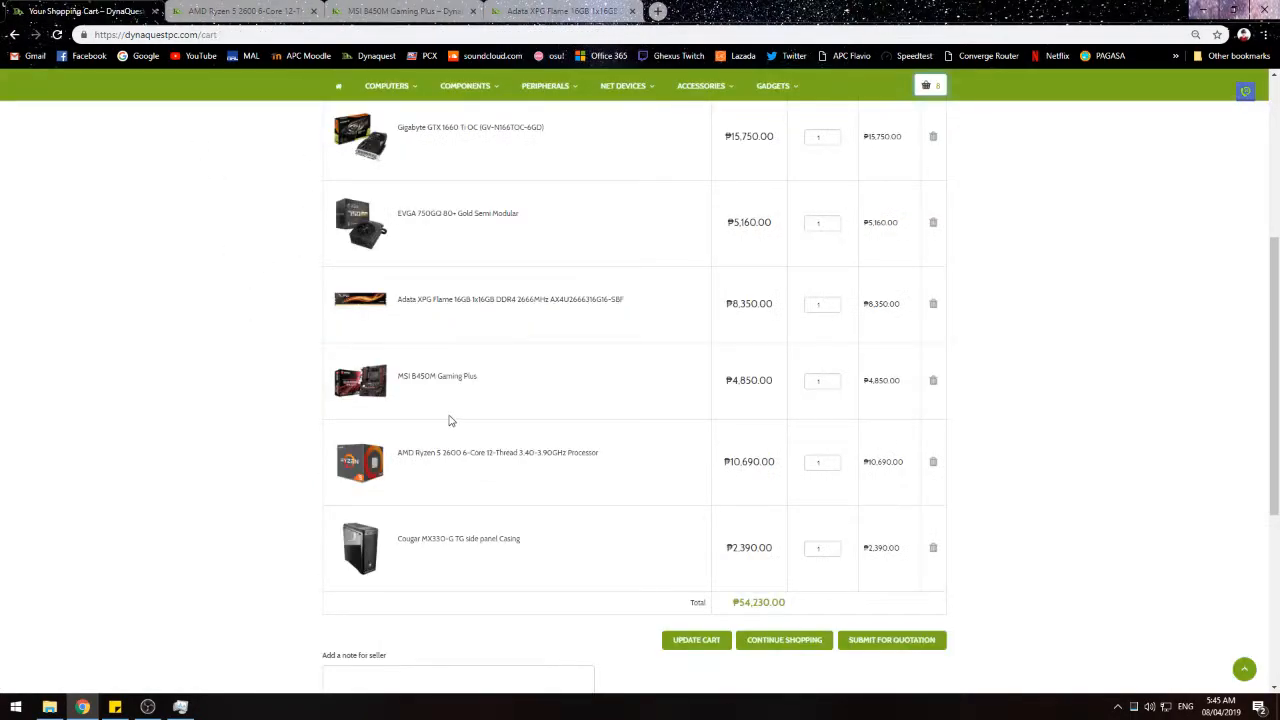
Step: Scroll through the Your Cart page before moving to the Ryzen 5 2600 product tab
scroll(up, 3)
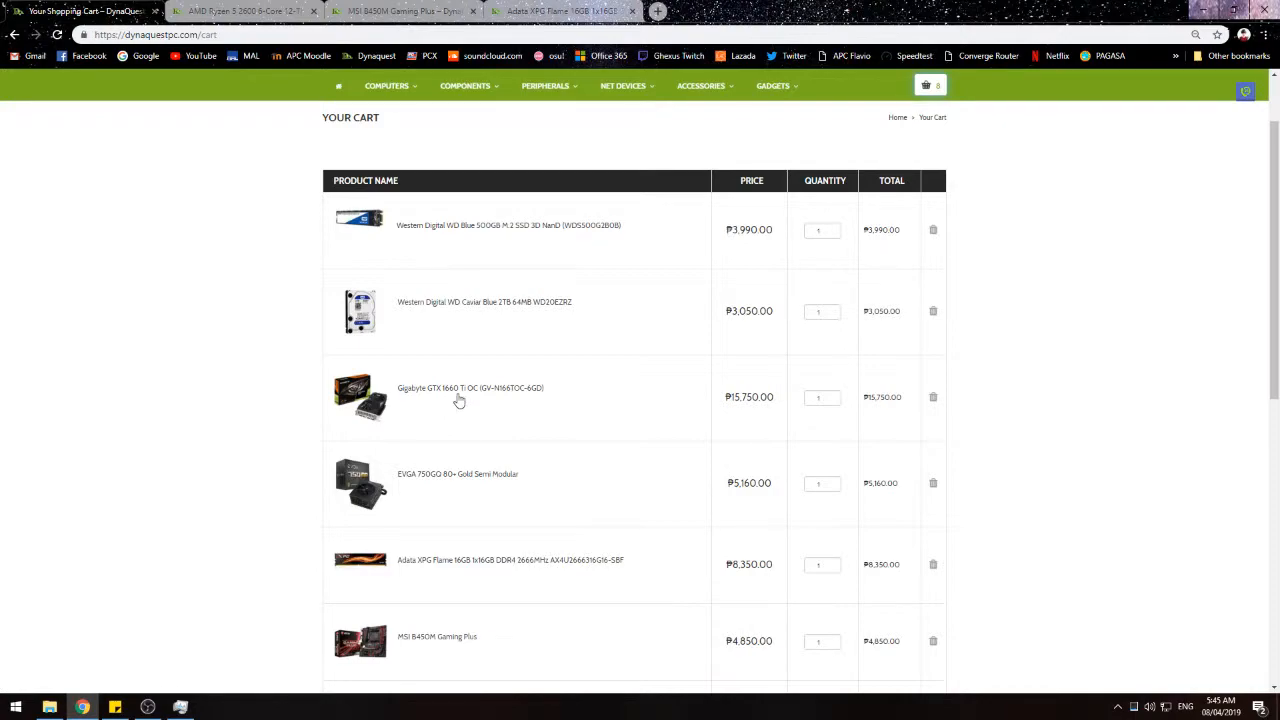
scroll(down, 3)
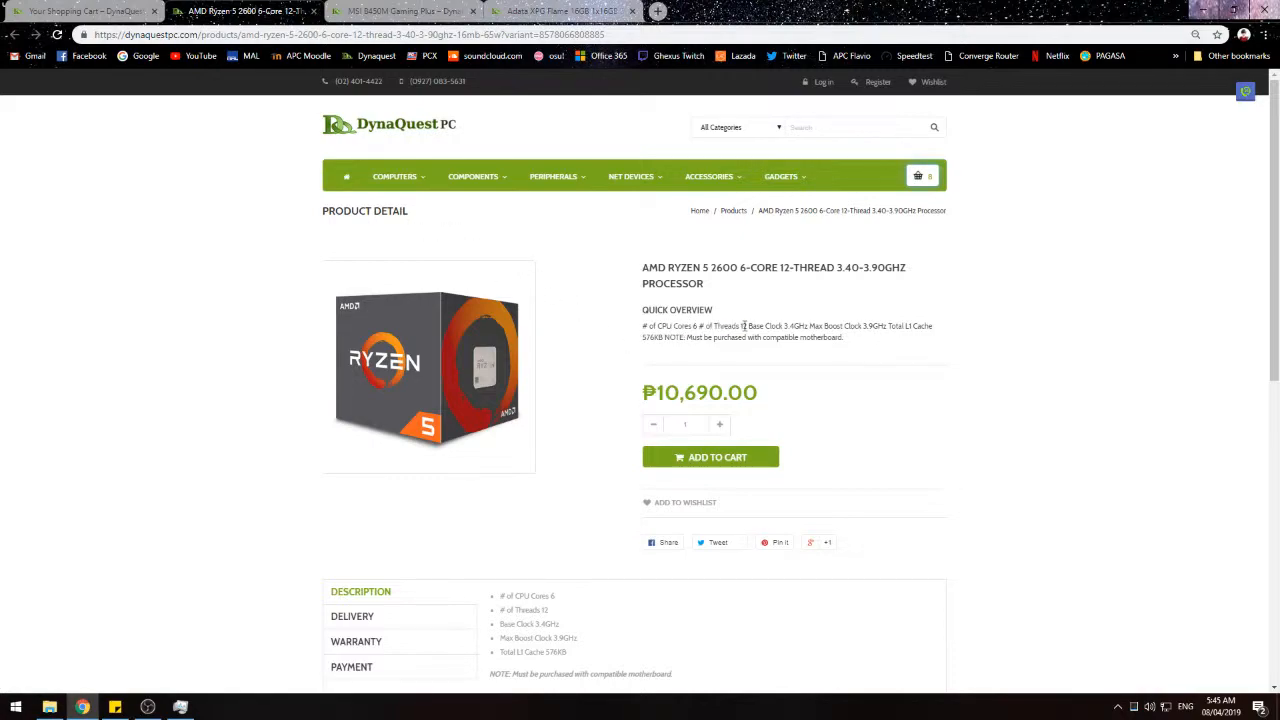
Step: Scroll down the Ryzen 5 2600 page while the Components categories are opened in new tabs
scroll(down, 3)
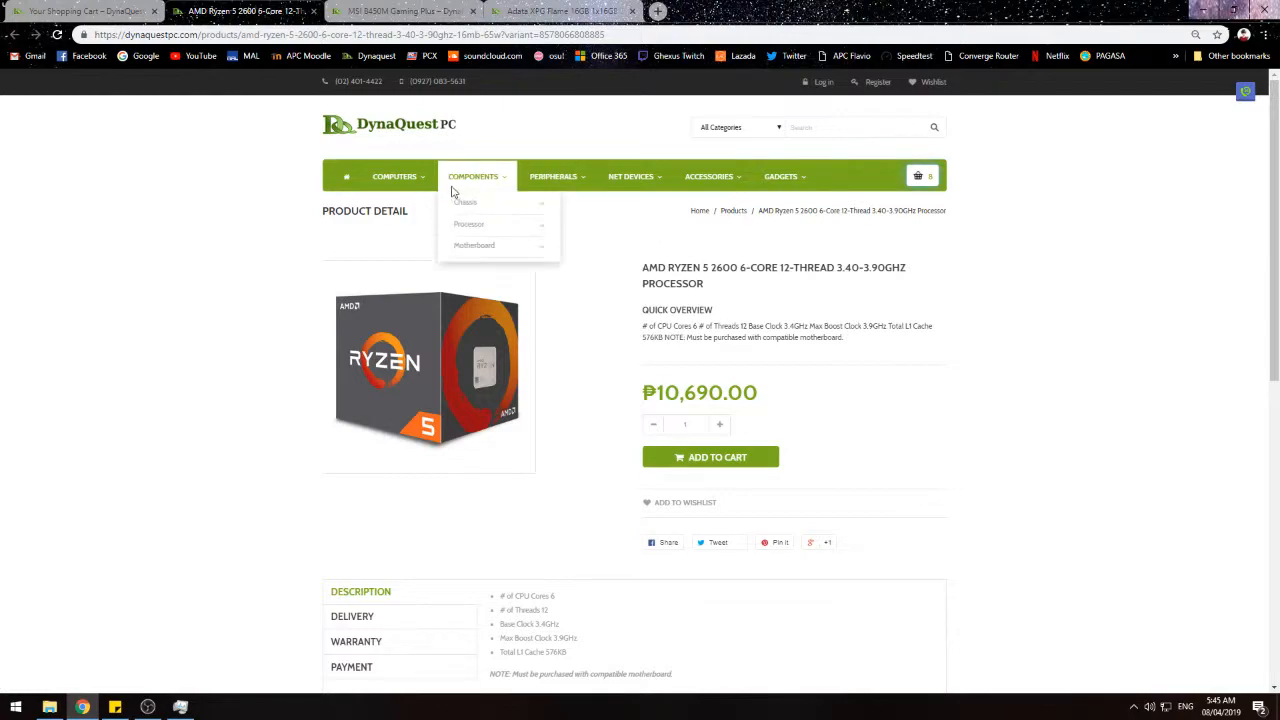
mouse_move(476, 248)
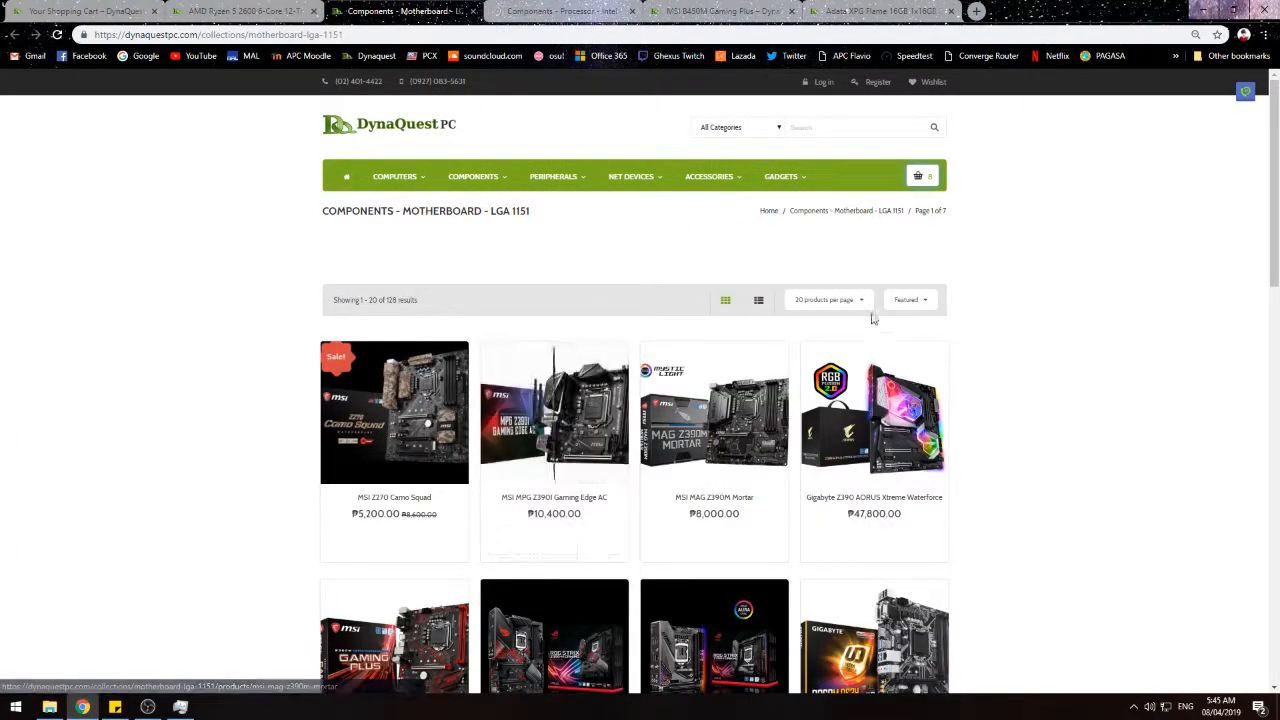
Step: Browse the Intel processor and LGA 1151 motherboard listings, close the Intel tab and view the ADATA XPG Flame page
scroll(down, 3)
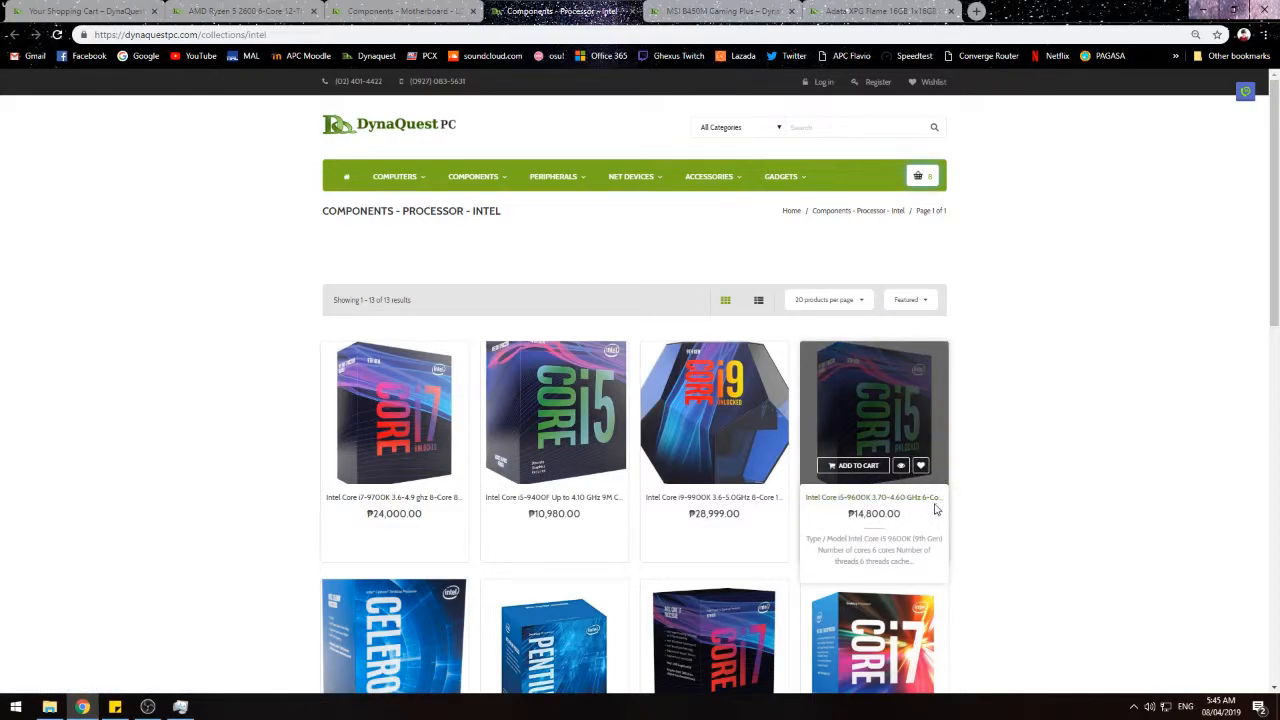
scroll(down, 3)
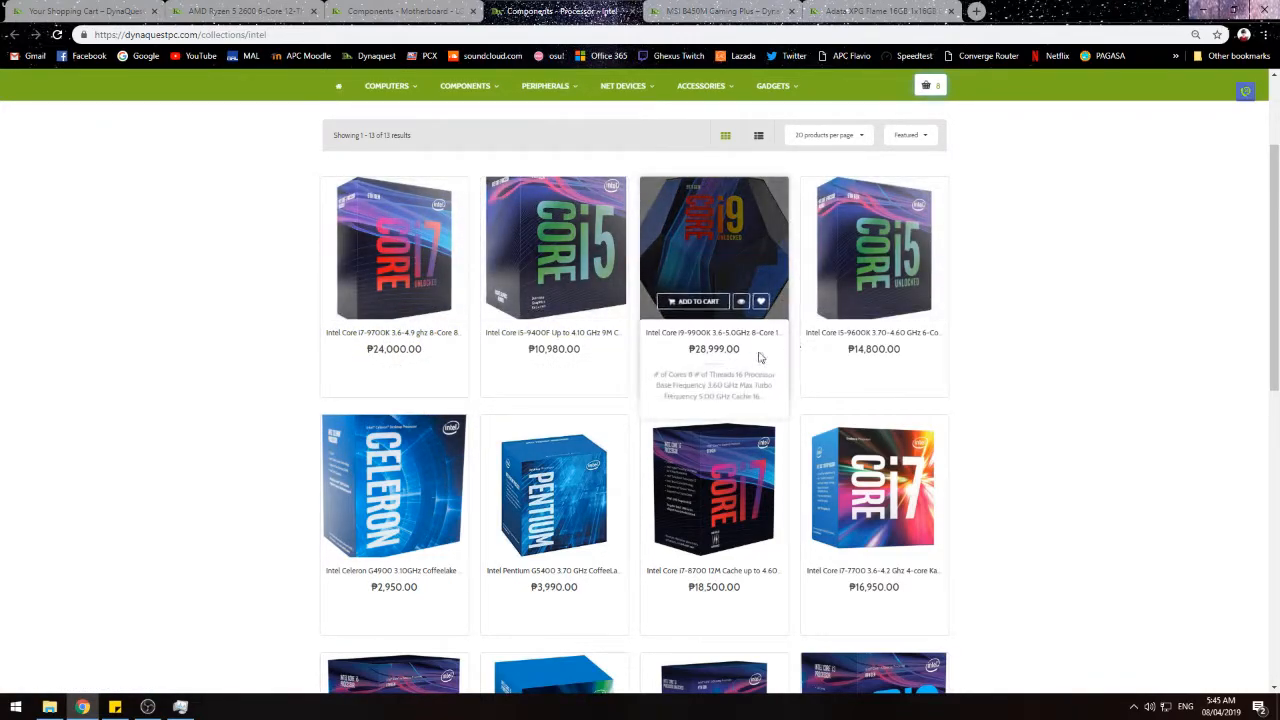
mouse_move(736, 340)
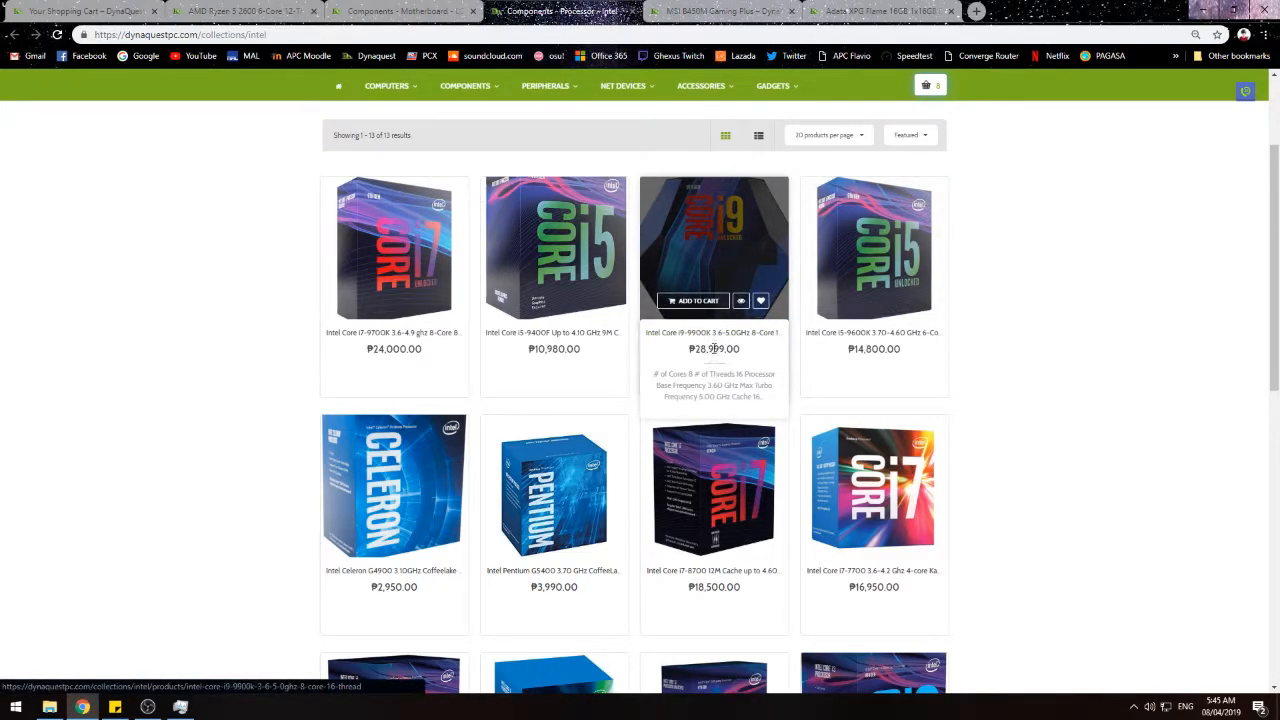
click(400, 12)
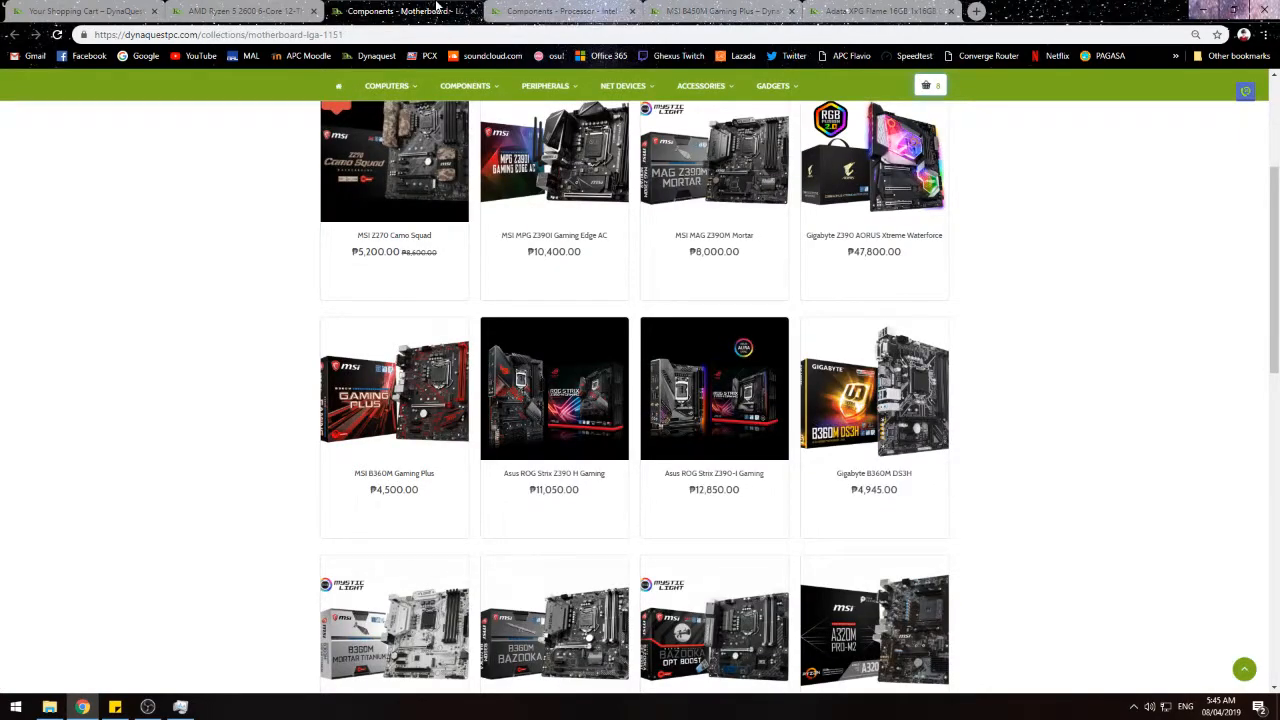
click(556, 12)
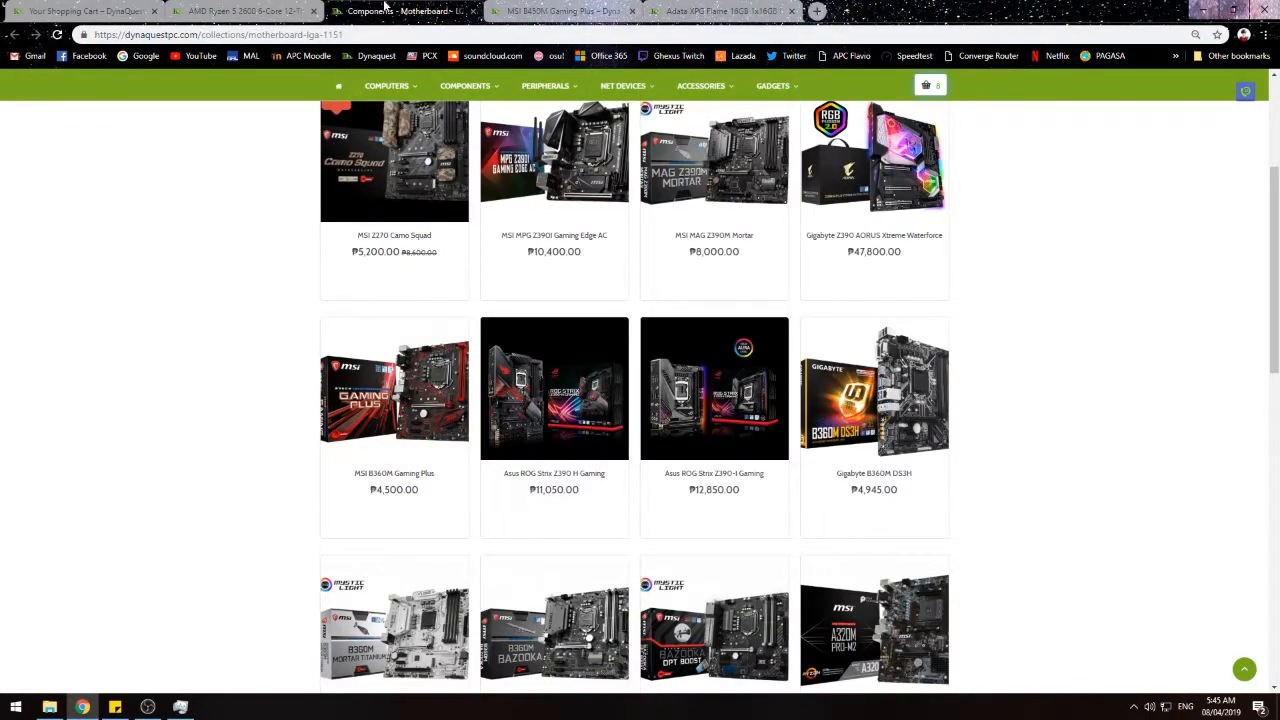
scroll(down, 3)
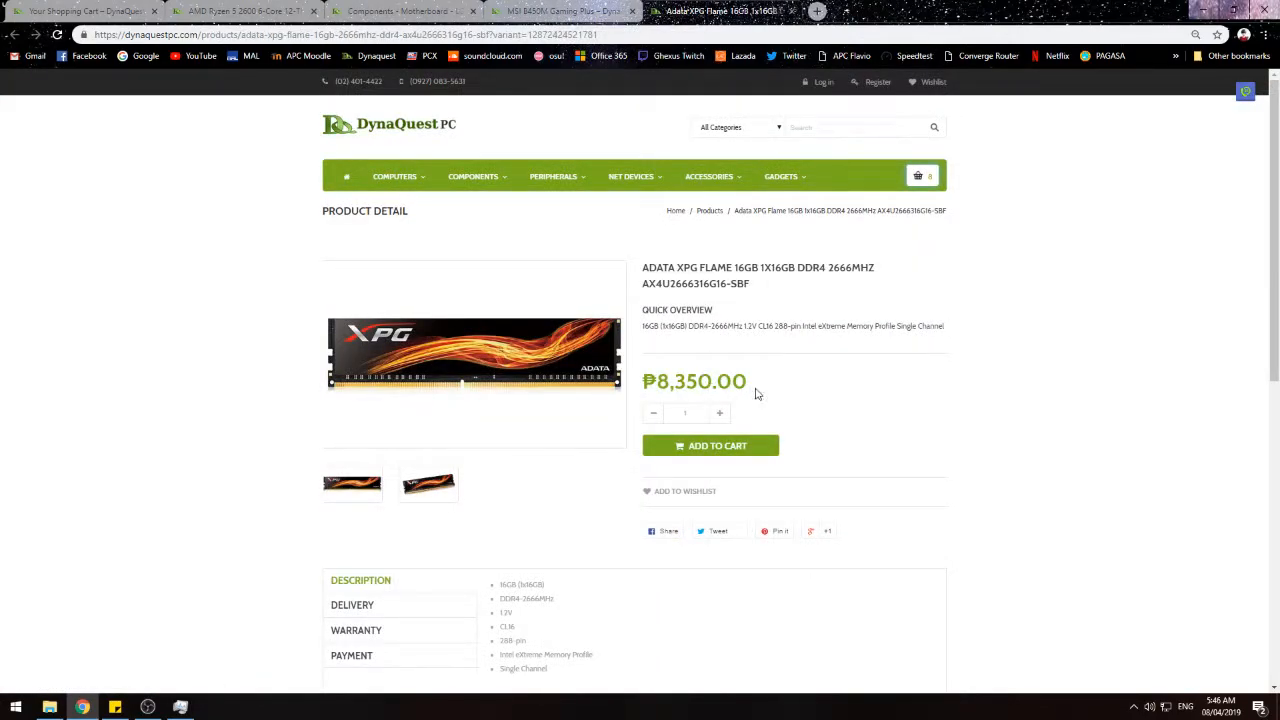
mouse_move(488, 548)
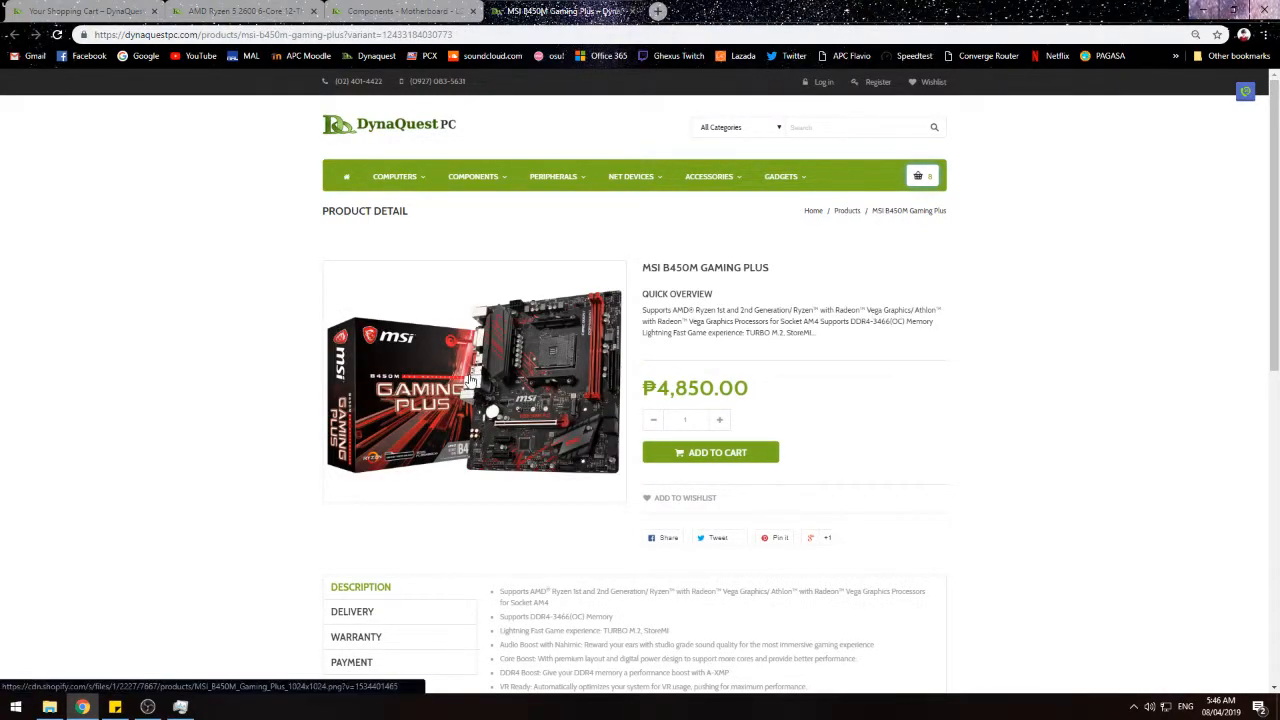
Step: Close the ADATA XPG Flame tab and scroll through the MSI B450M Gaming Plus page (₱4,850.00)
click(310, 12)
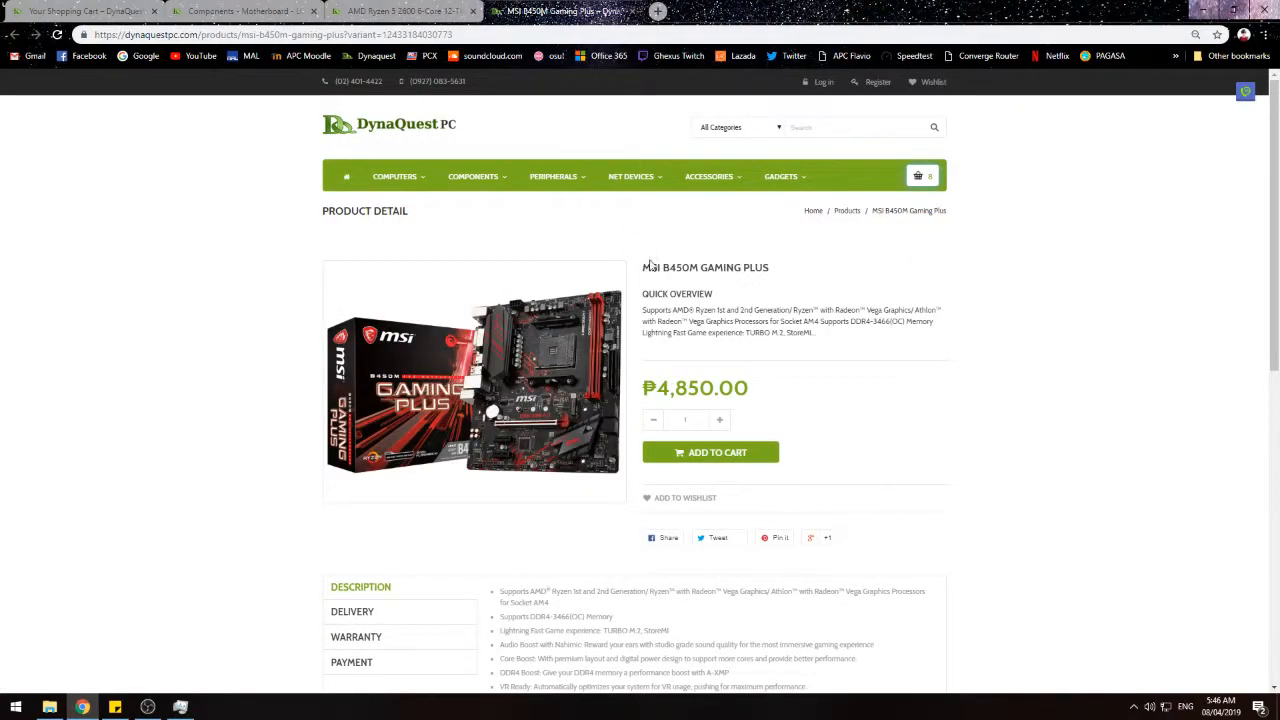
scroll(down, 3)
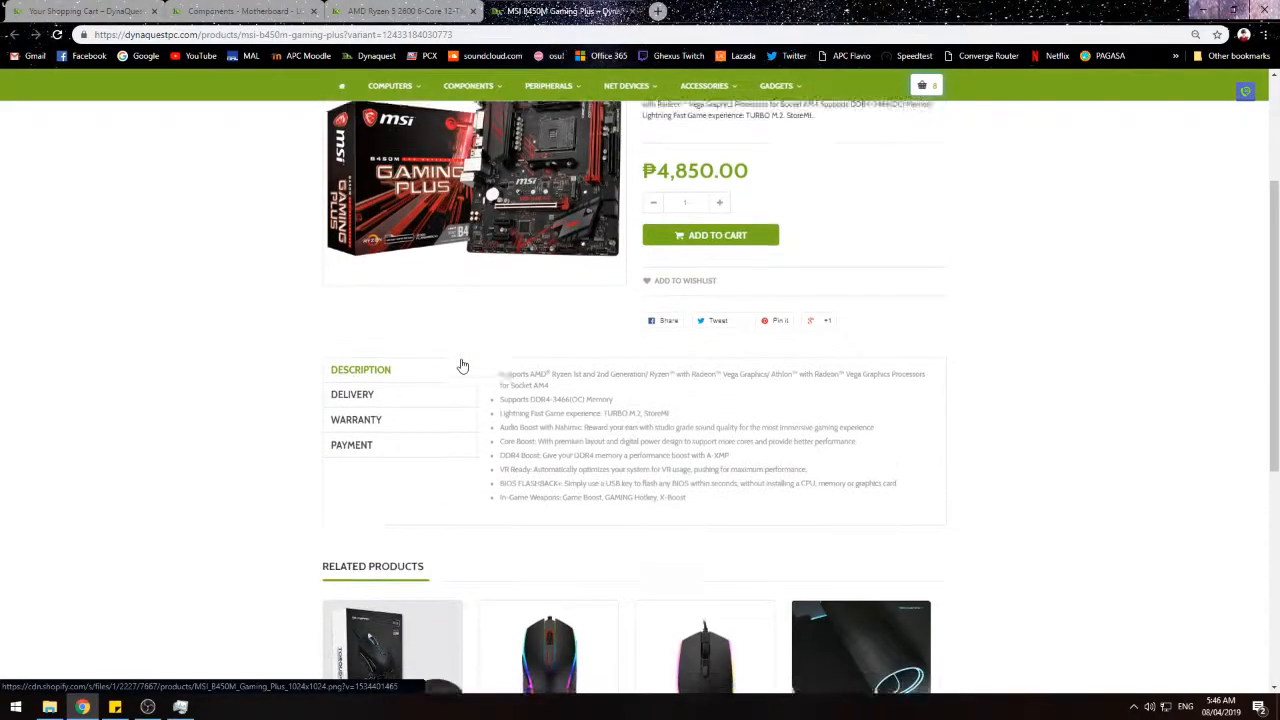
scroll(up, 3)
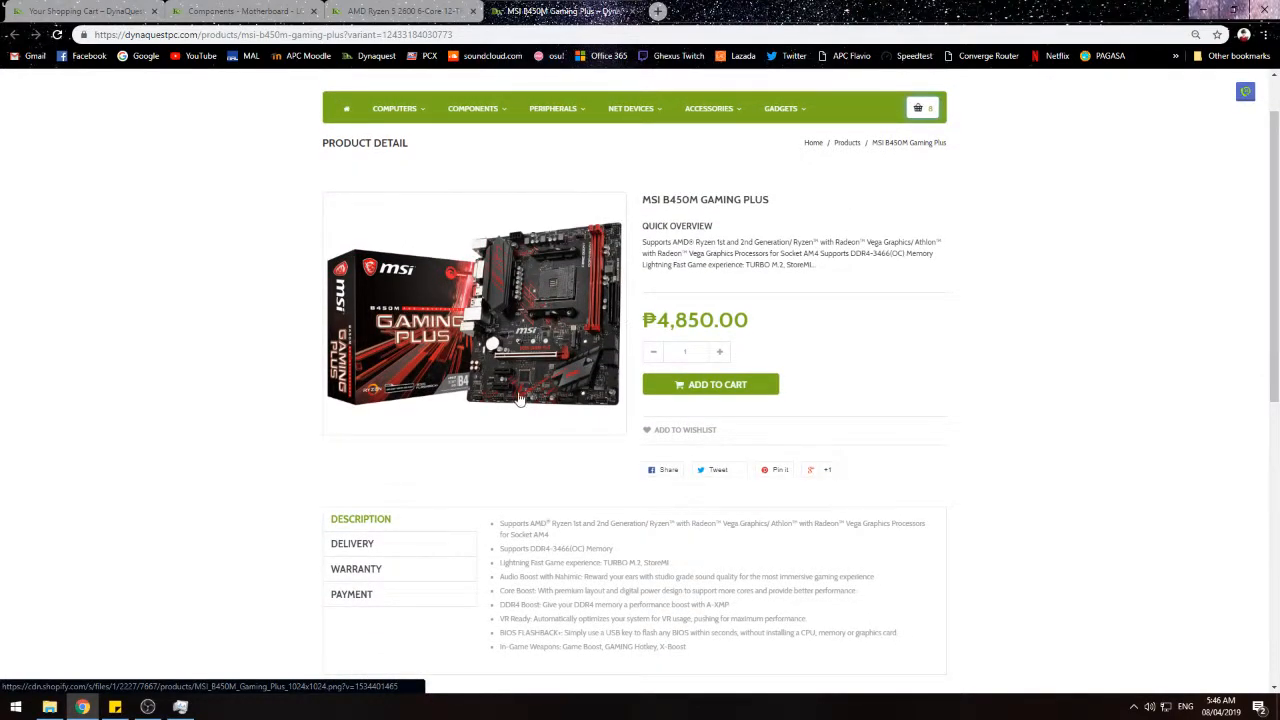
mouse_move(628, 220)
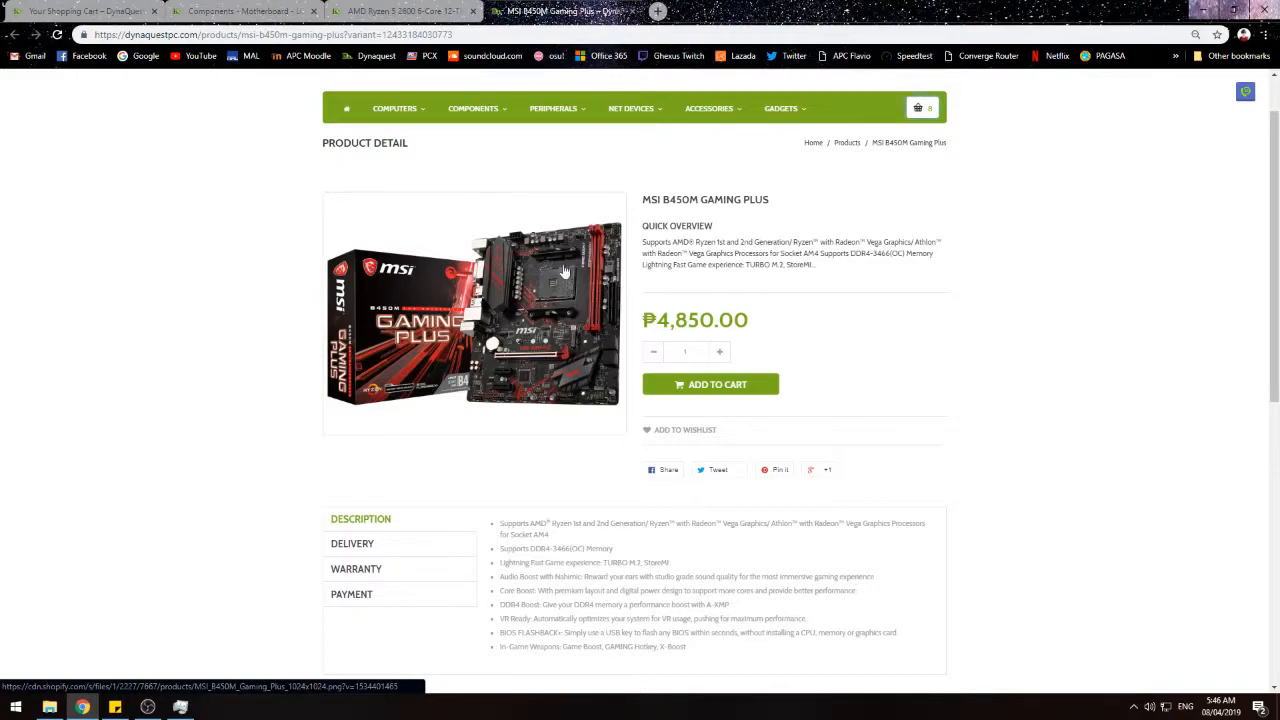
mouse_move(588, 192)
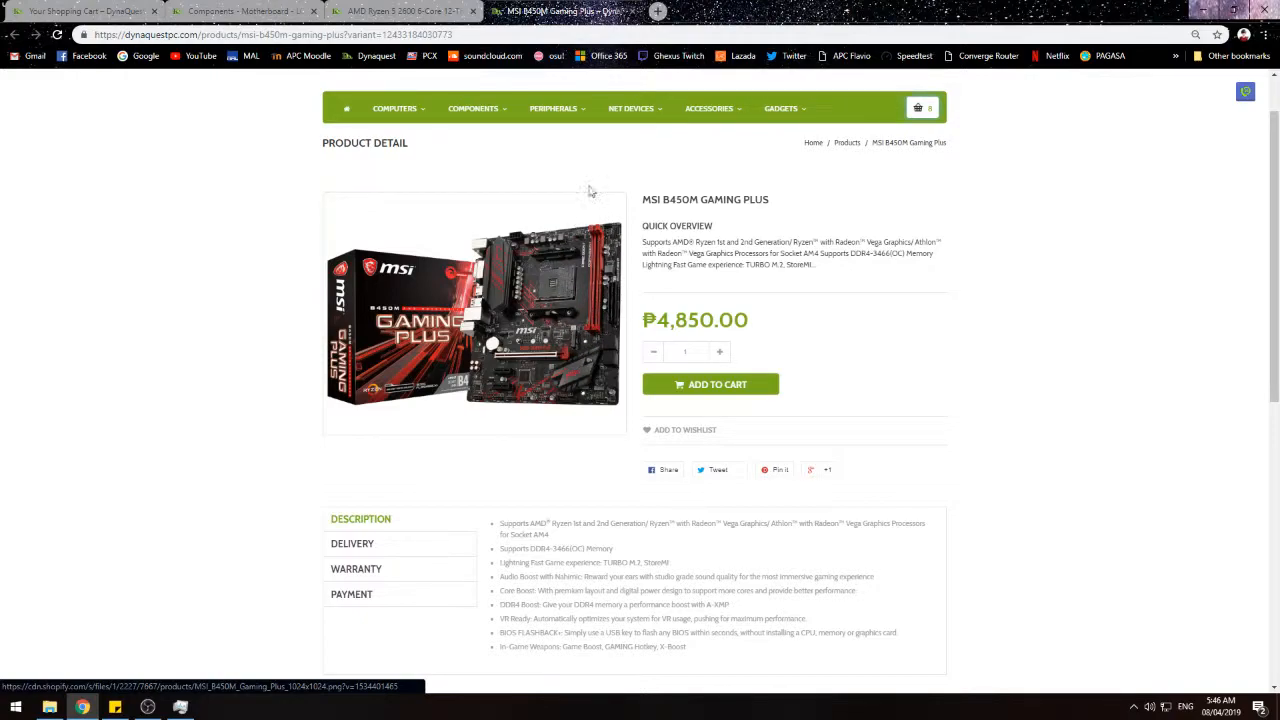
mouse_move(600, 364)
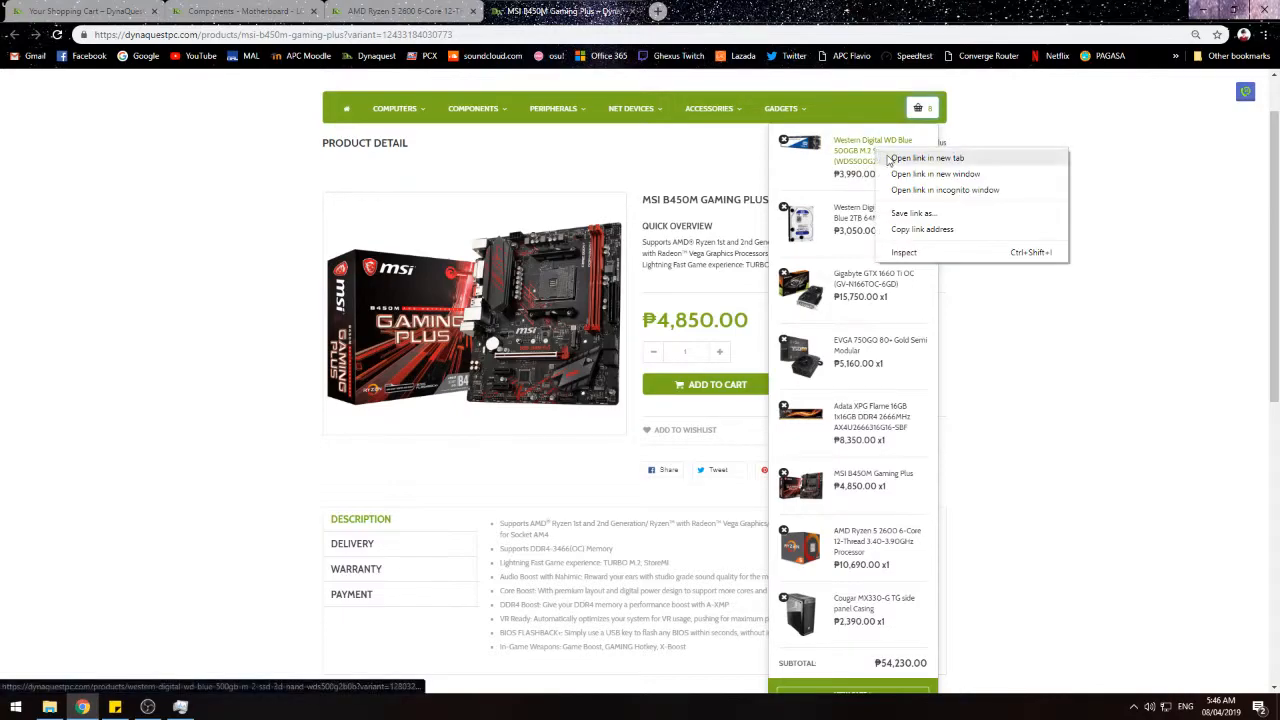
Step: Open the WD Blue 500GB M.2 SSD page in a new tab, revisit the MSI B450M page, and return to the SSD
click(928, 158)
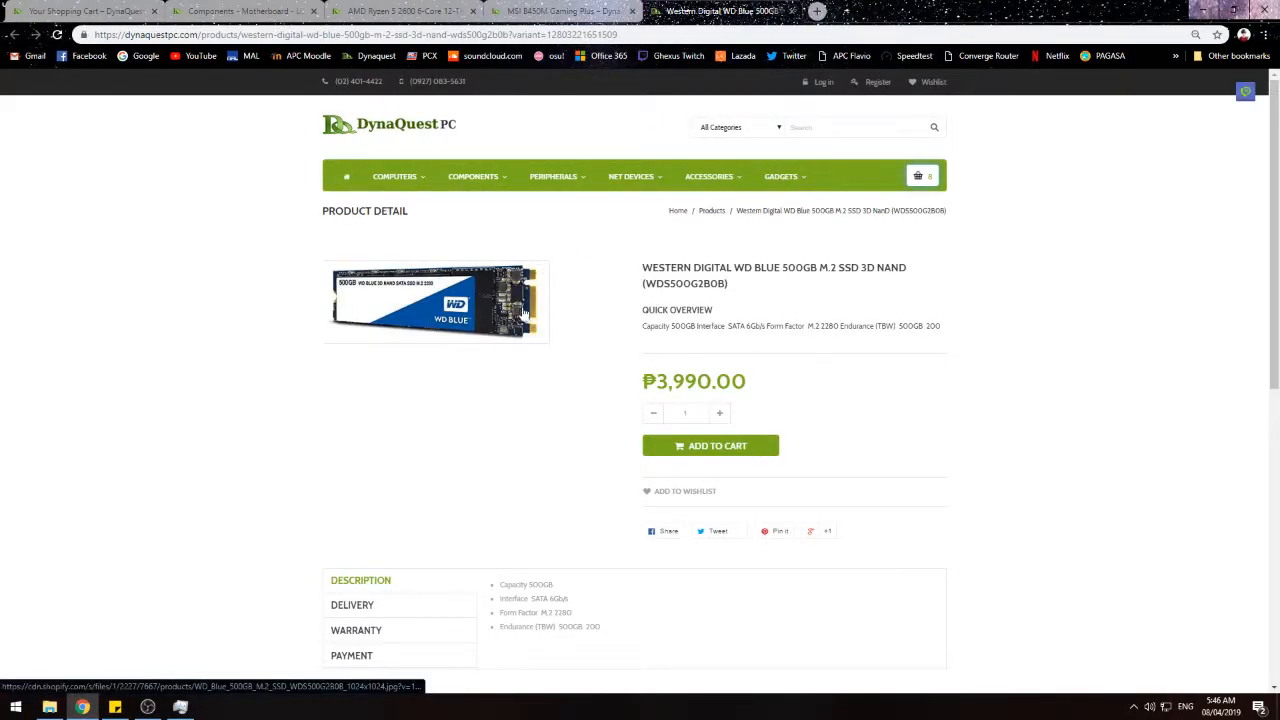
mouse_move(936, 350)
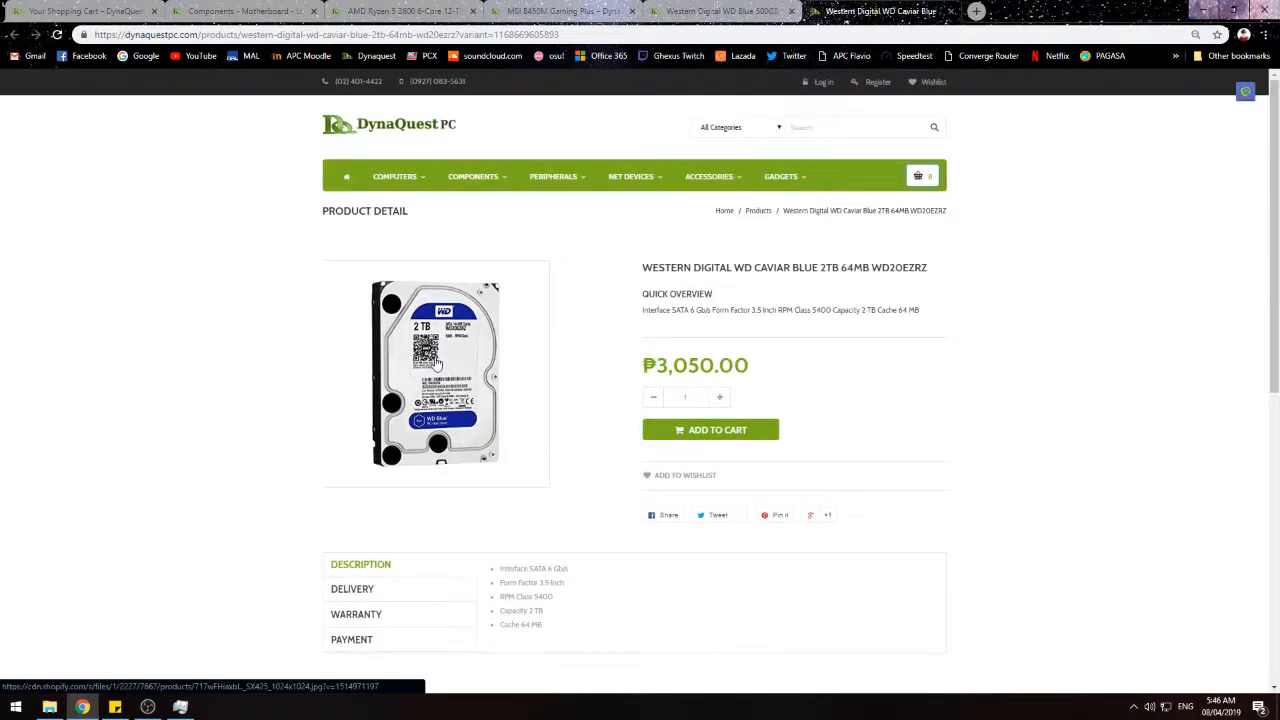
scroll(down, 3)
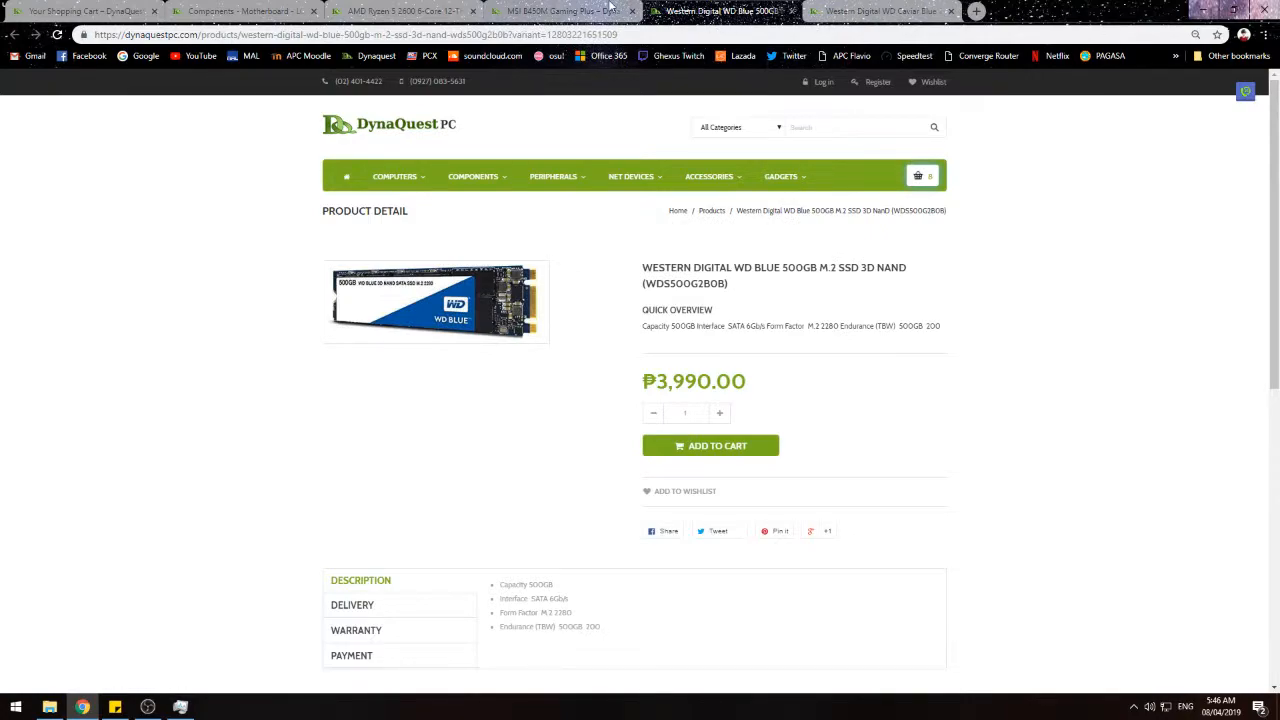
click(560, 12)
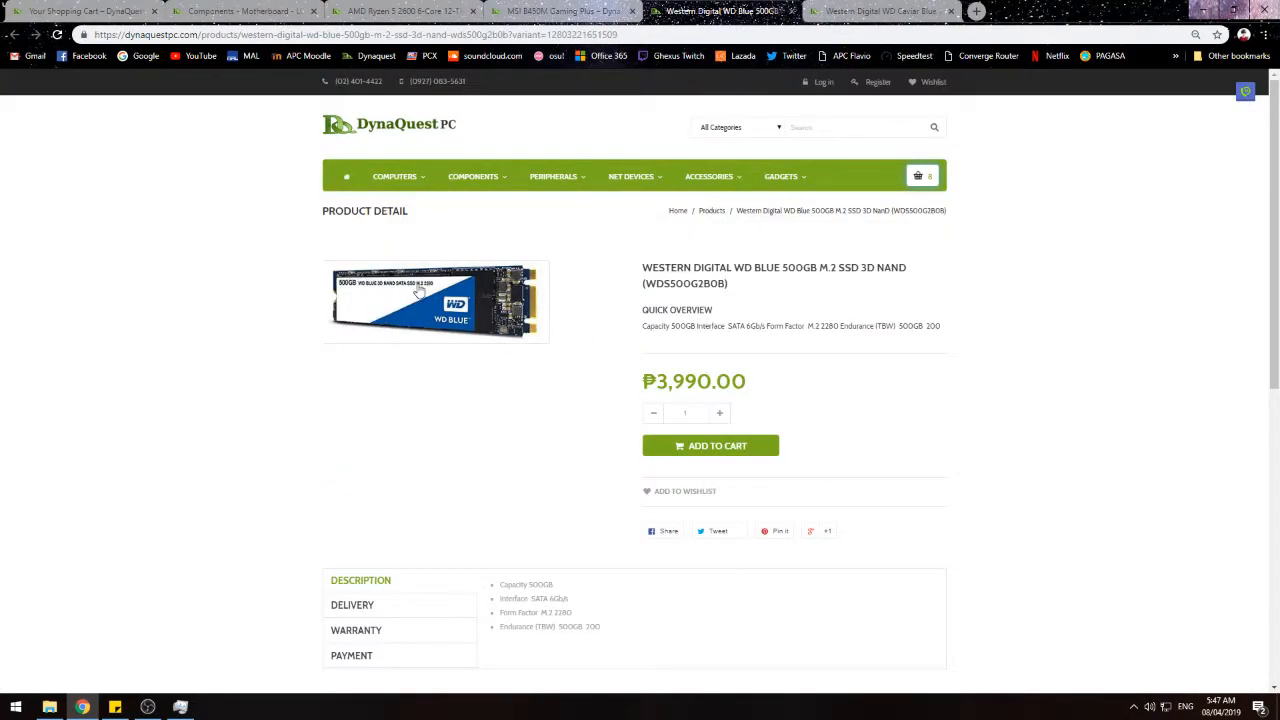
click(920, 176)
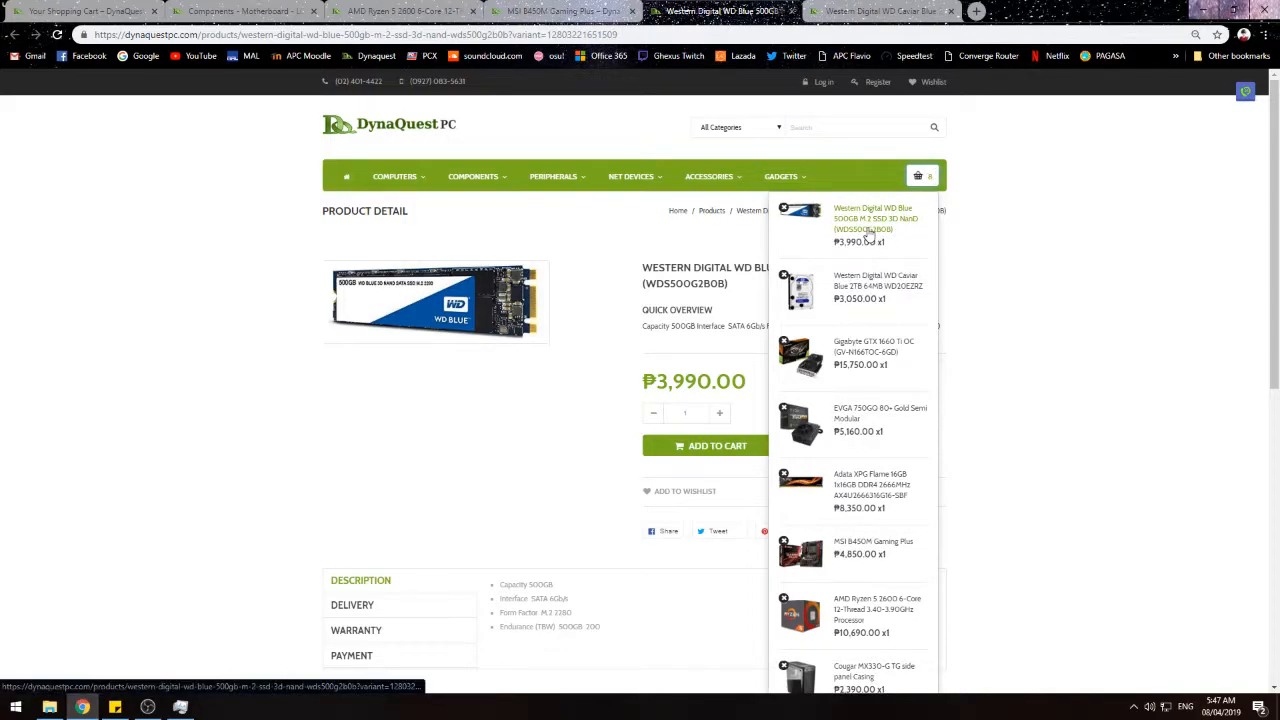
click(872, 548)
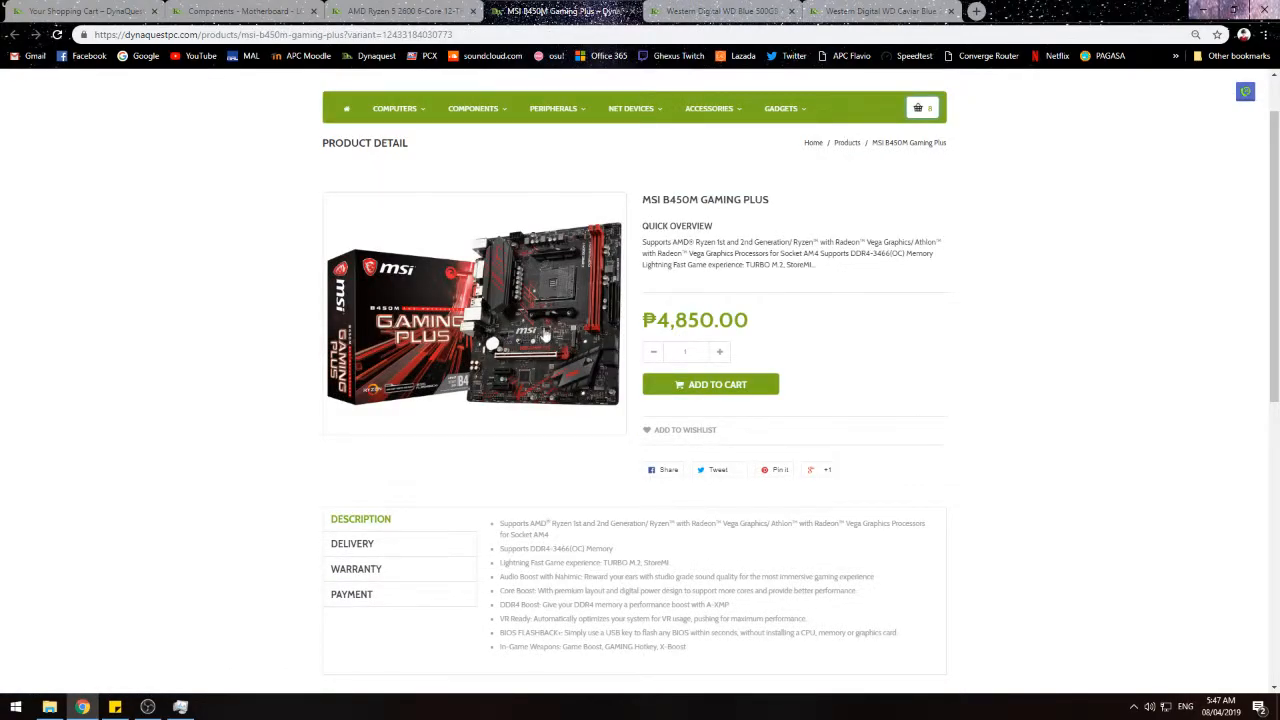
click(716, 12)
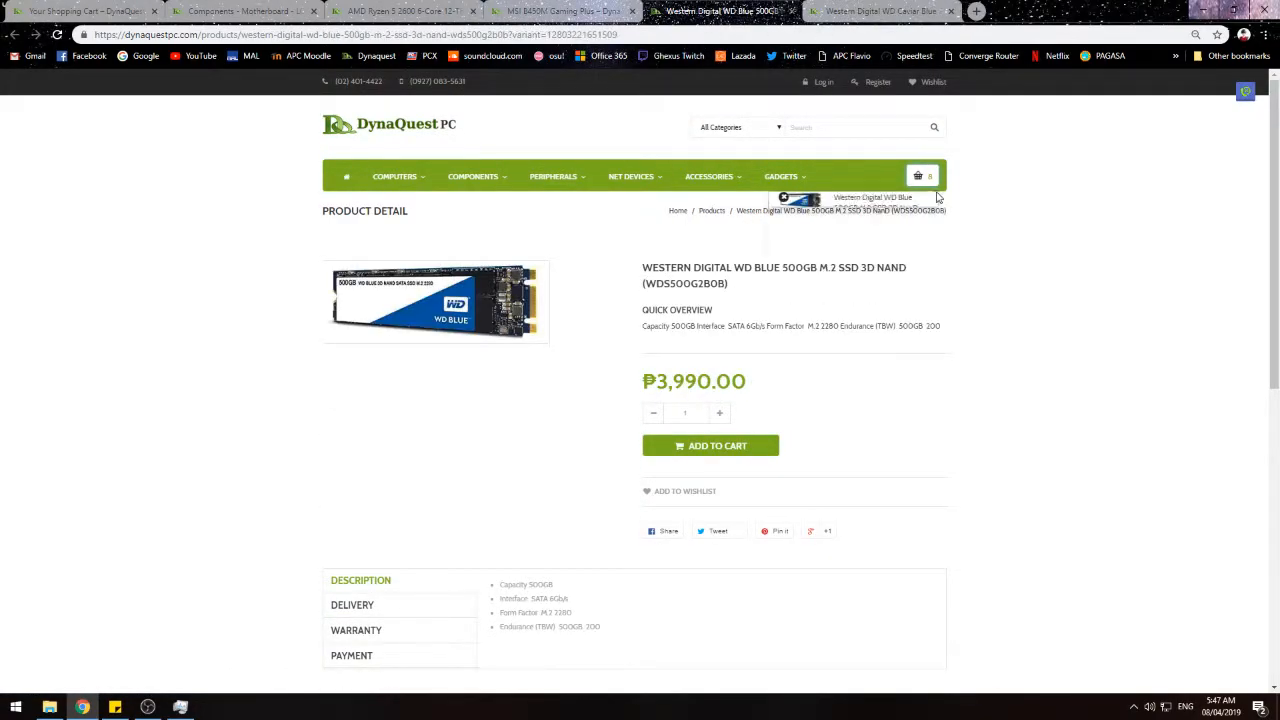
Step: Open the EVGA 750GQ 80+ Gold power supply page in a new tab, view its Description, then switch to the WD Blue HDD
click(916, 176)
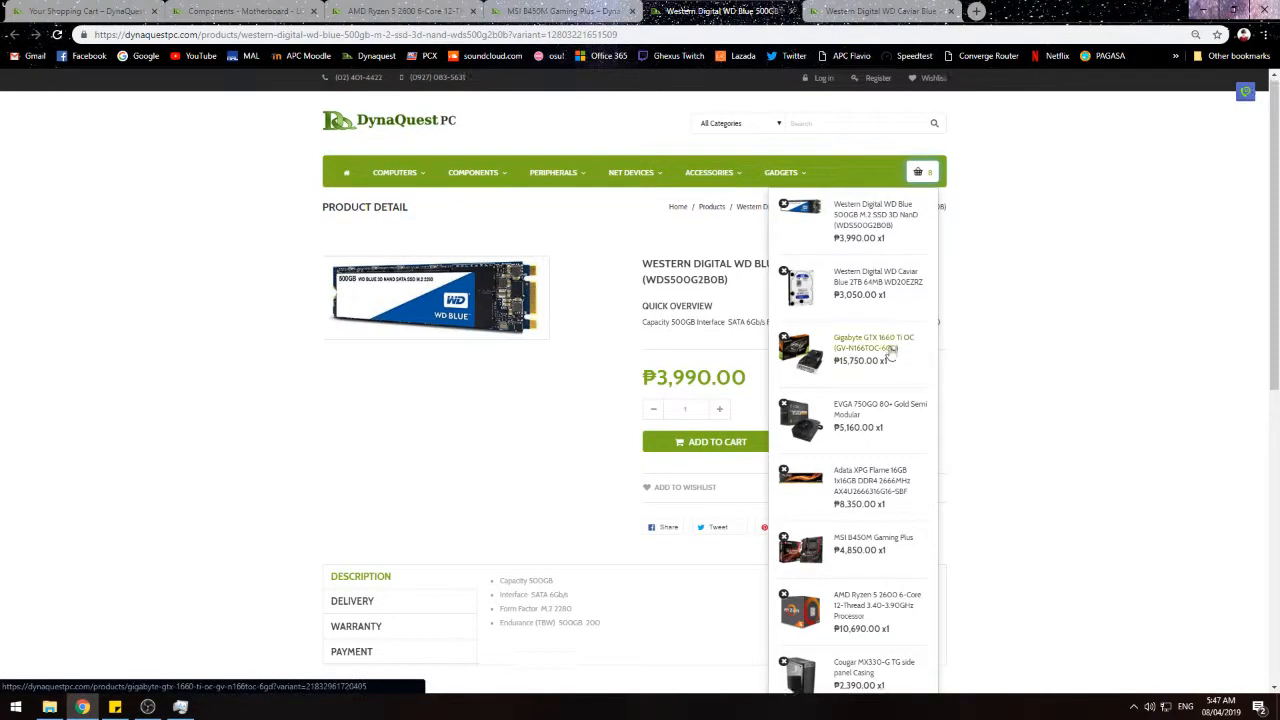
right_click(876, 332)
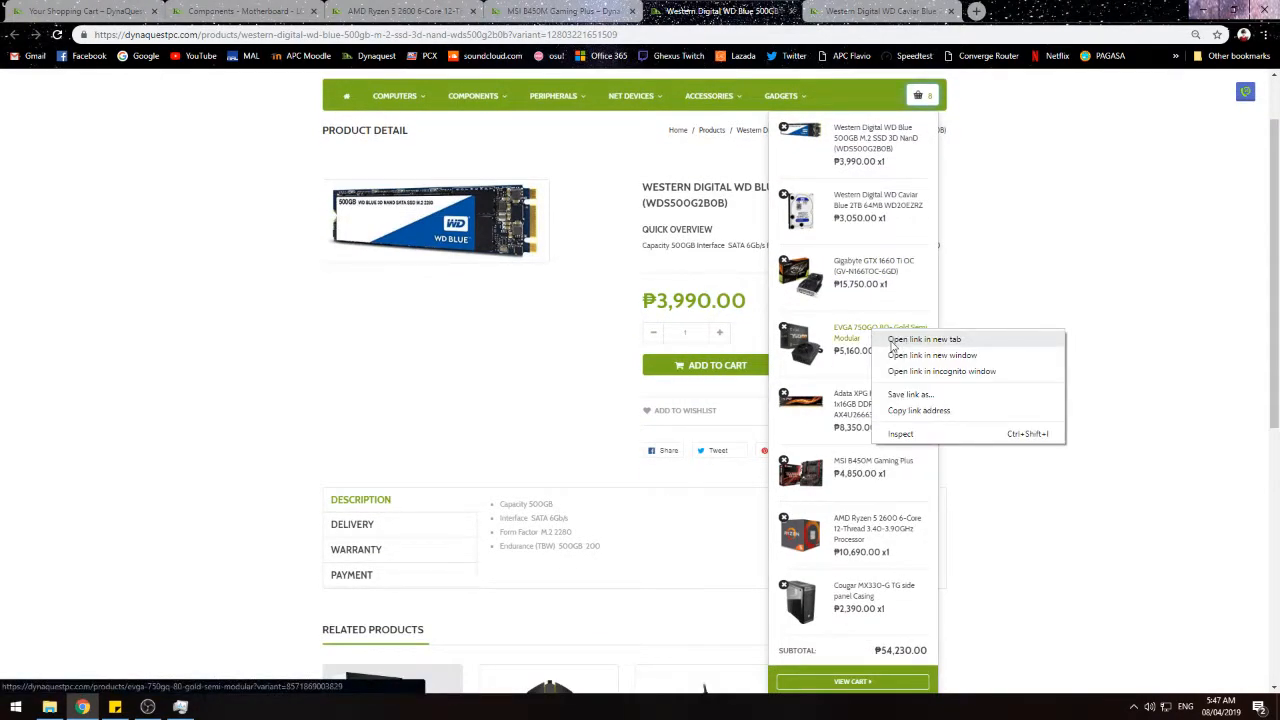
click(924, 340)
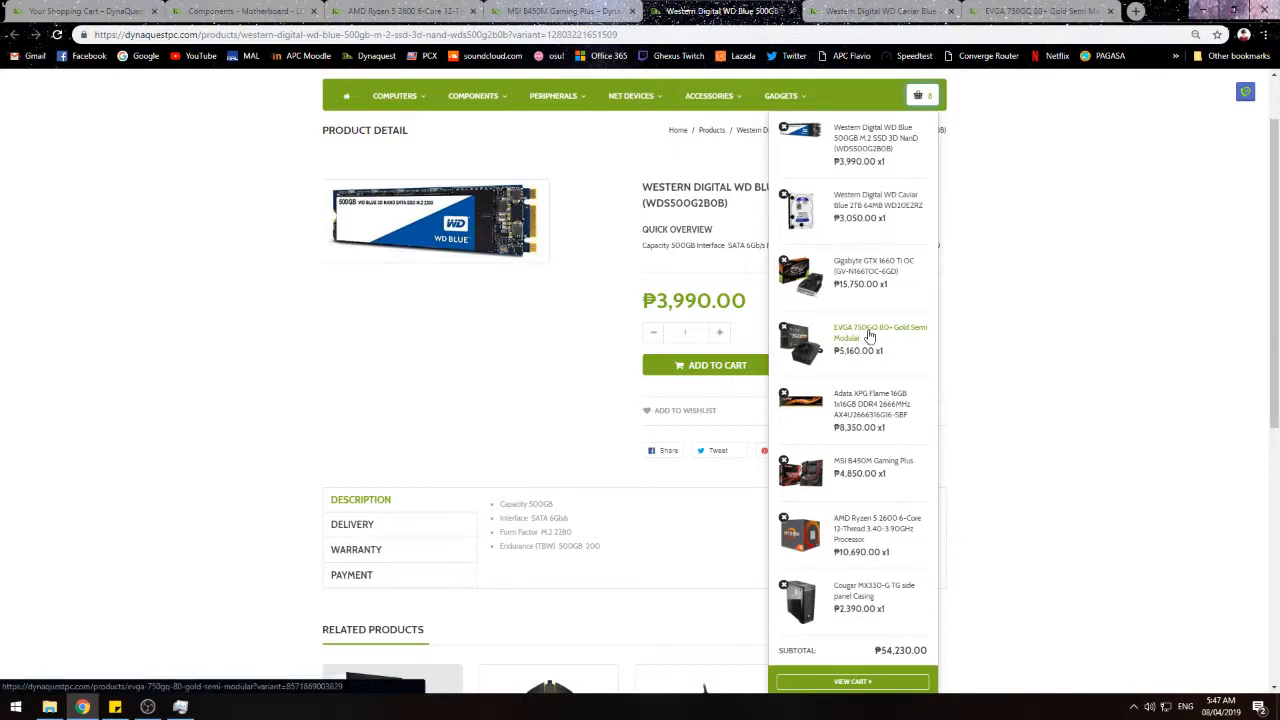
mouse_move(868, 336)
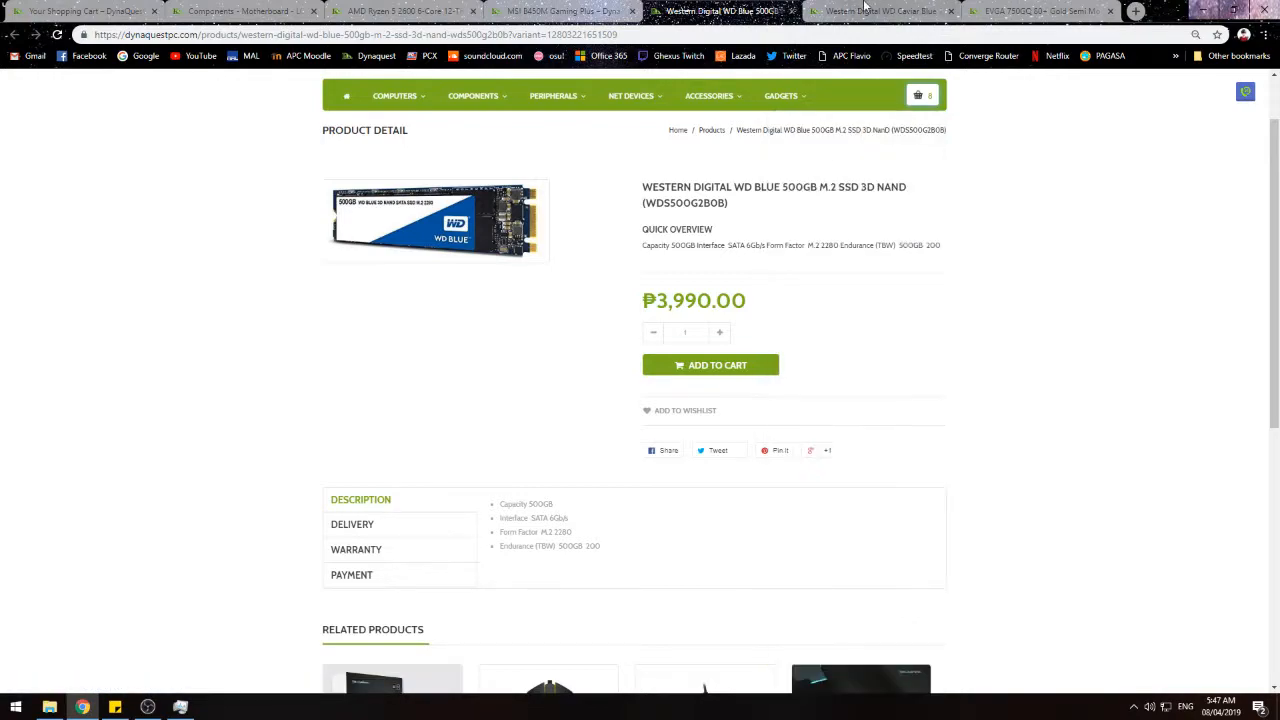
click(1040, 12)
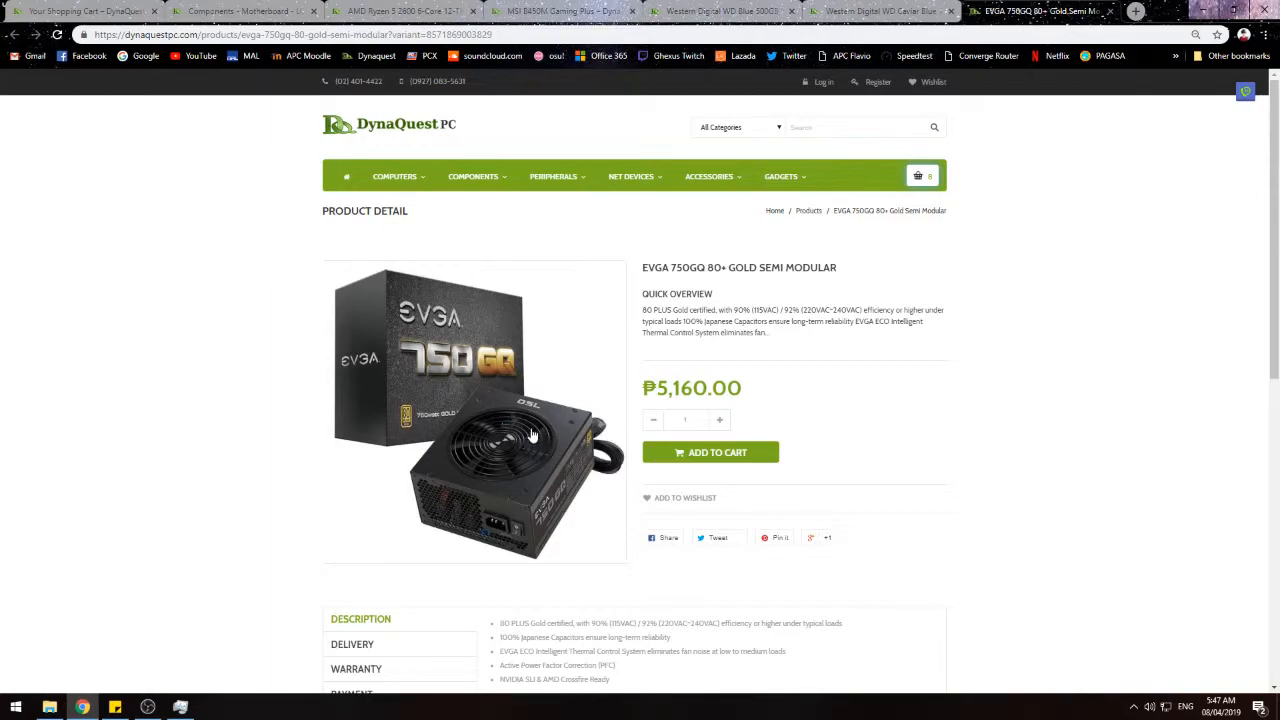
mouse_move(640, 276)
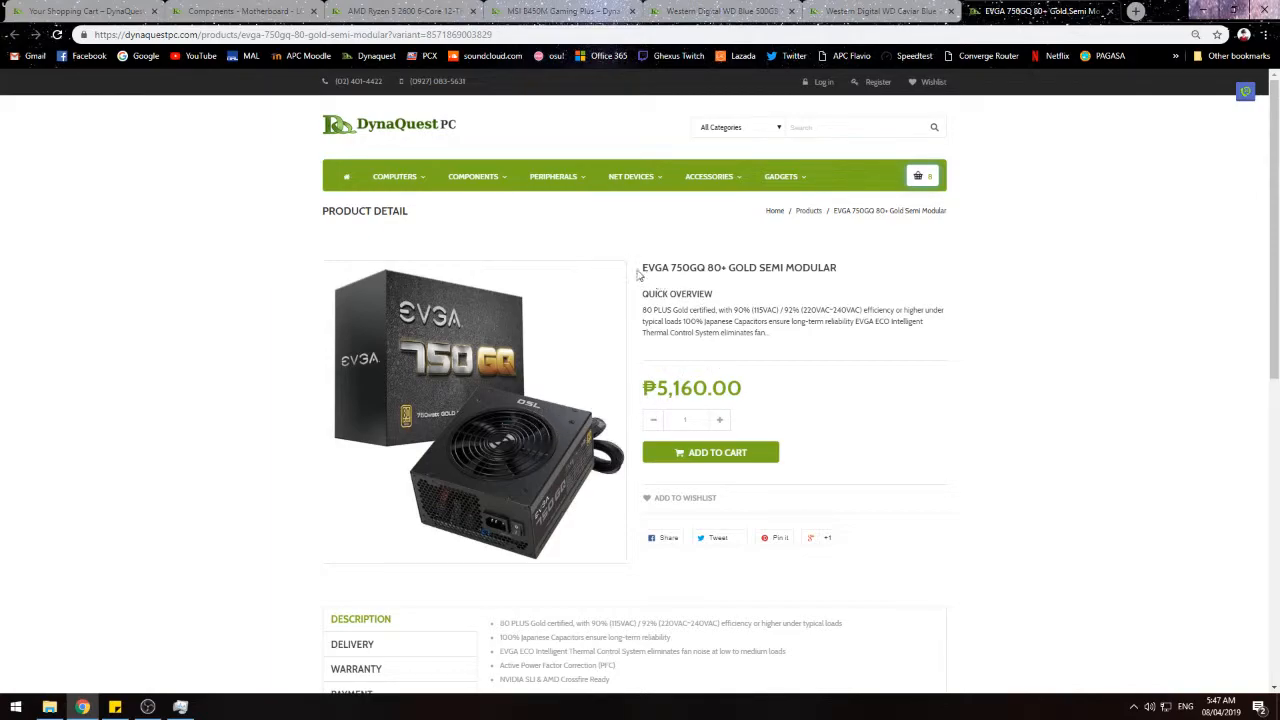
scroll(down, 3)
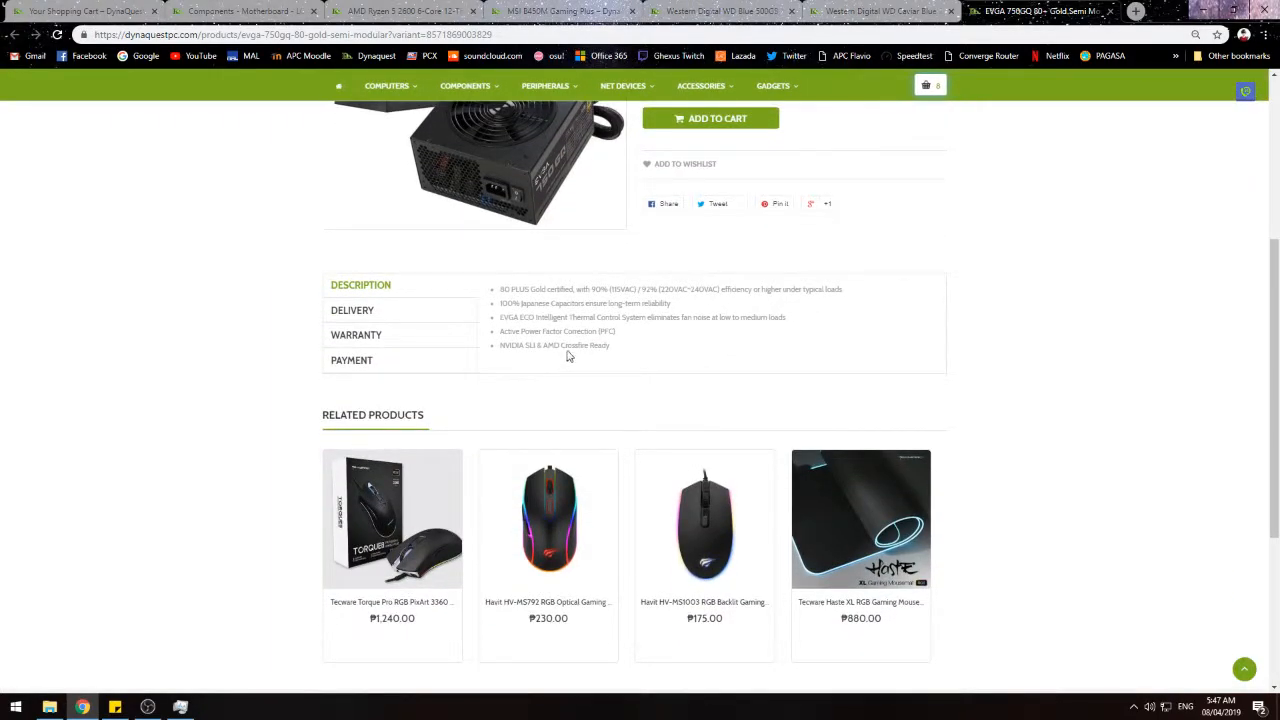
click(720, 12)
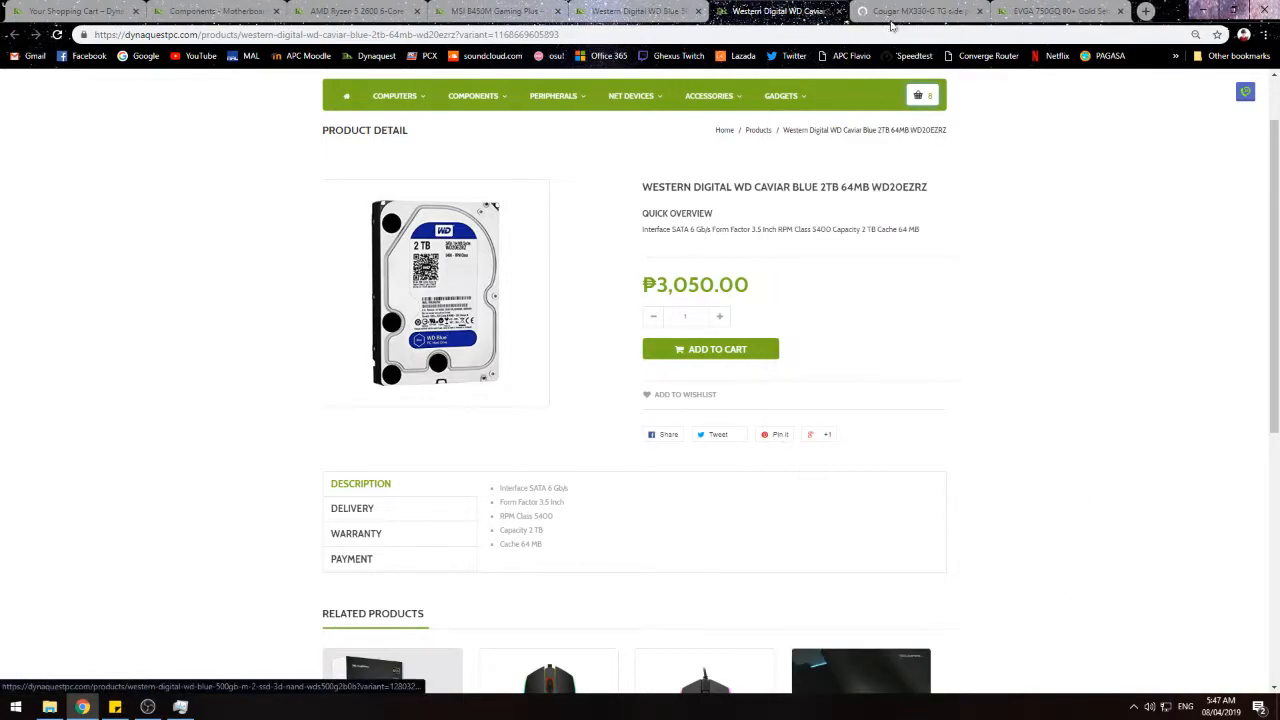
Step: Look through the Cougar MX330-G casing, MSI B450M, WD Blue 2TB HDD and GTX 1660 Ti pages in turn
click(920, 96)
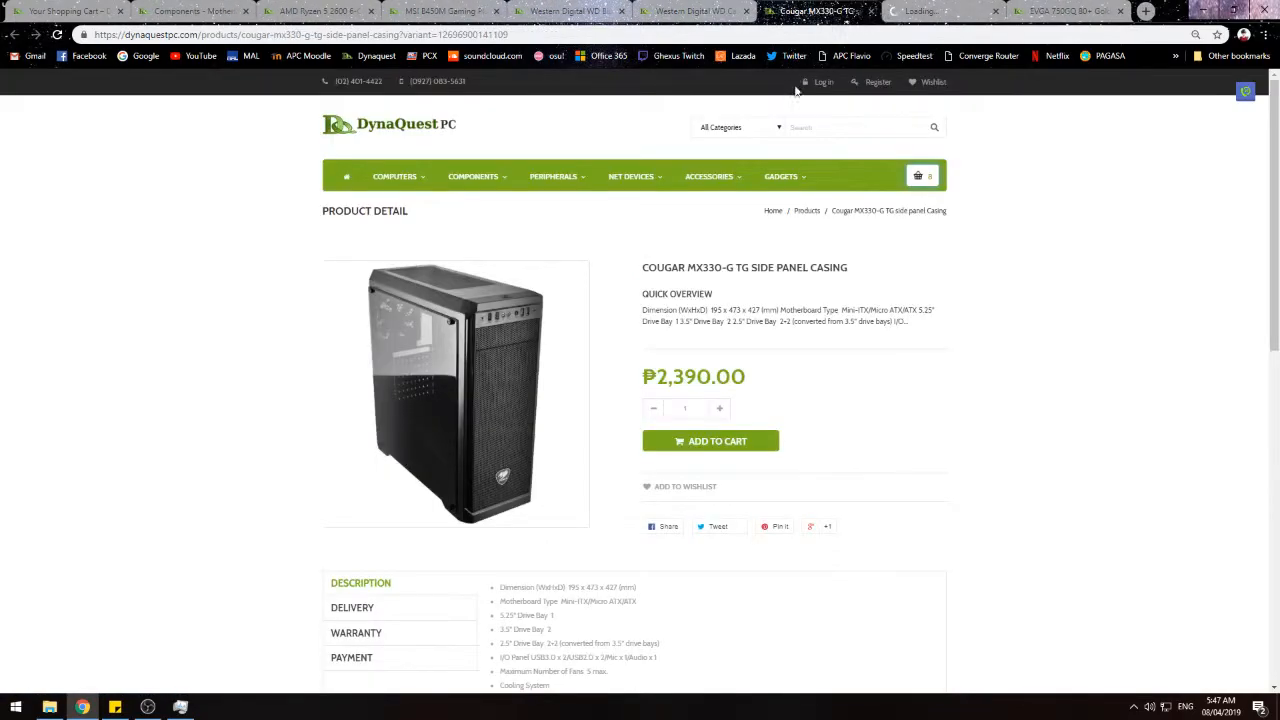
scroll(down, 3)
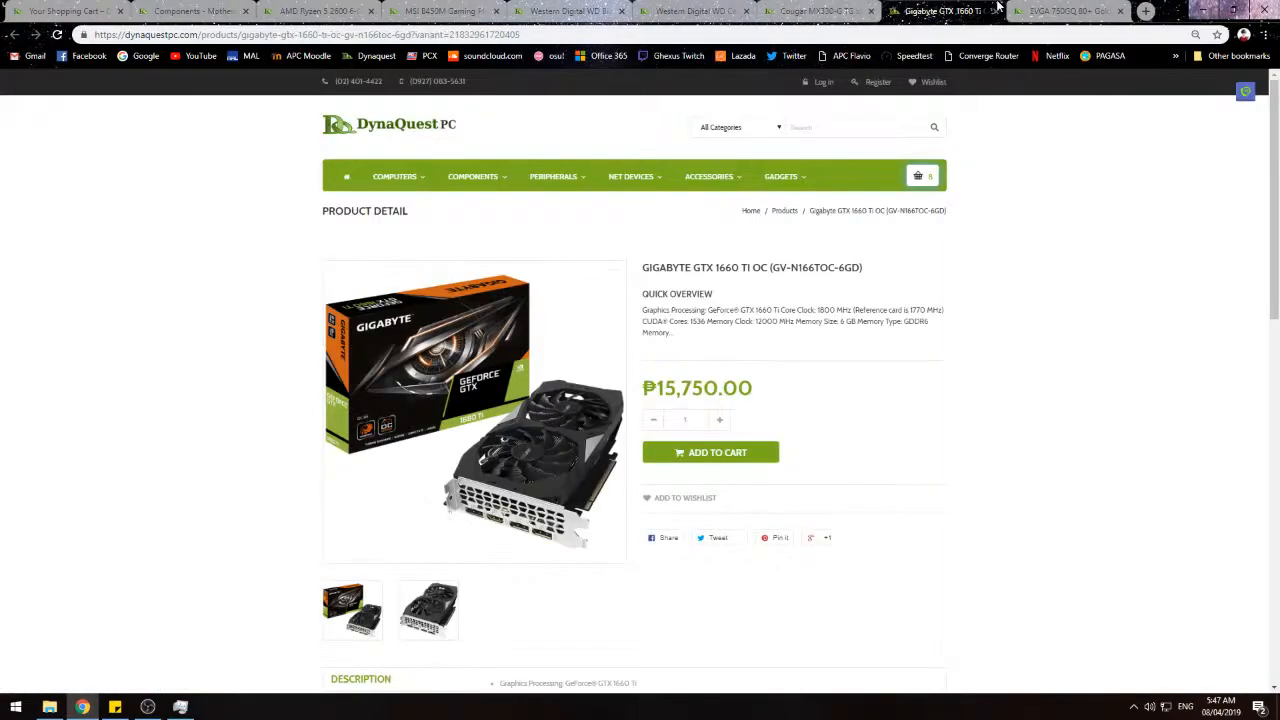
click(440, 12)
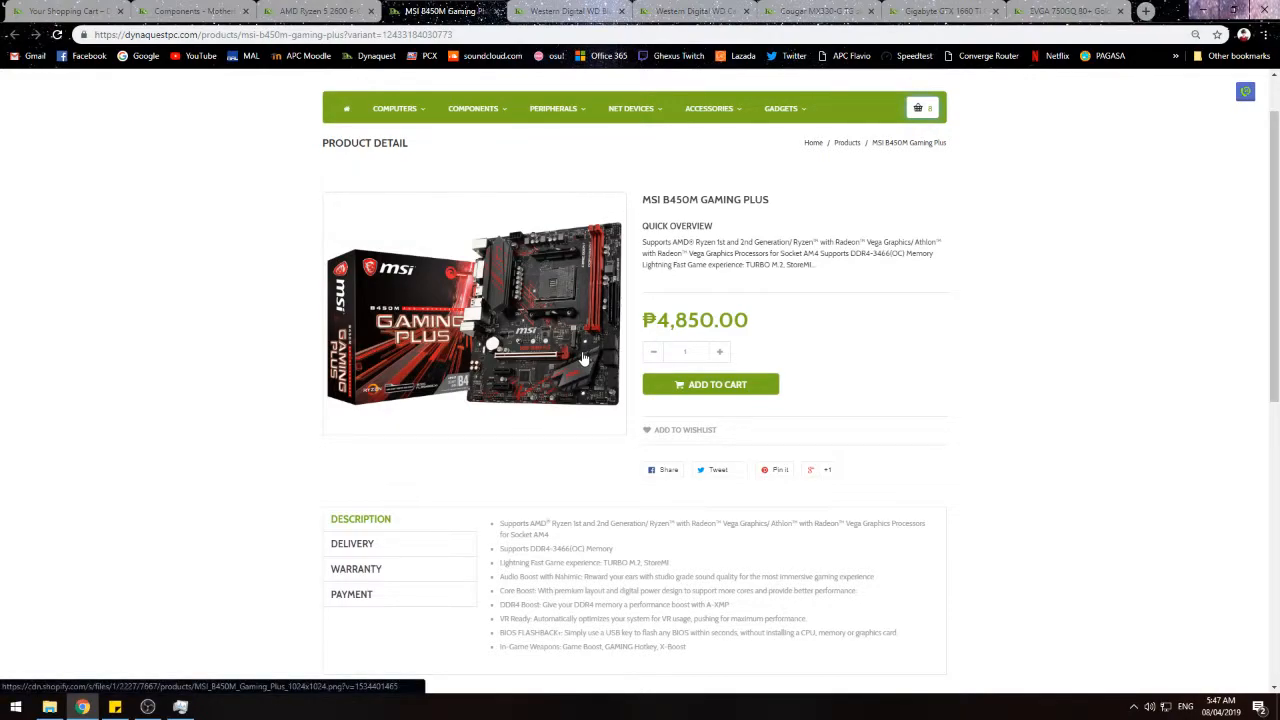
scroll(down, 3)
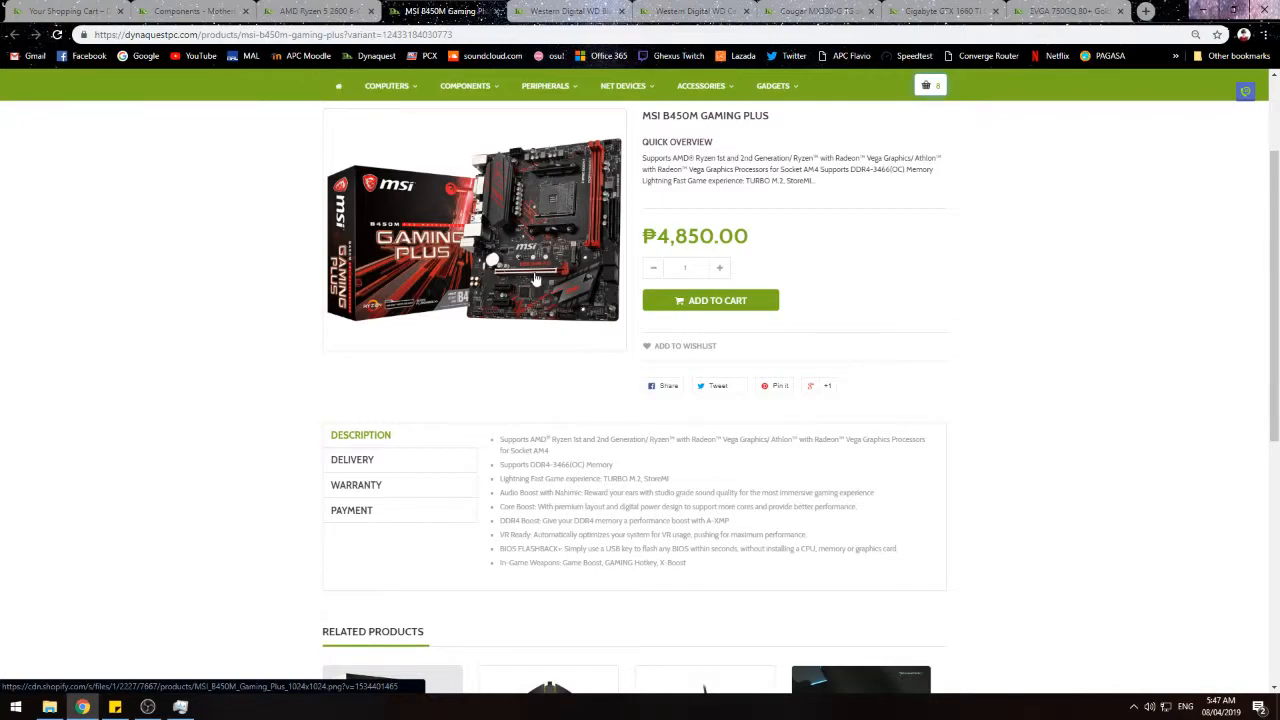
scroll(up, 3)
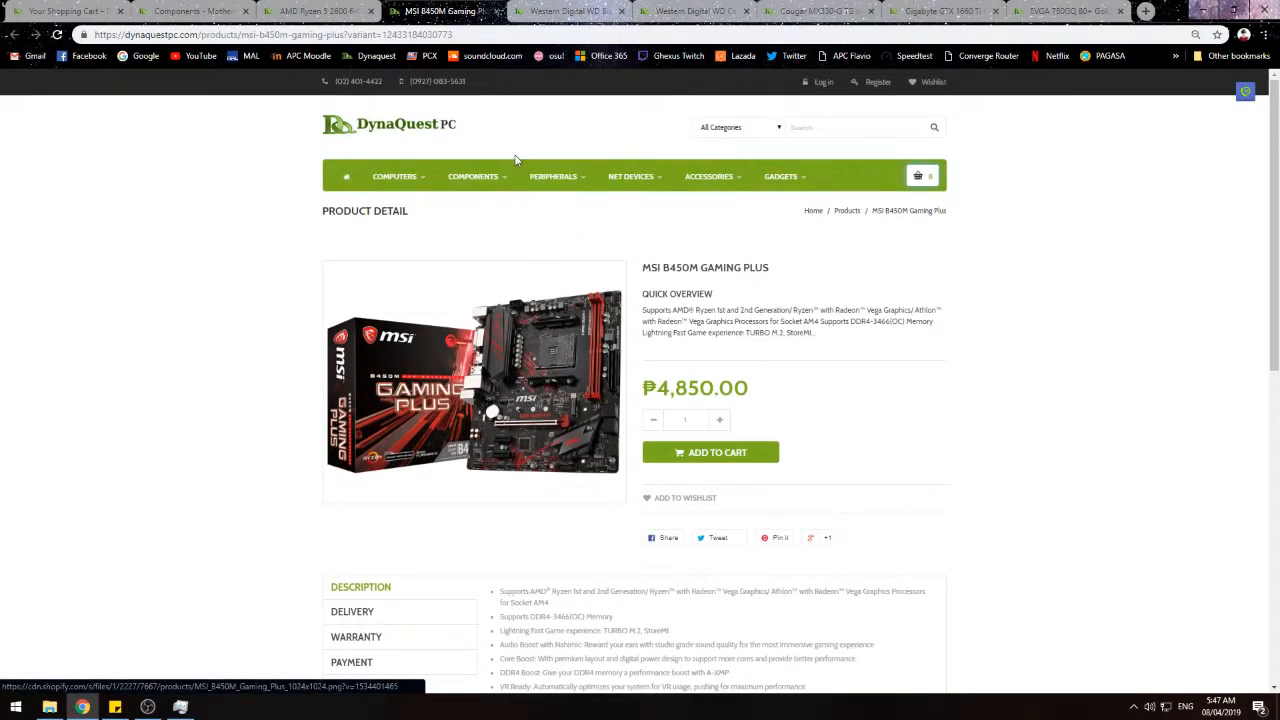
click(690, 12)
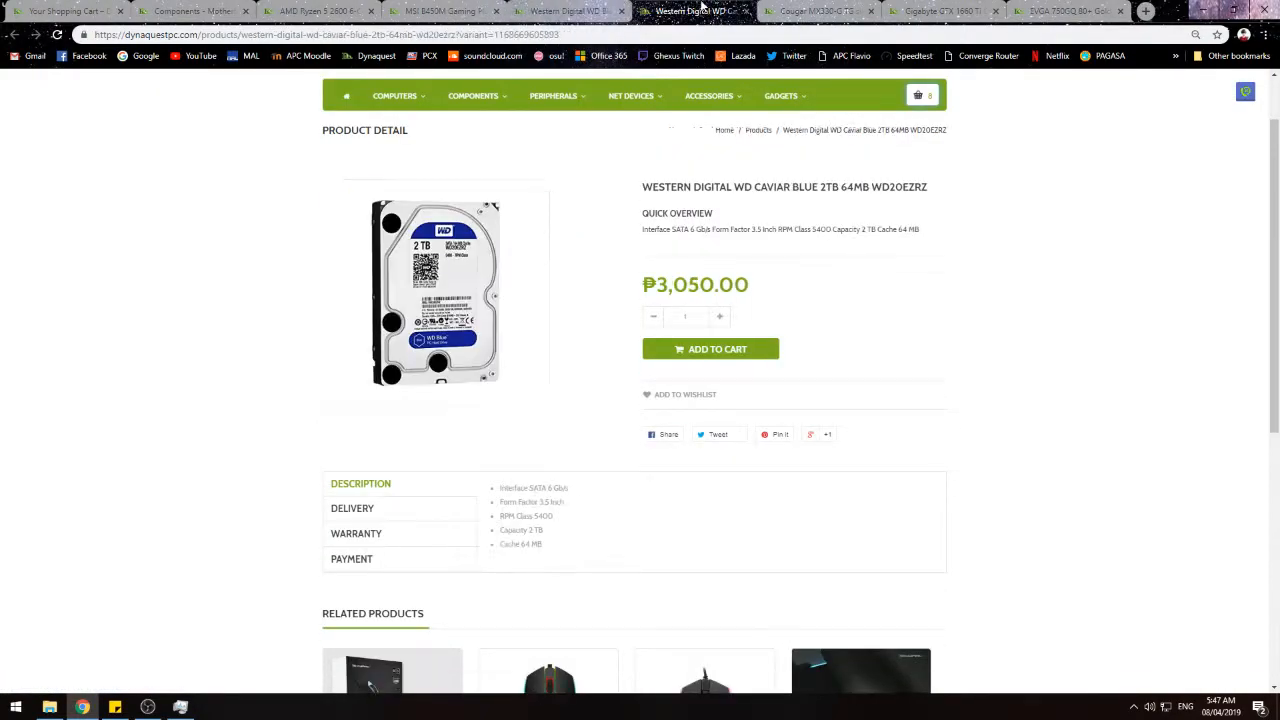
click(810, 12)
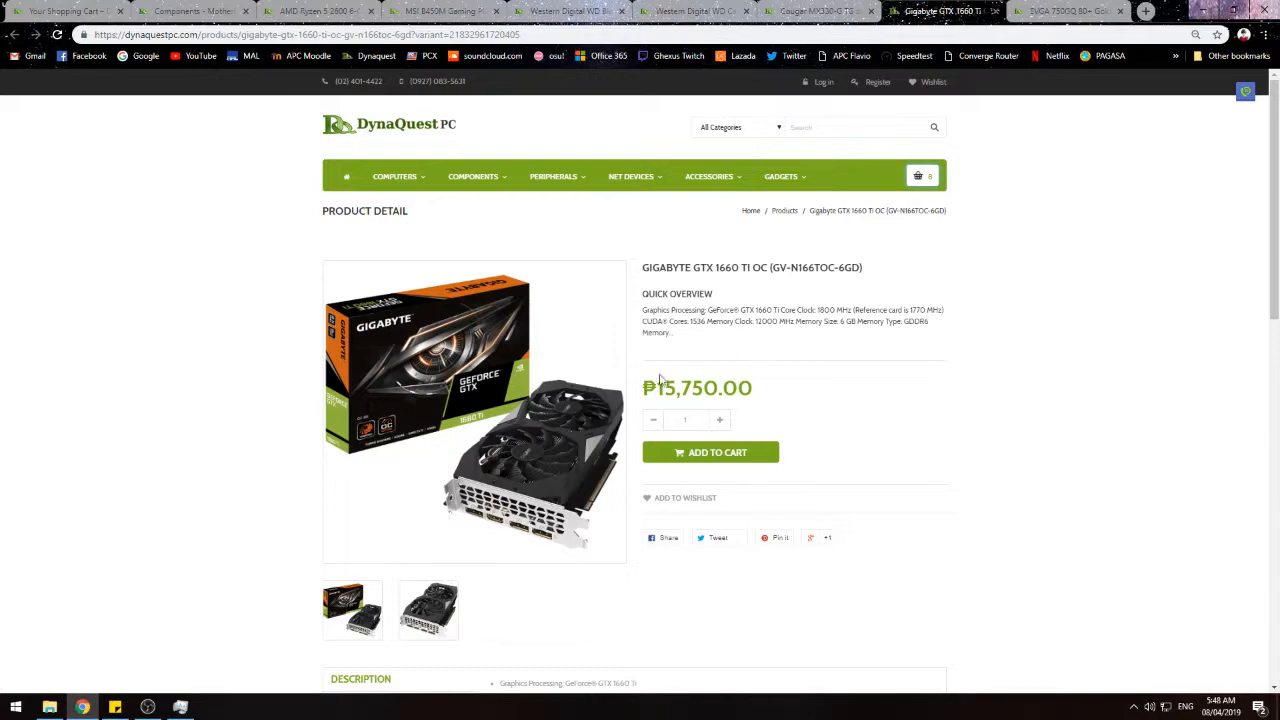
mouse_move(780, 336)
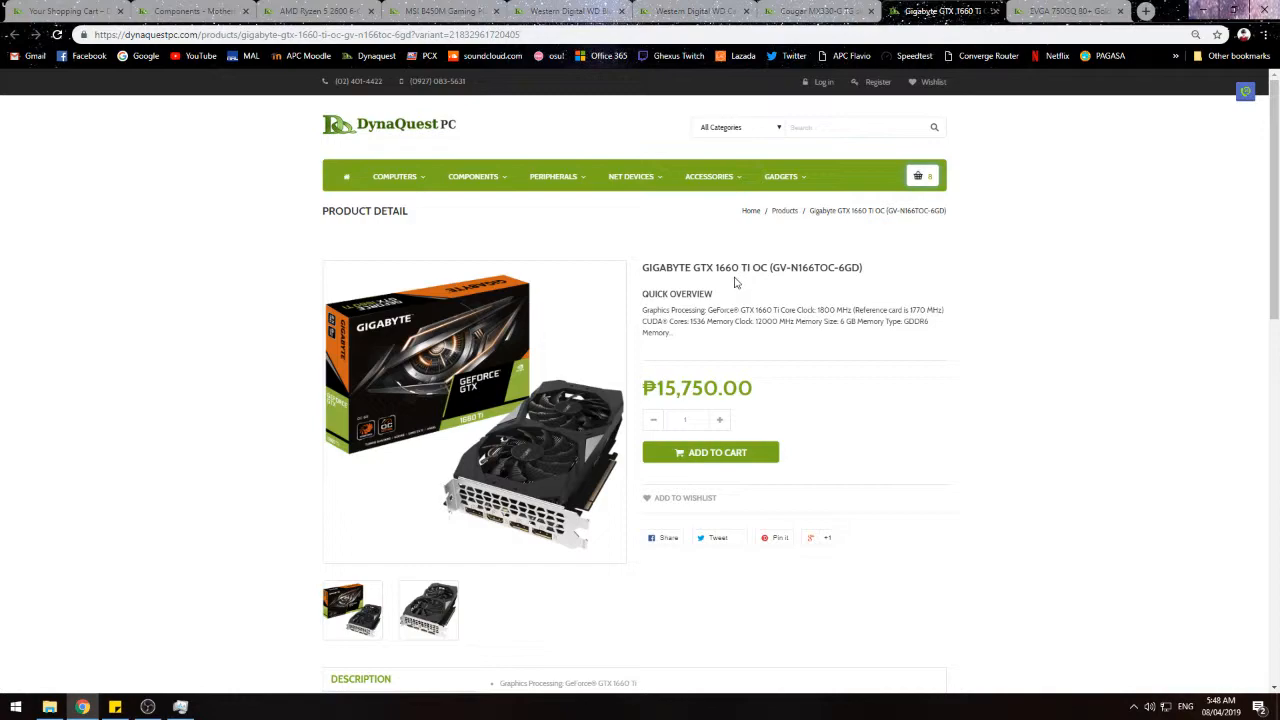
mouse_move(736, 288)
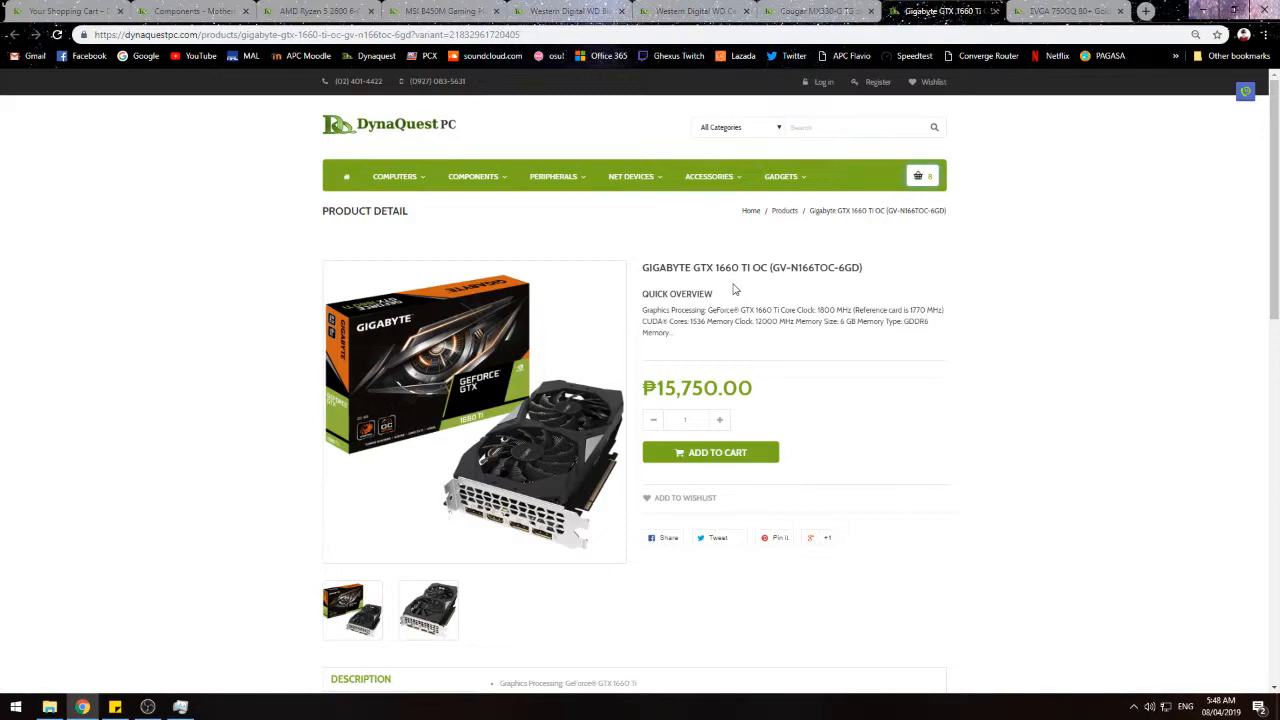
Step: Scroll the GTX 1660 Ti OC page toward its Description and check the cart item list
scroll(down, 3)
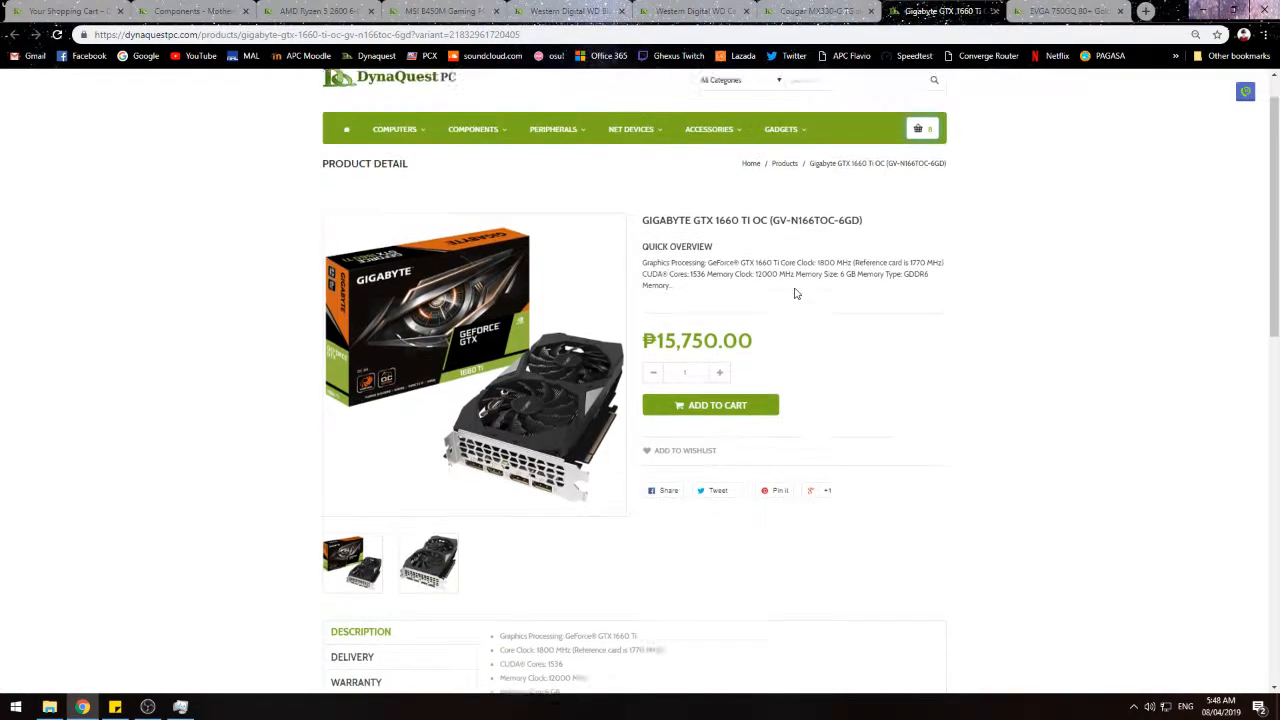
scroll(down, 3)
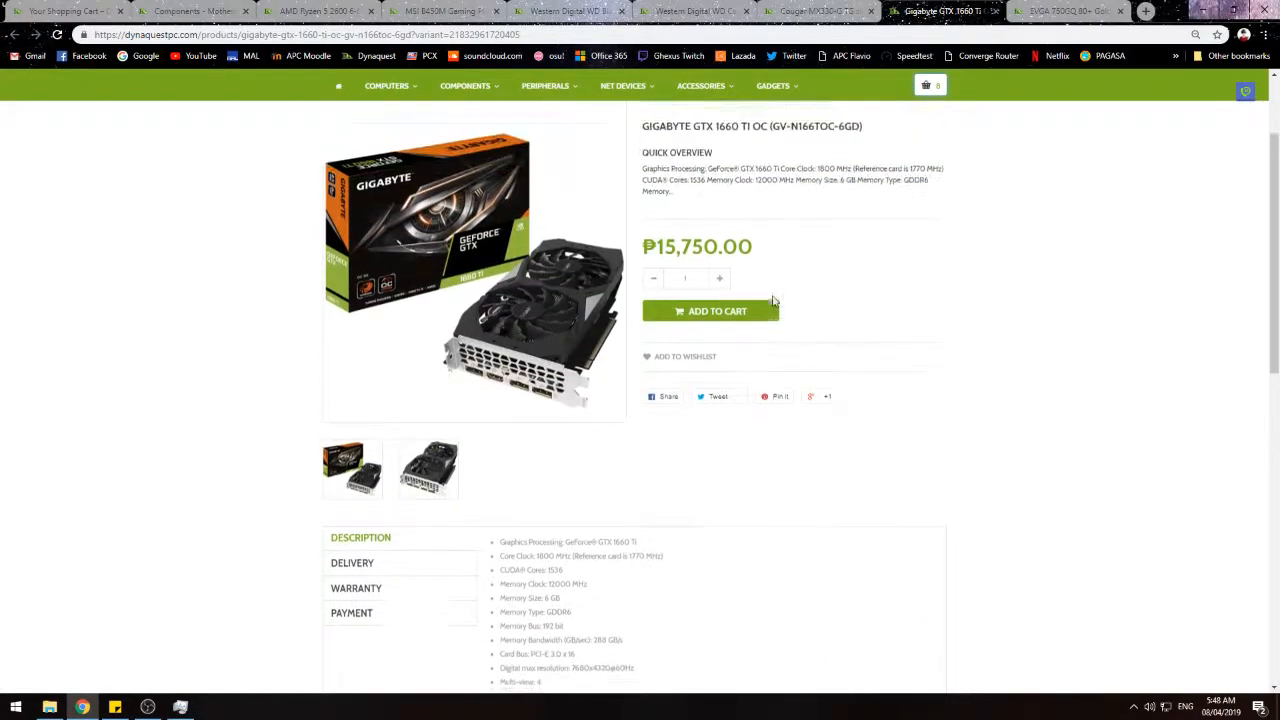
scroll(up, 3)
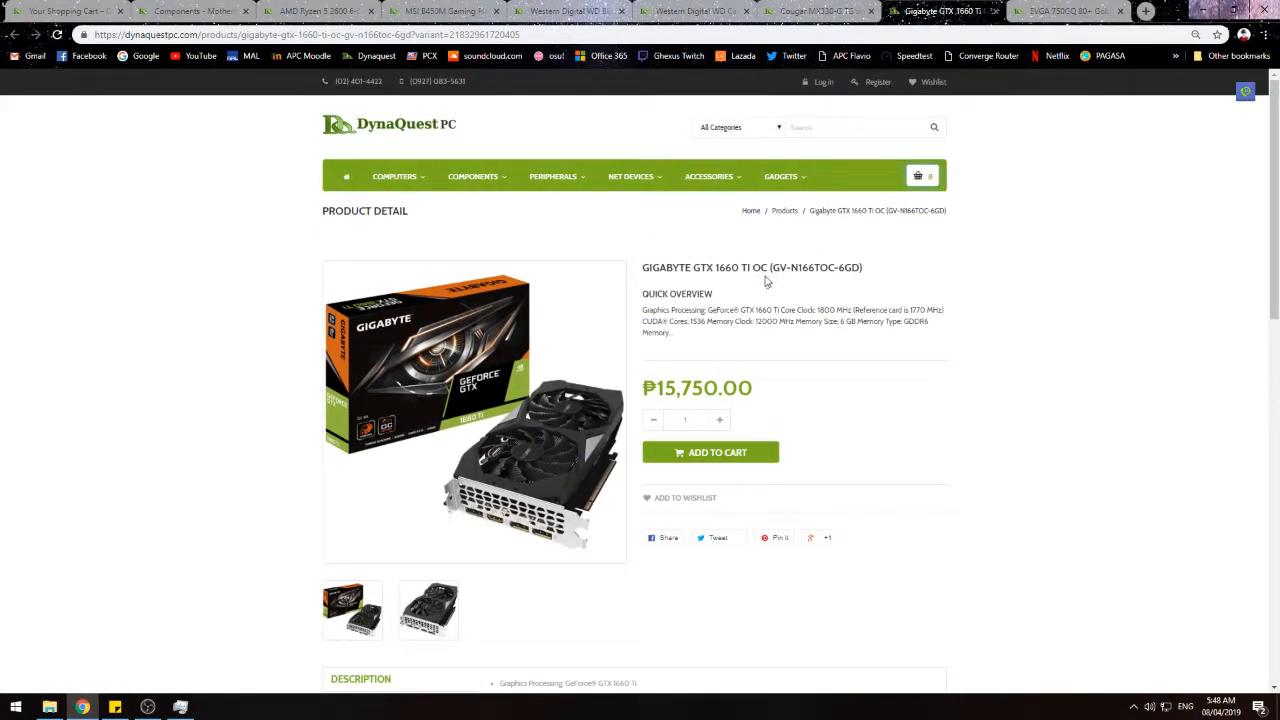
click(920, 176)
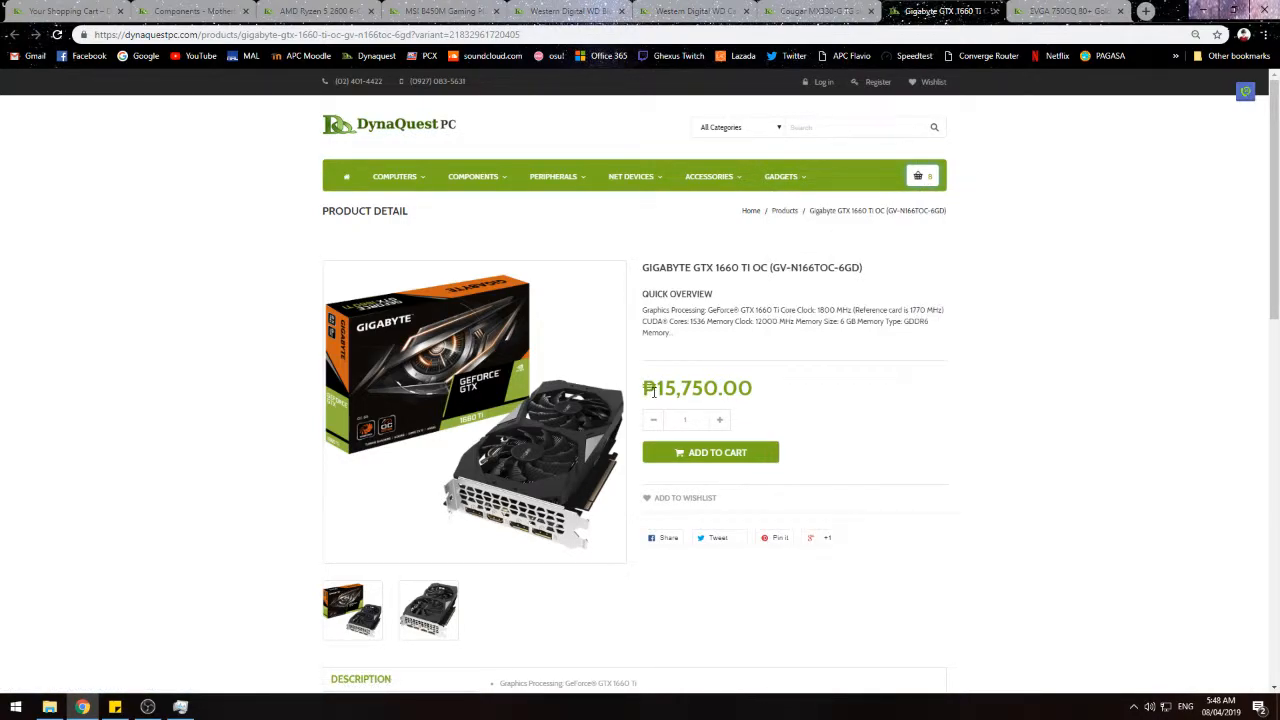
mouse_move(652, 390)
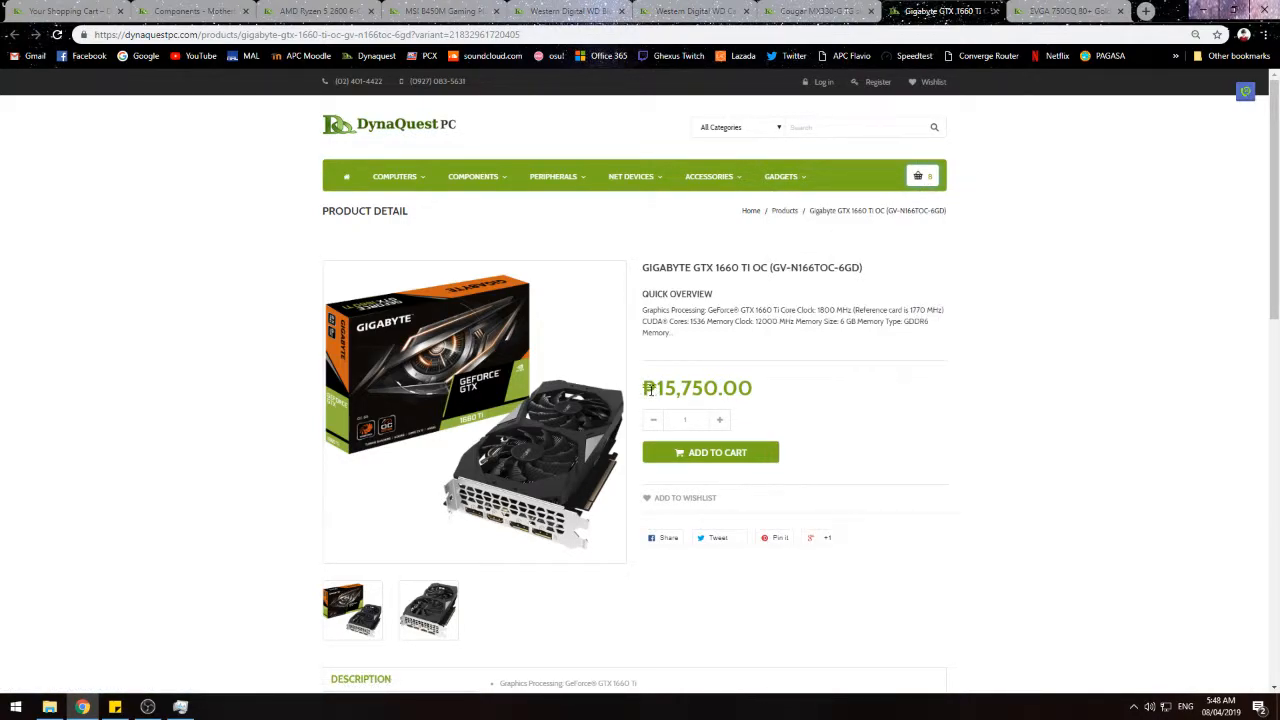
click(918, 176)
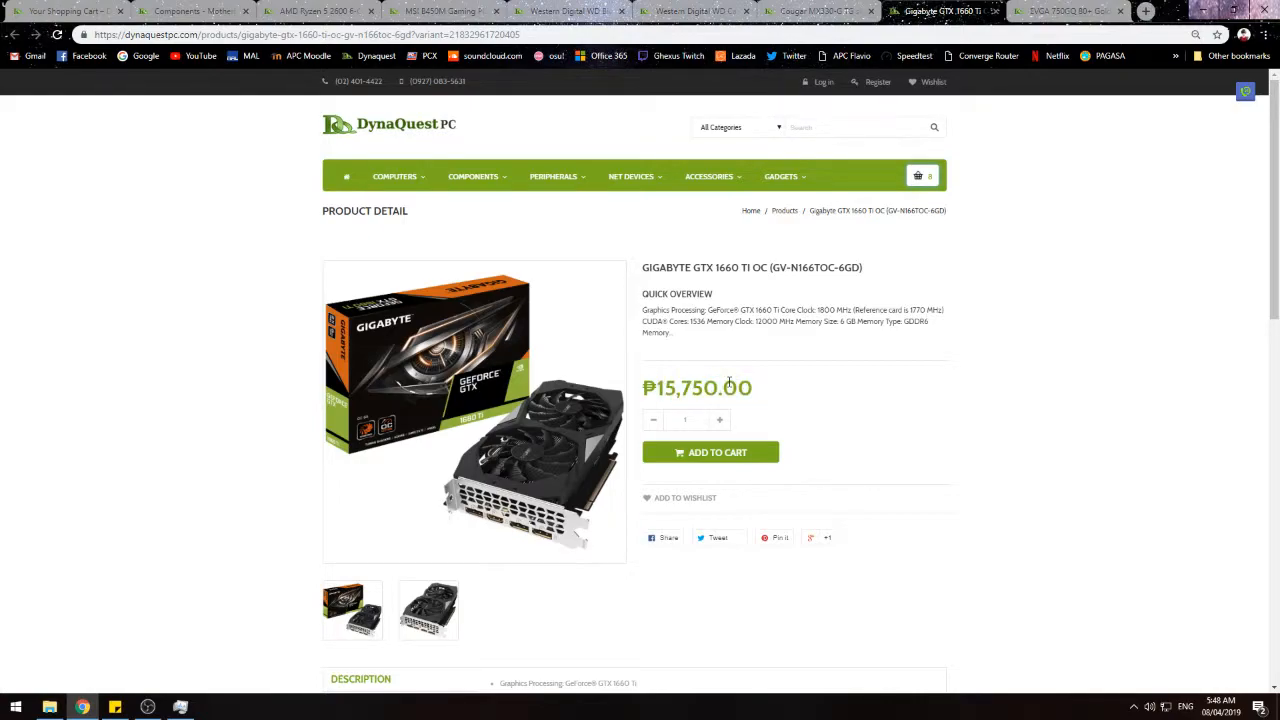
Step: Review the GTX 1660 Ti specification list, highlighting the memory bandwidth line, and scroll back up
scroll(down, 3)
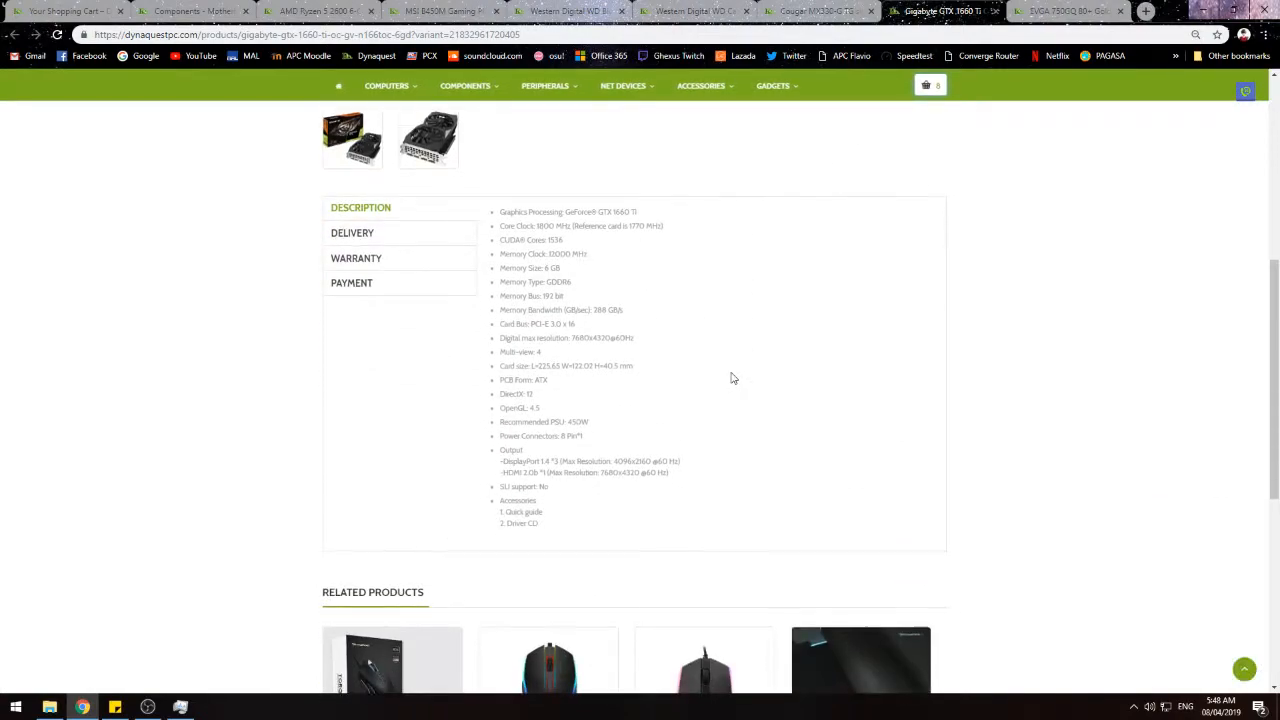
mouse_move(704, 382)
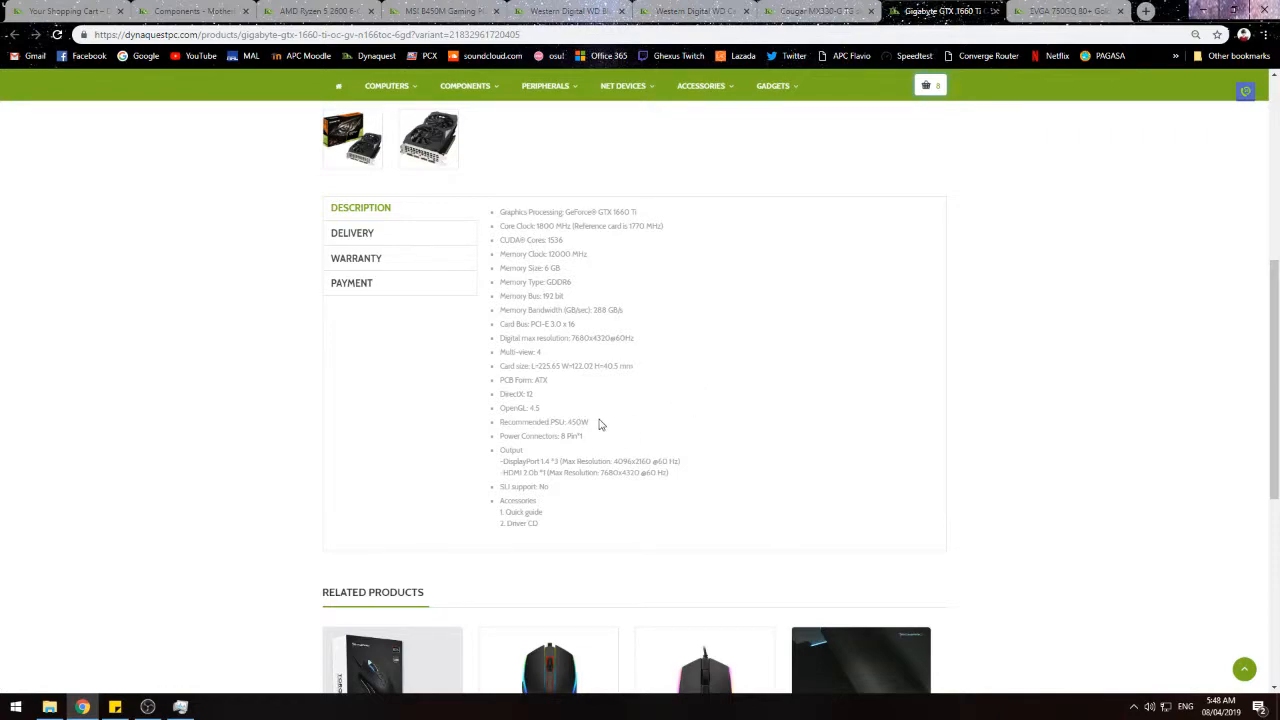
mouse_move(584, 278)
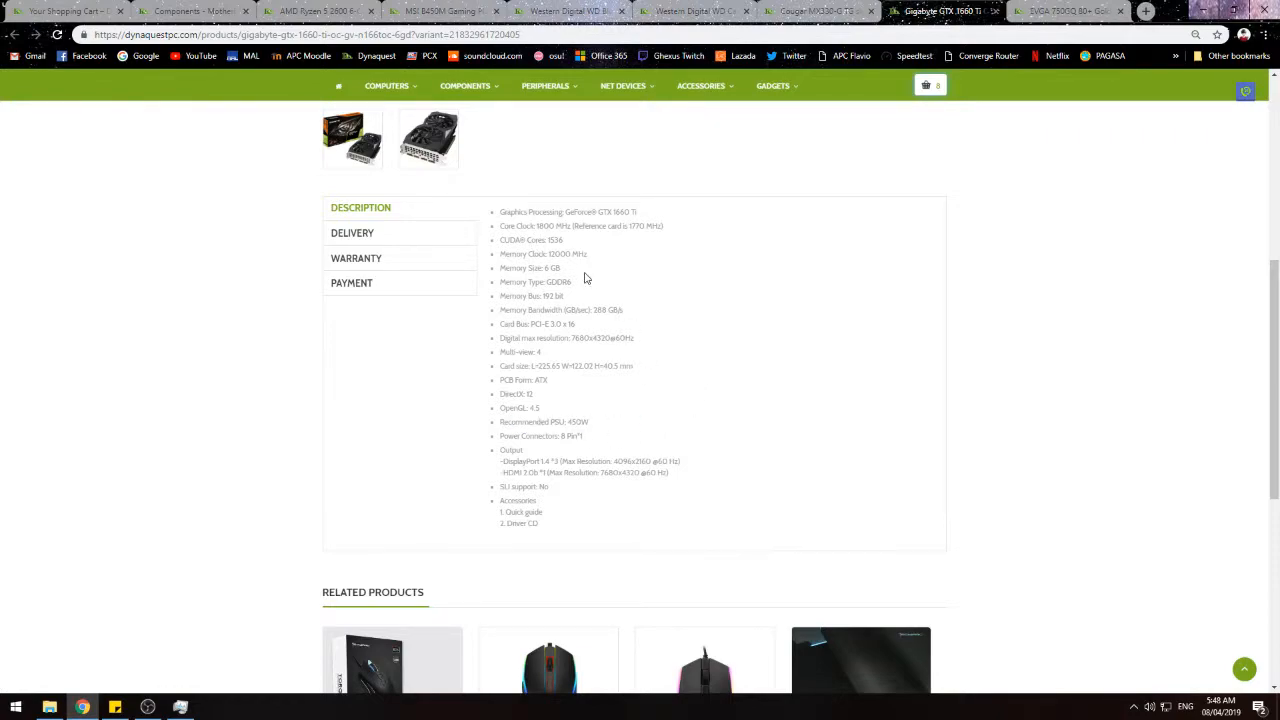
mouse_move(640, 296)
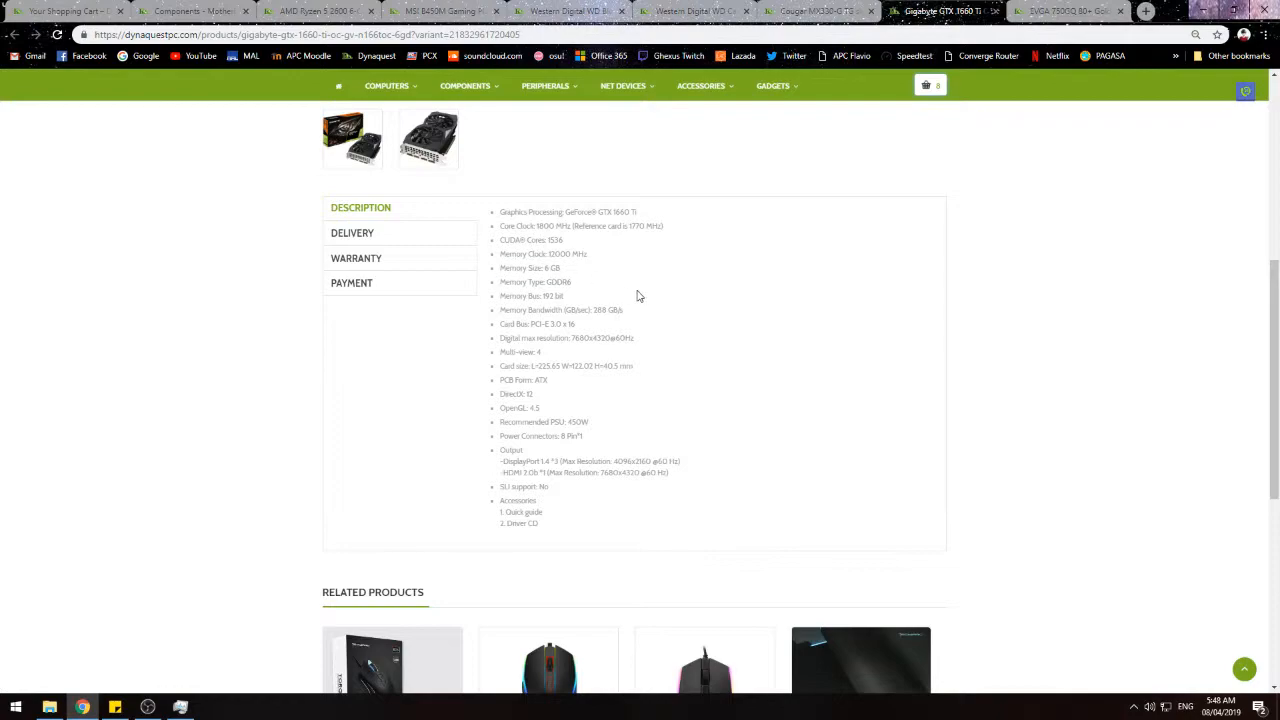
scroll(up, 3)
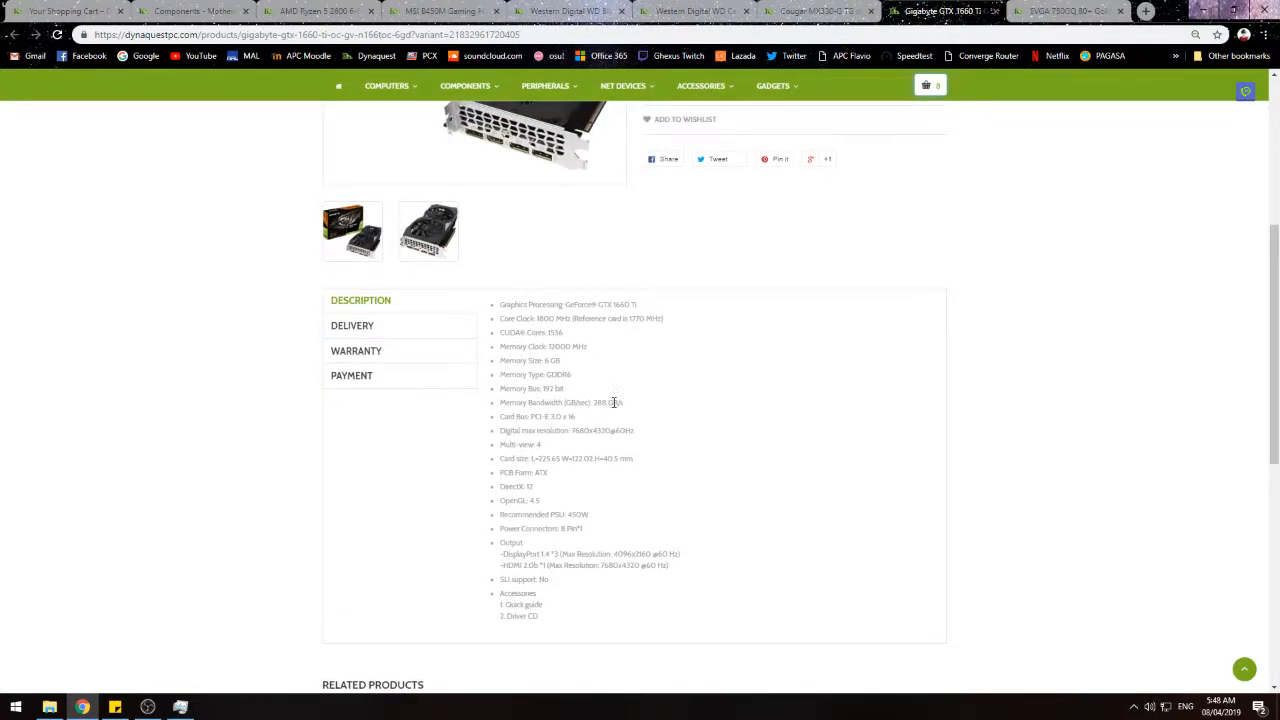
mouse_move(636, 408)
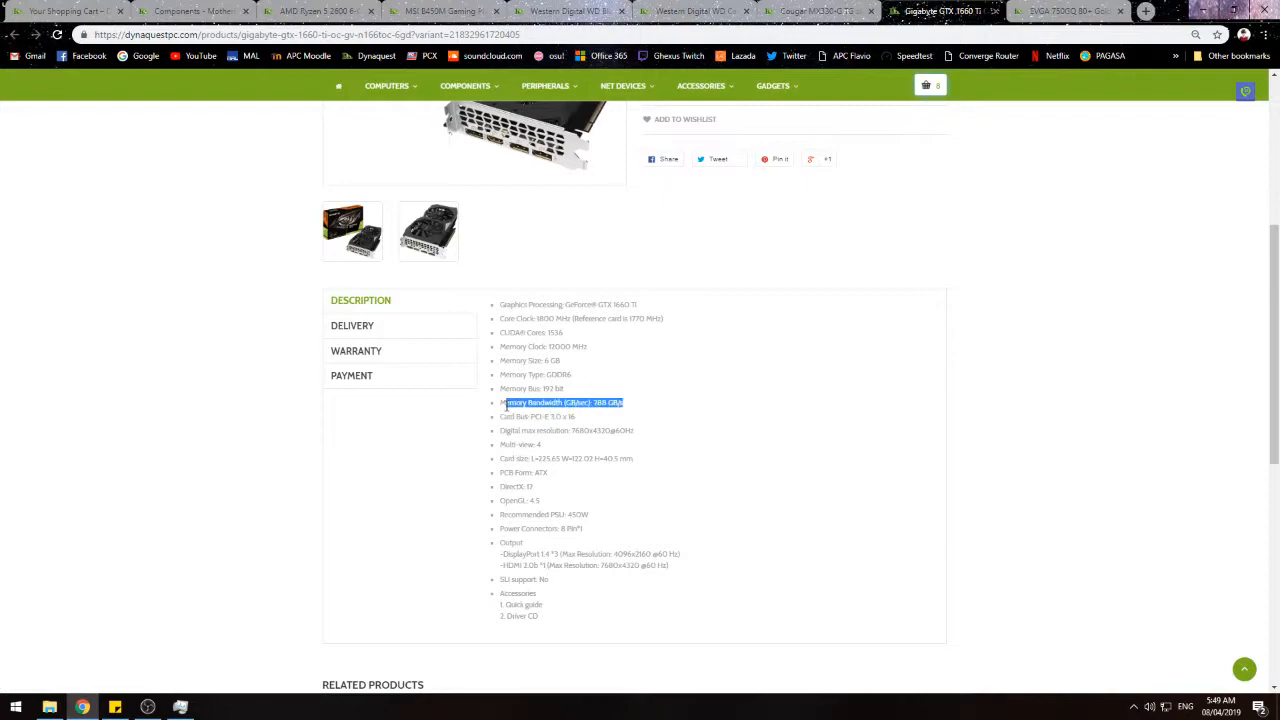
click(632, 408)
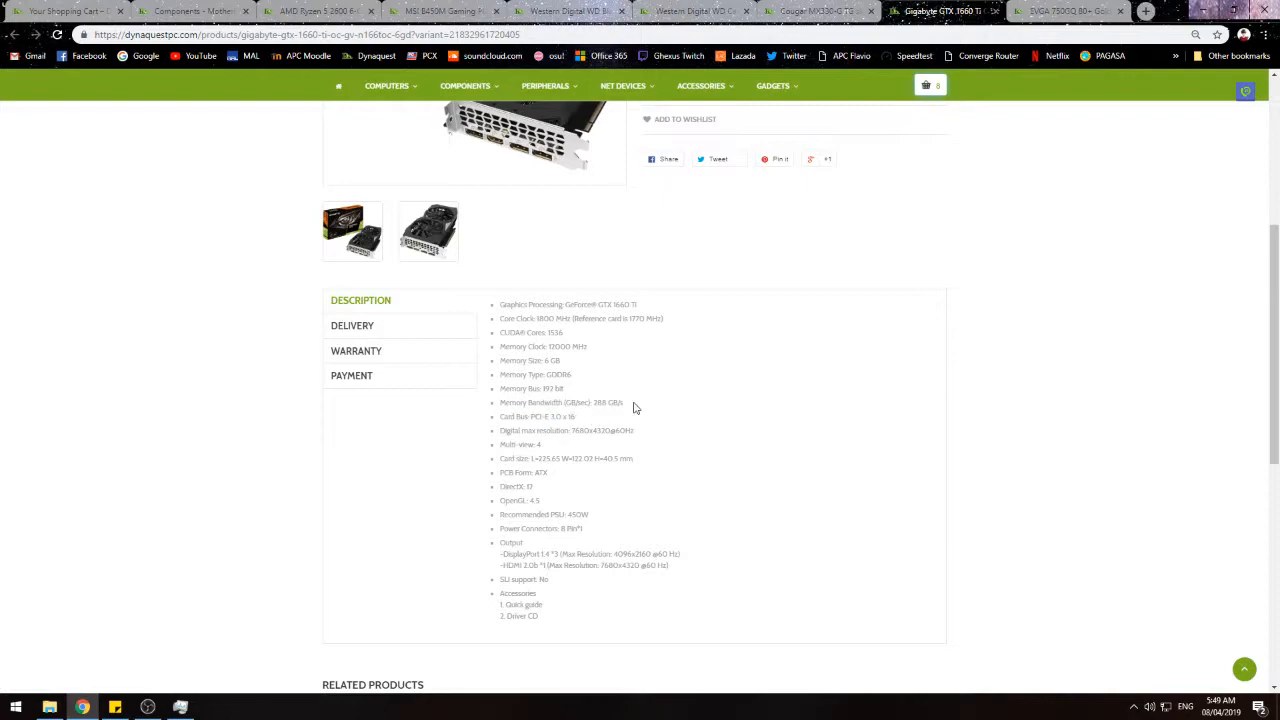
scroll(up, 3)
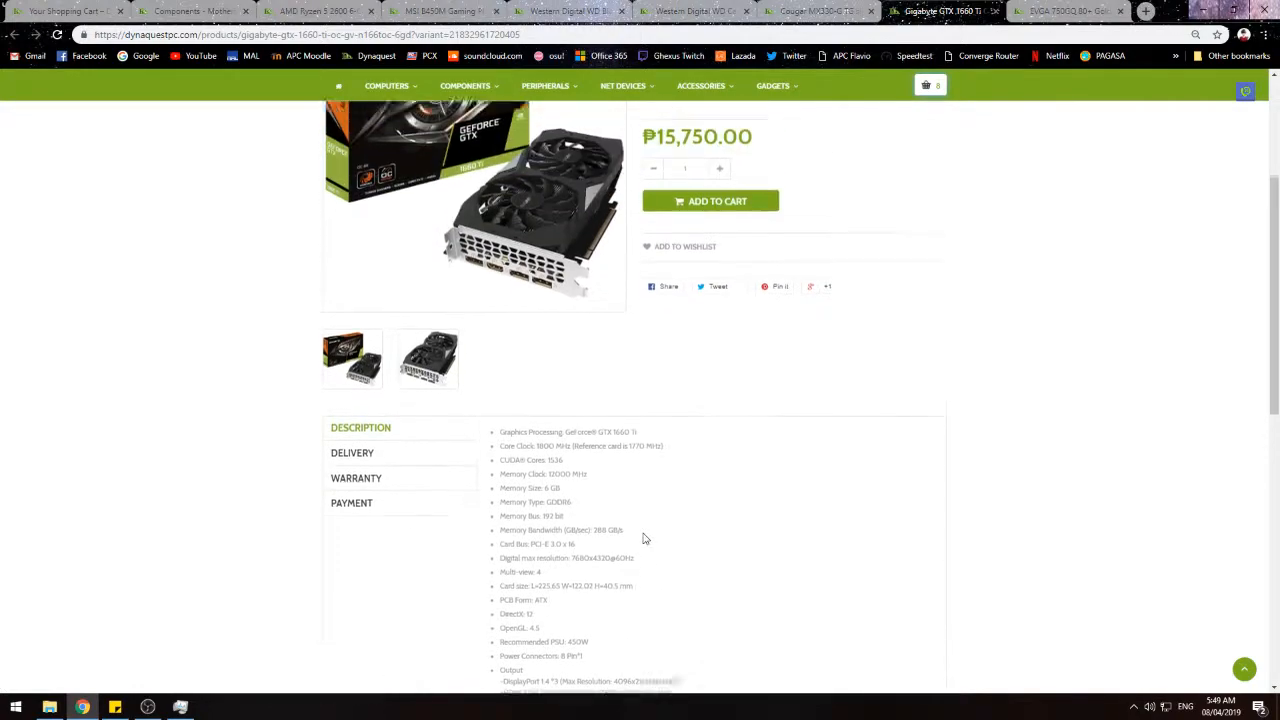
scroll(up, 3)
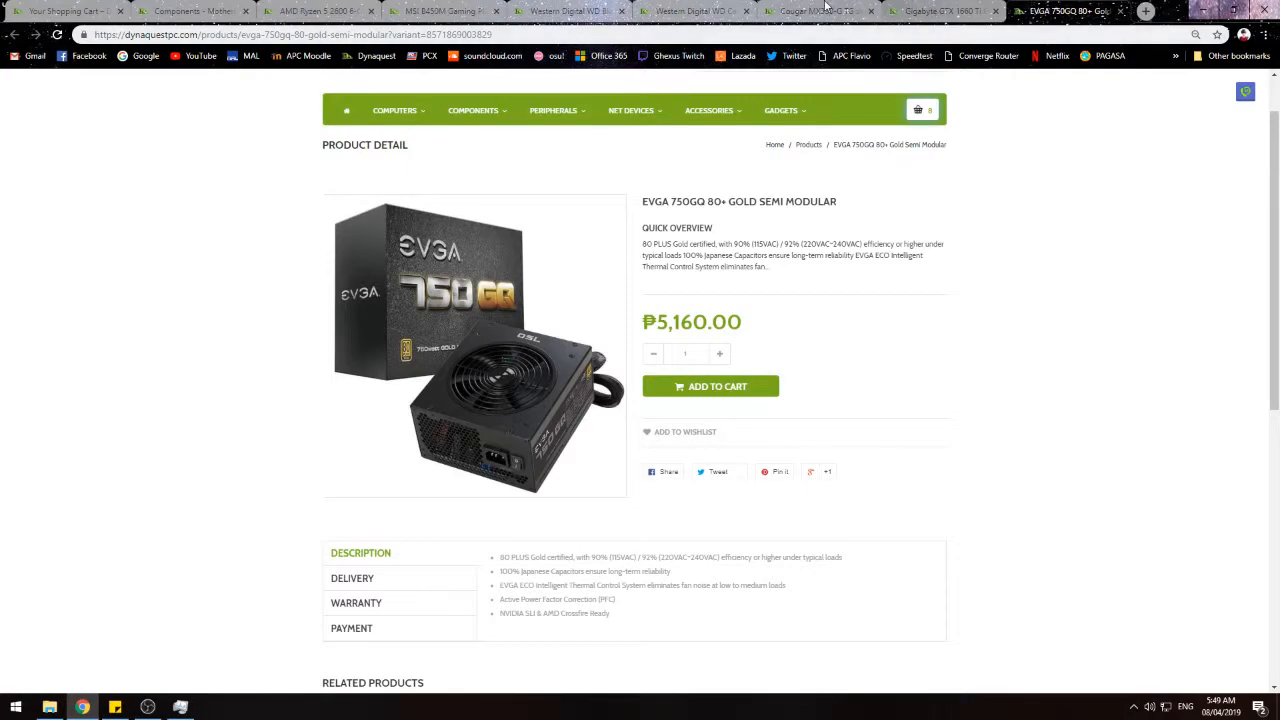
Step: Bring up OBS Studio's output settings with the audio track options, then return to the Ryzen 5 2600 page
click(936, 12)
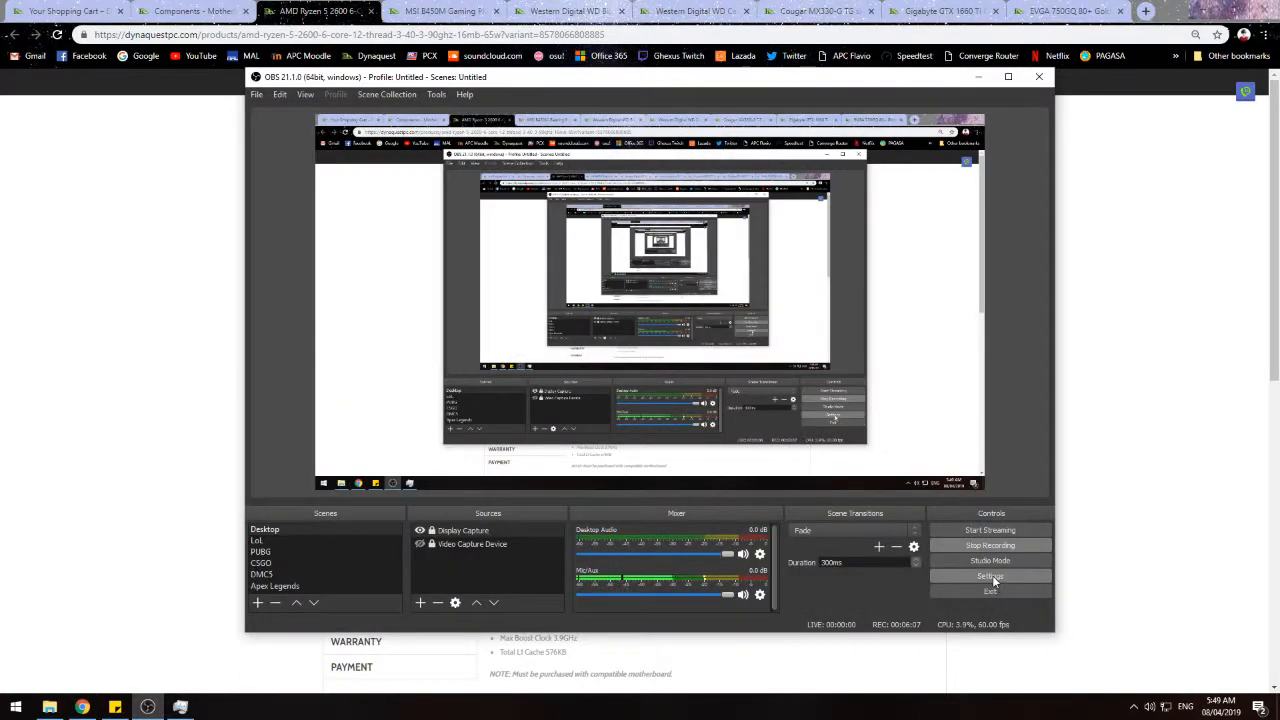
click(990, 576)
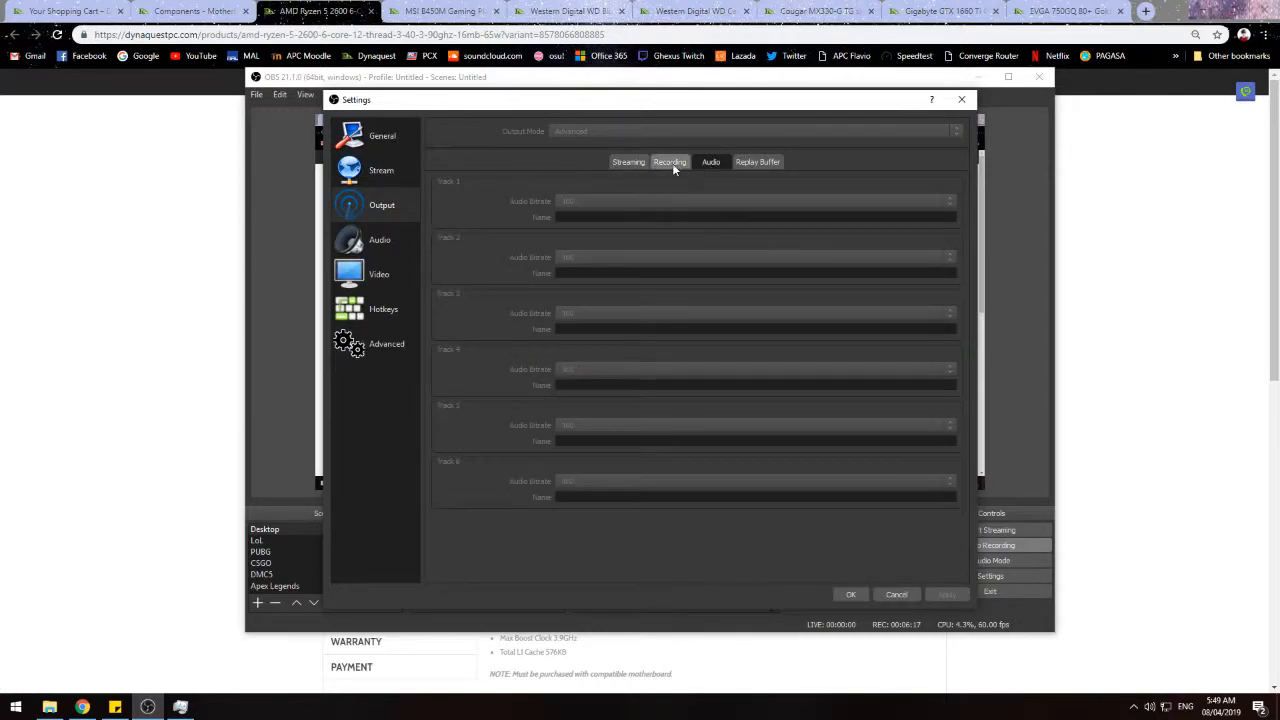
click(960, 100)
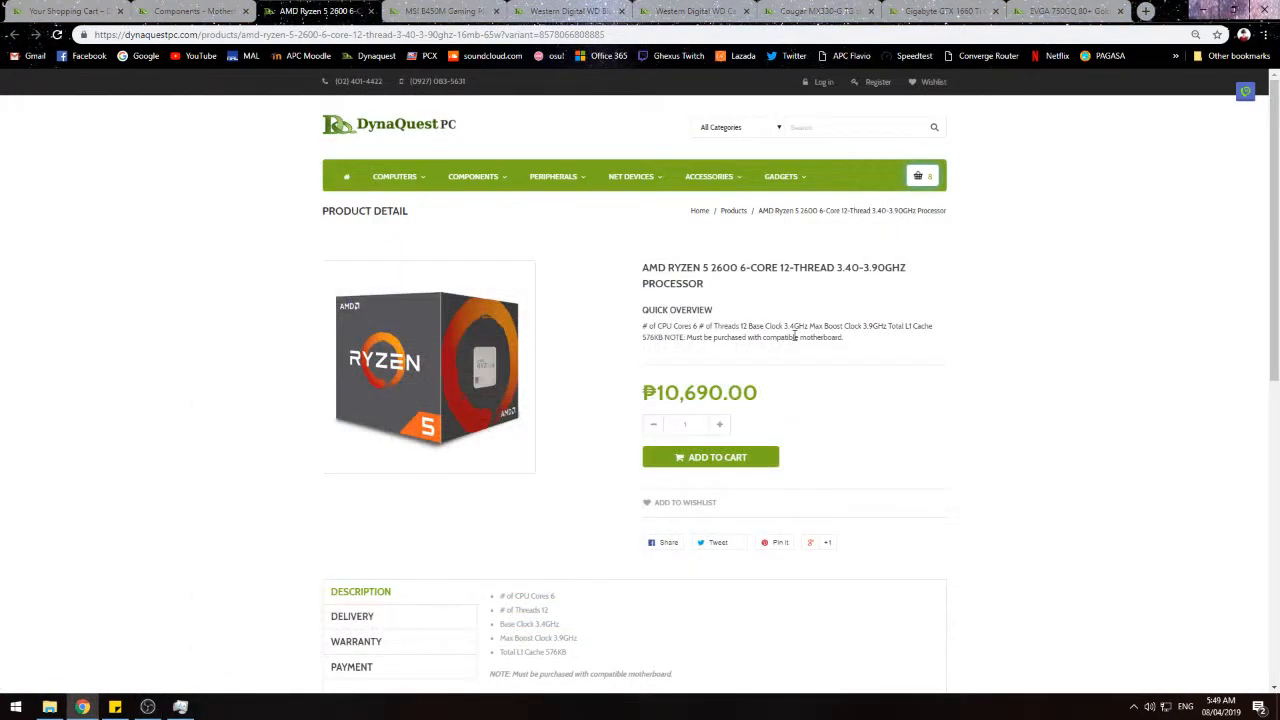
Step: Review the EVGA 750 GQ PSU page, the cart quick list, and the GIGABYTE GTX 1660 Ti page
click(1064, 12)
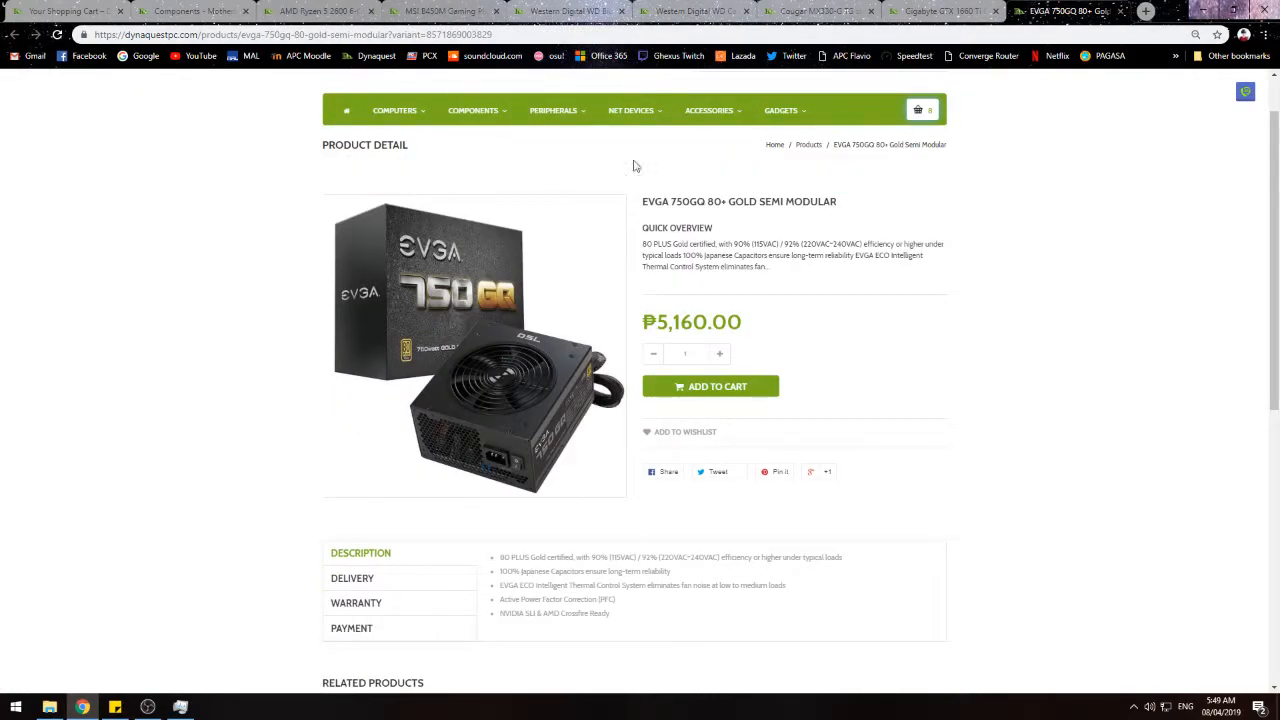
click(918, 110)
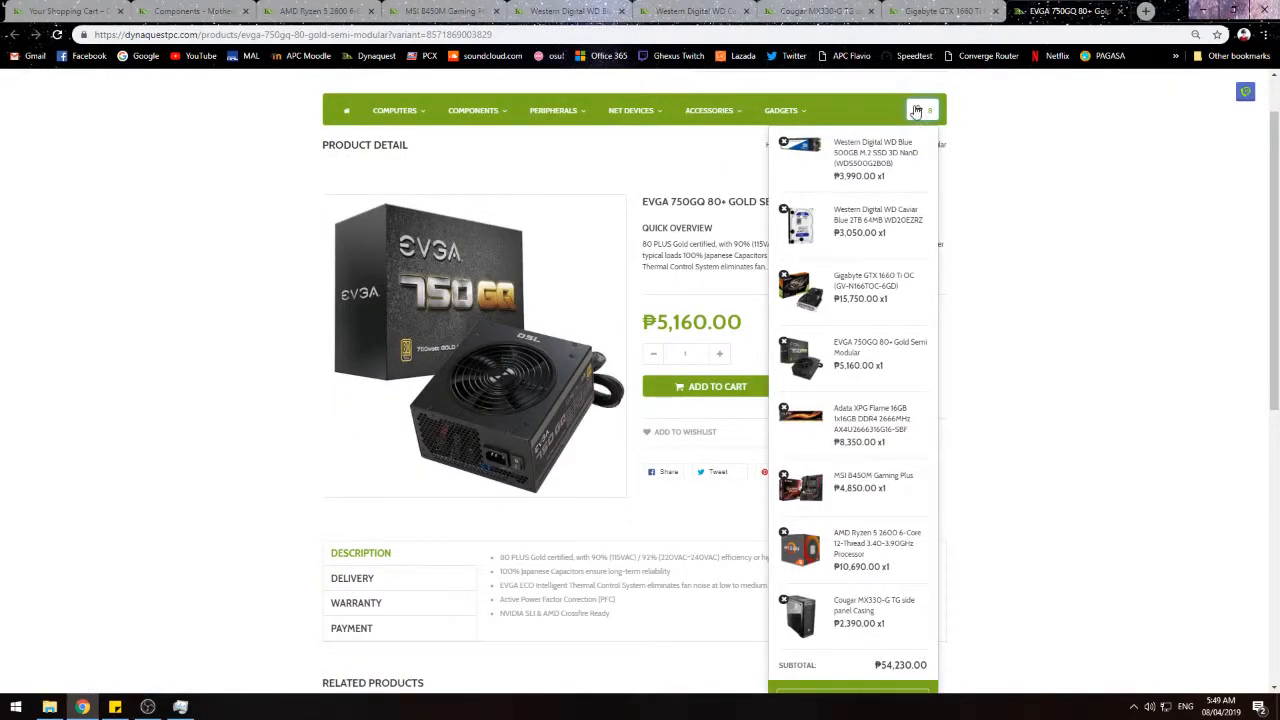
scroll(down, 3)
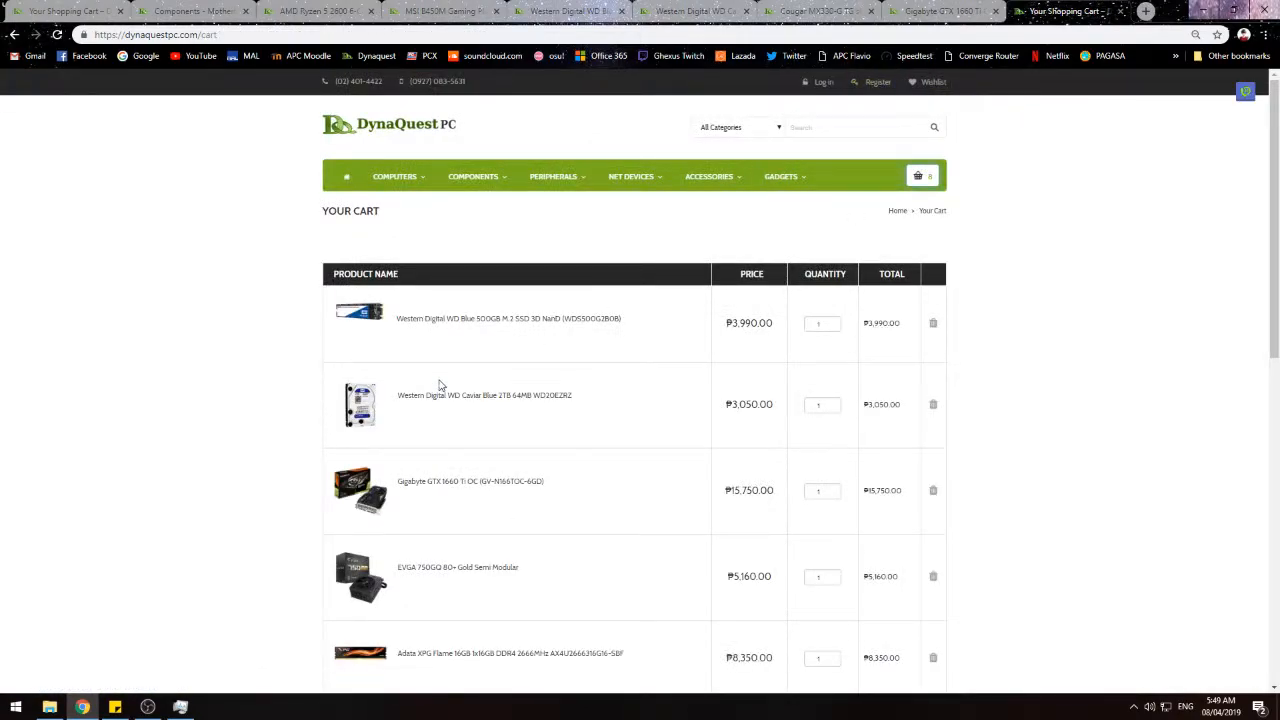
click(470, 480)
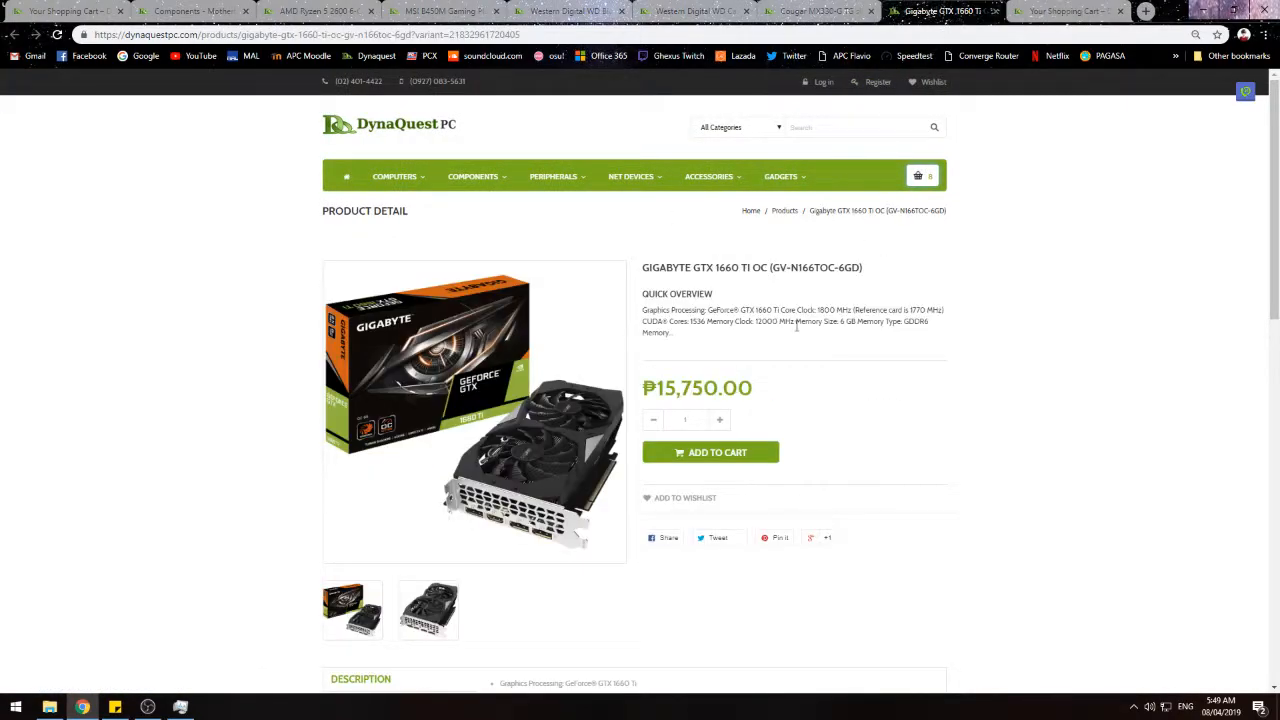
Step: Review the WD Caviar Blue 2TB and WD Blue 500GB M.2 SSD pages, then return to Your Cart
click(816, 12)
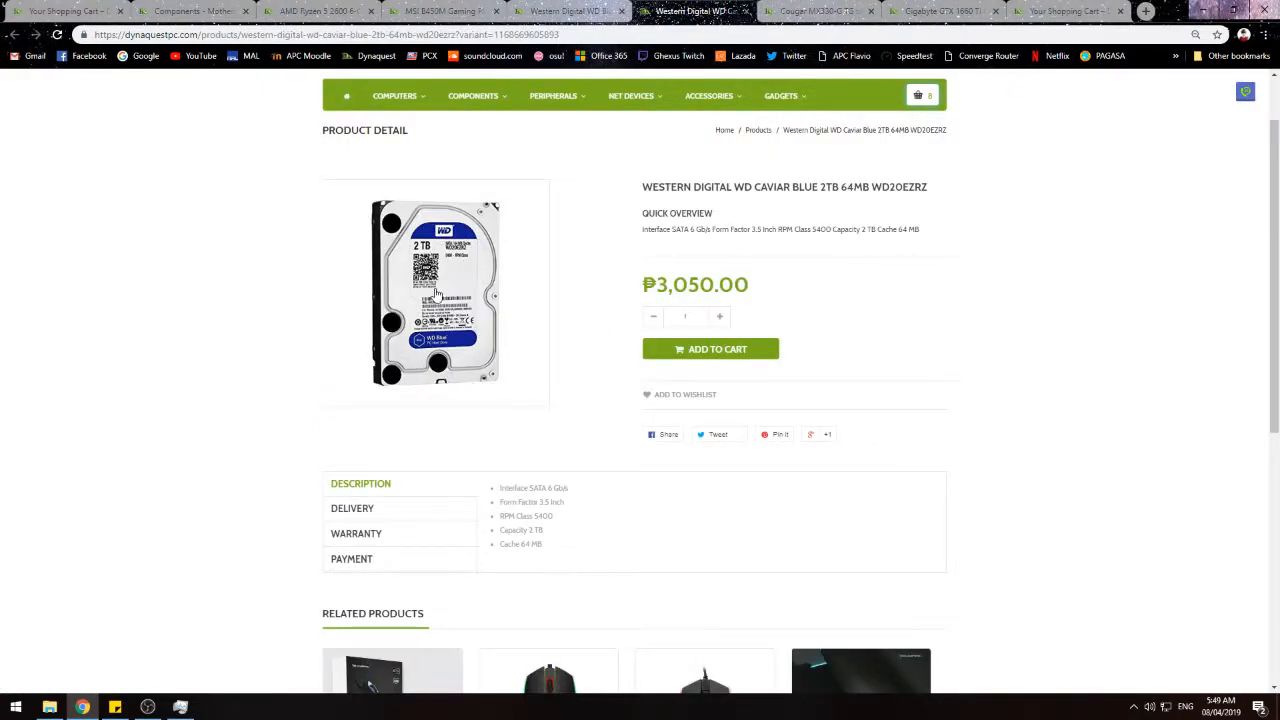
click(568, 12)
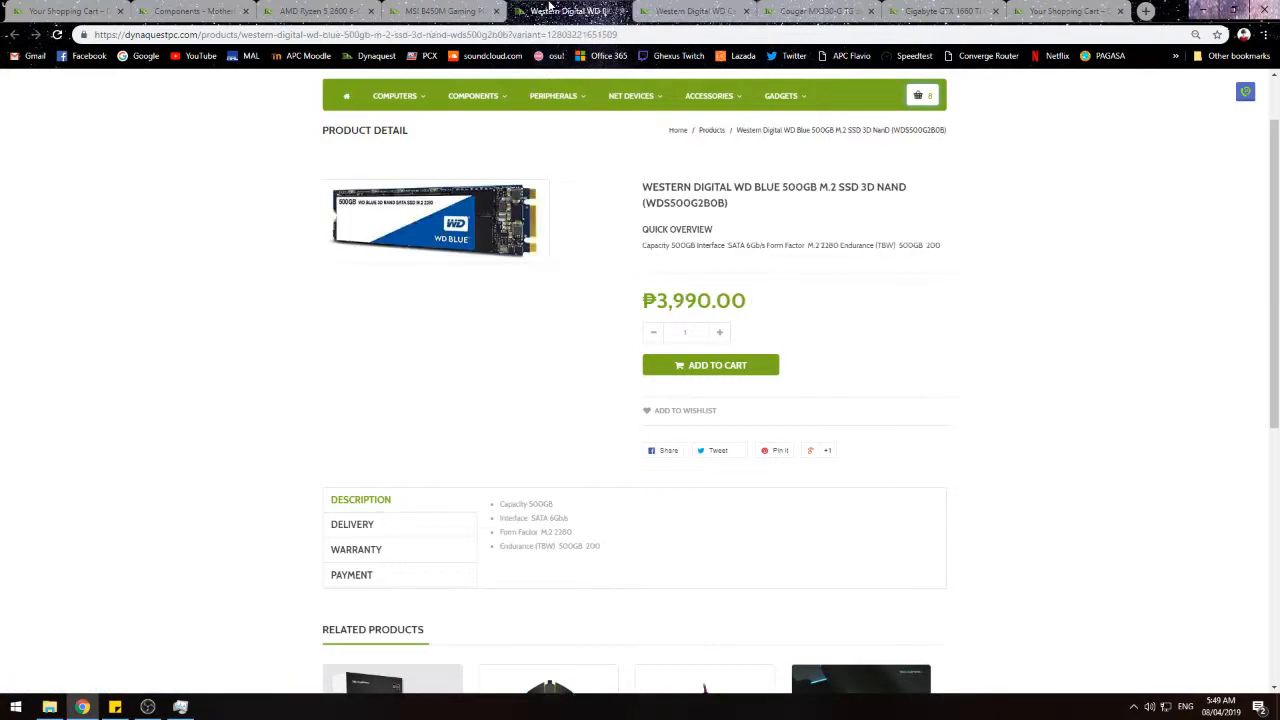
mouse_move(762, 232)
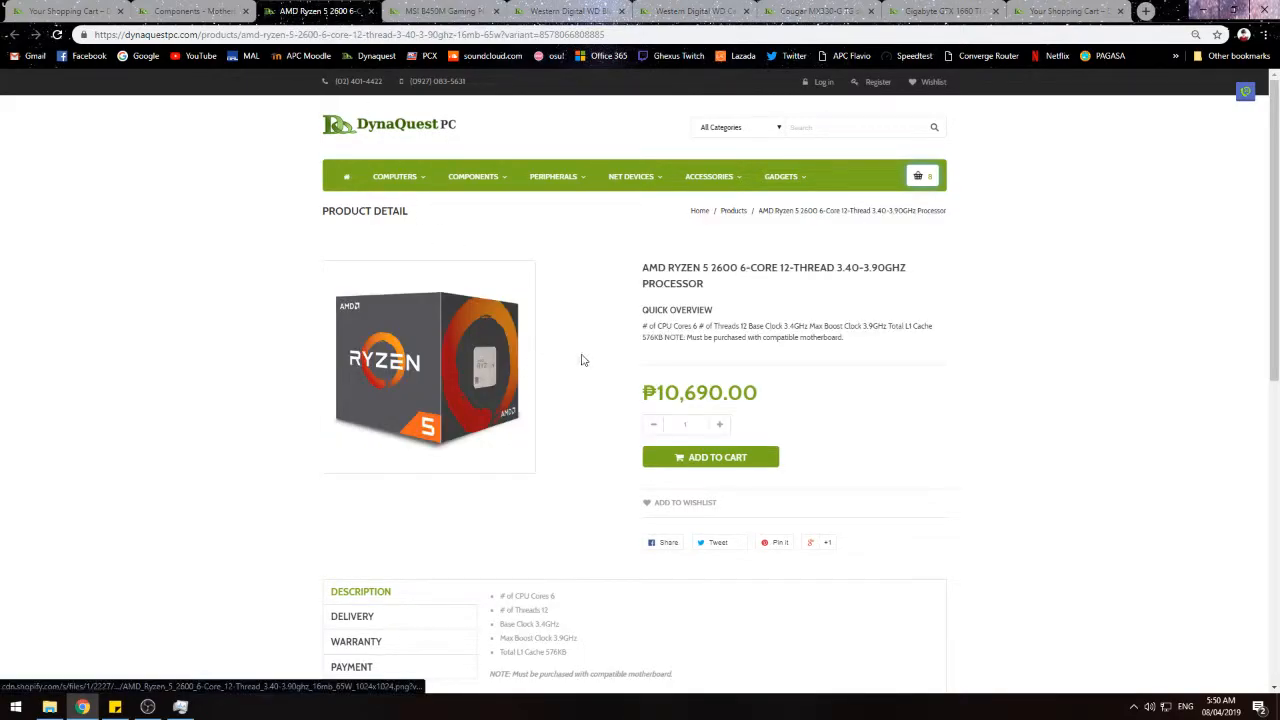
click(440, 12)
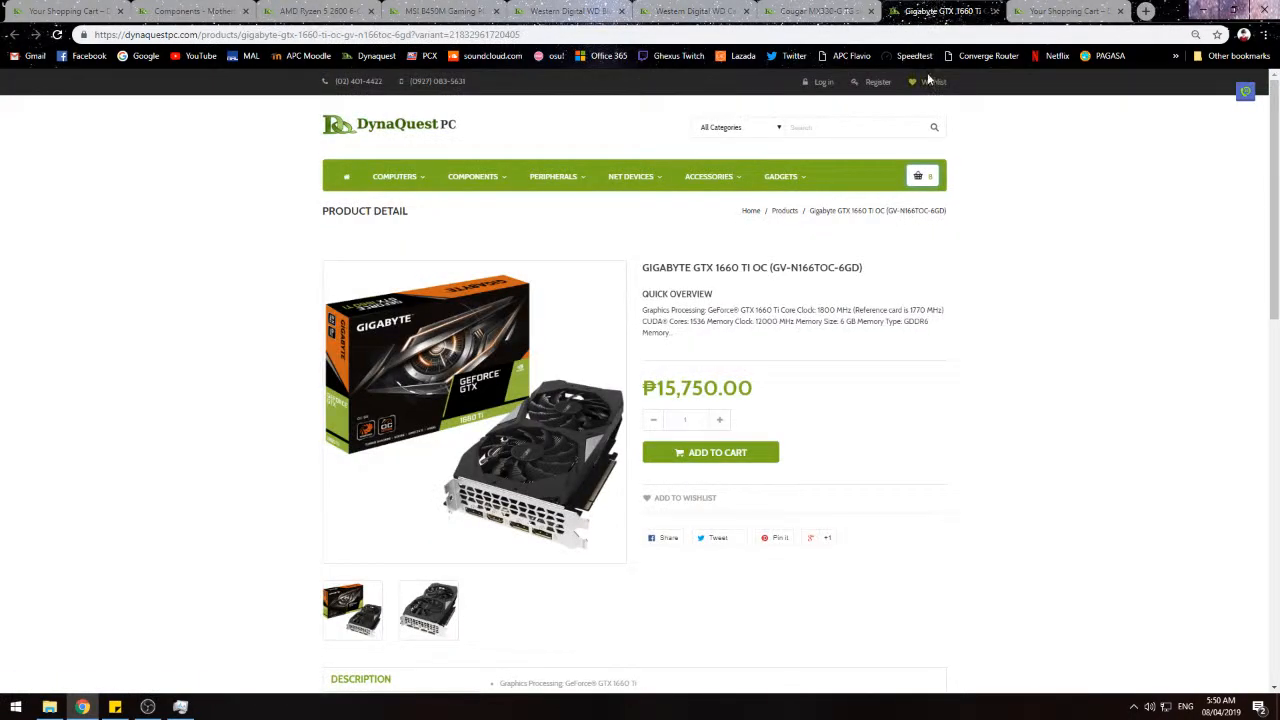
click(916, 176)
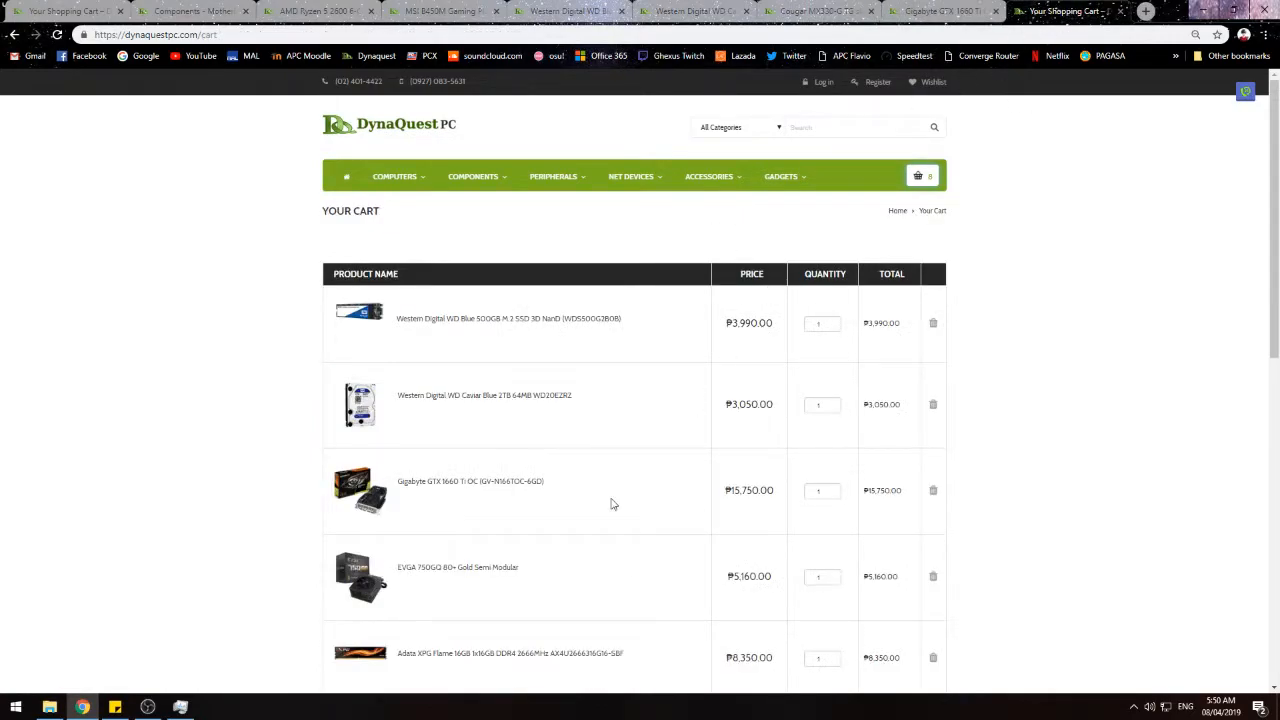
scroll(down, 3)
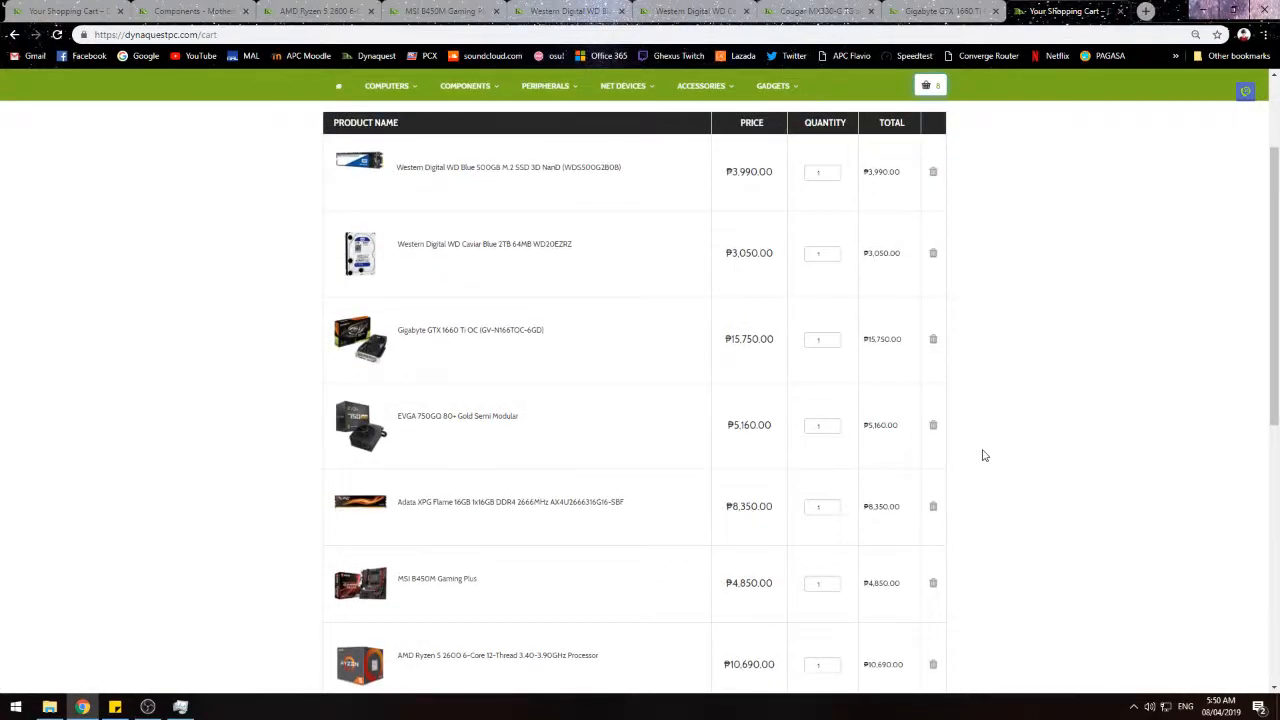
scroll(down, 3)
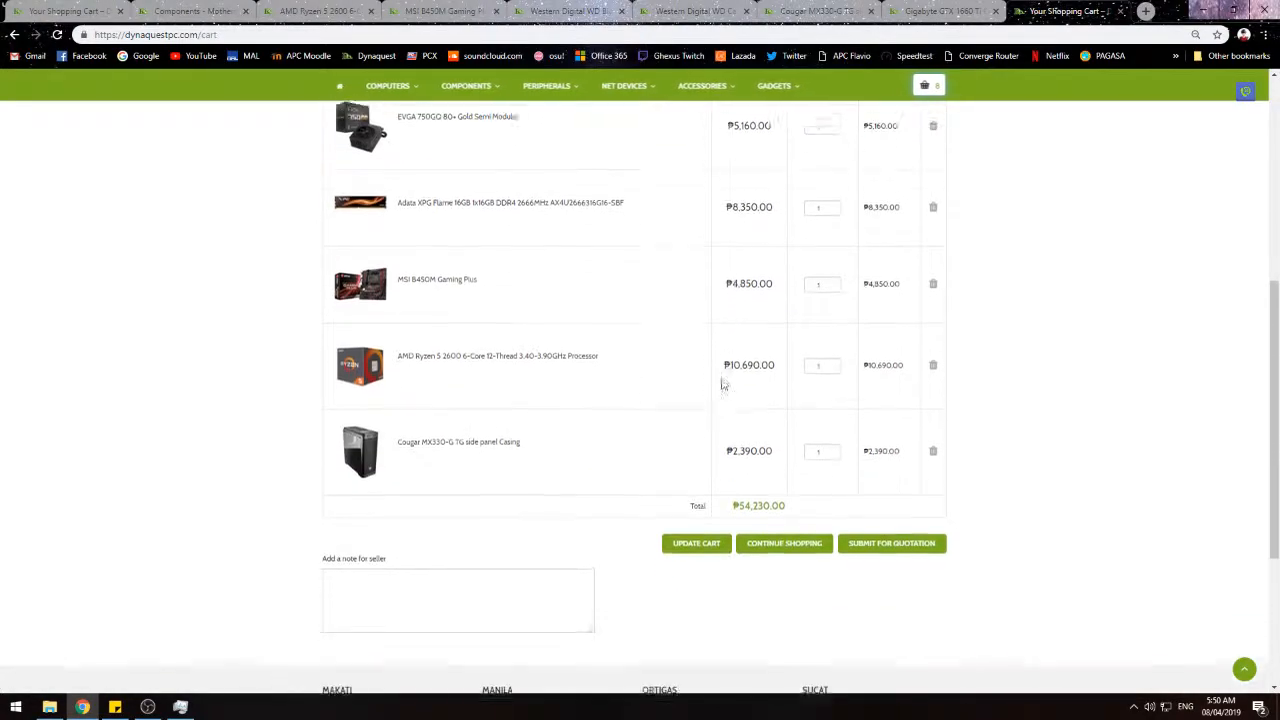
scroll(down, 3)
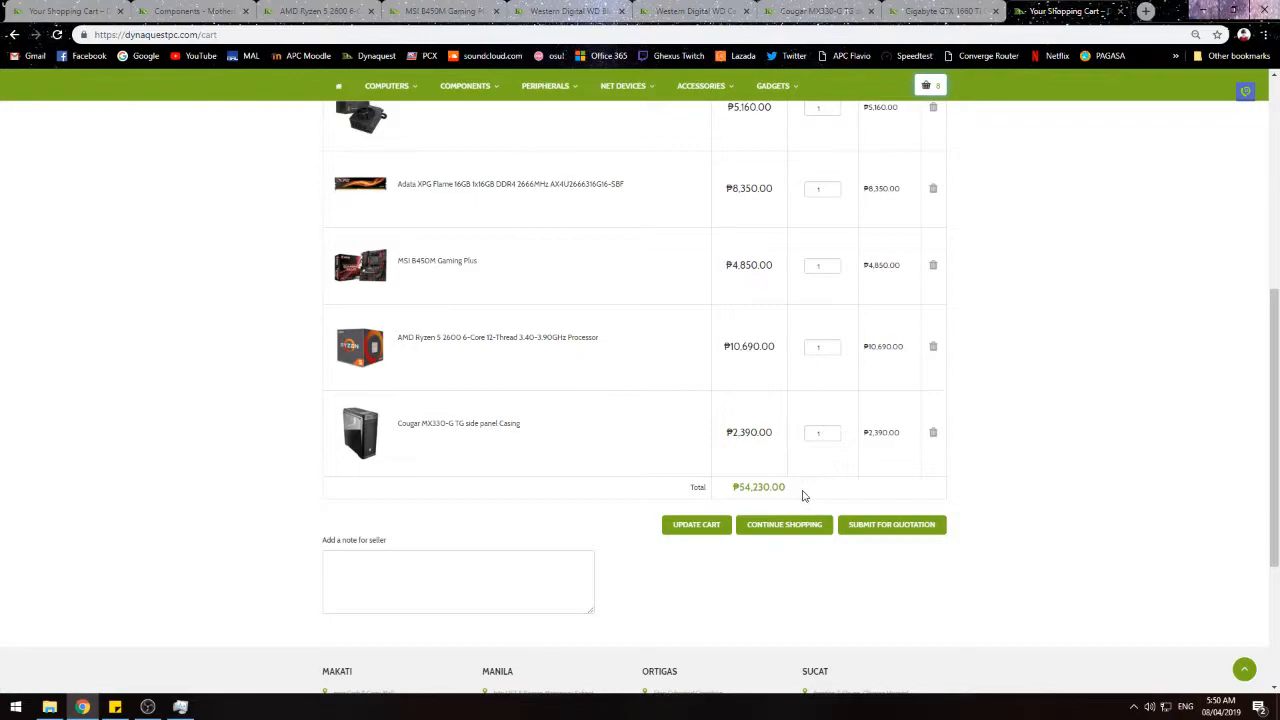
scroll(down, 3)
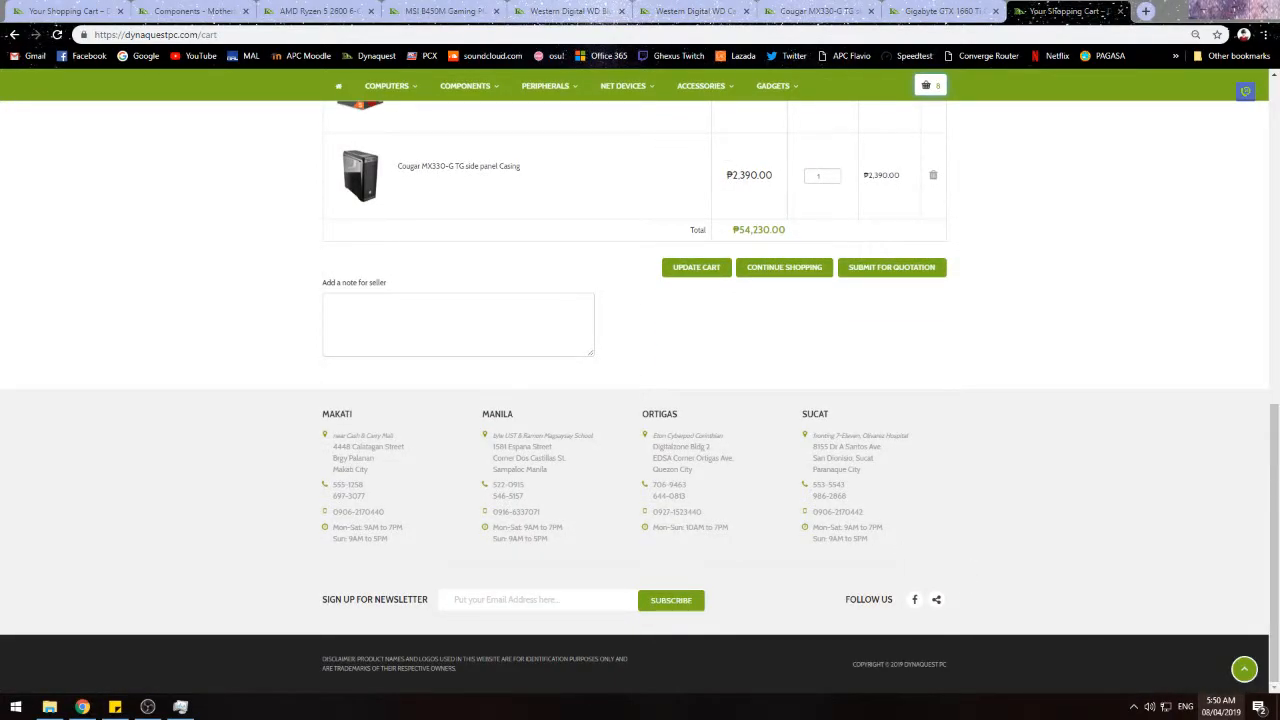
scroll(up, 3)
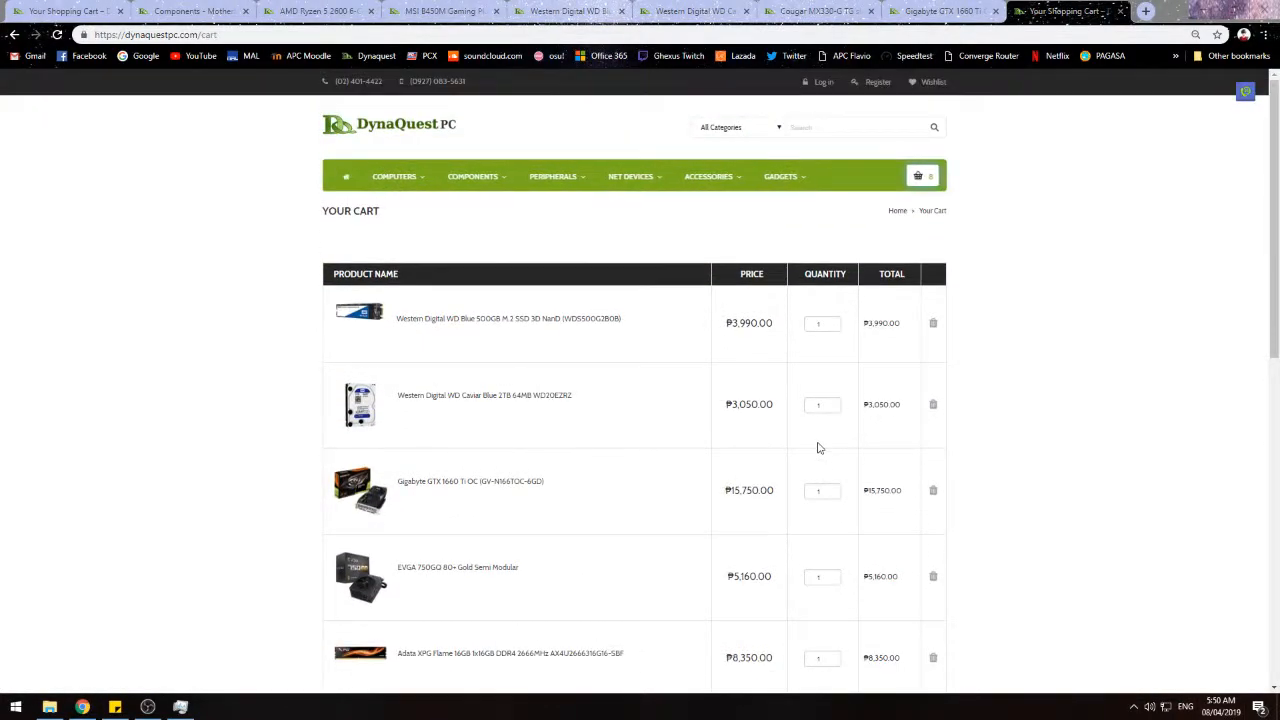
scroll(down, 3)
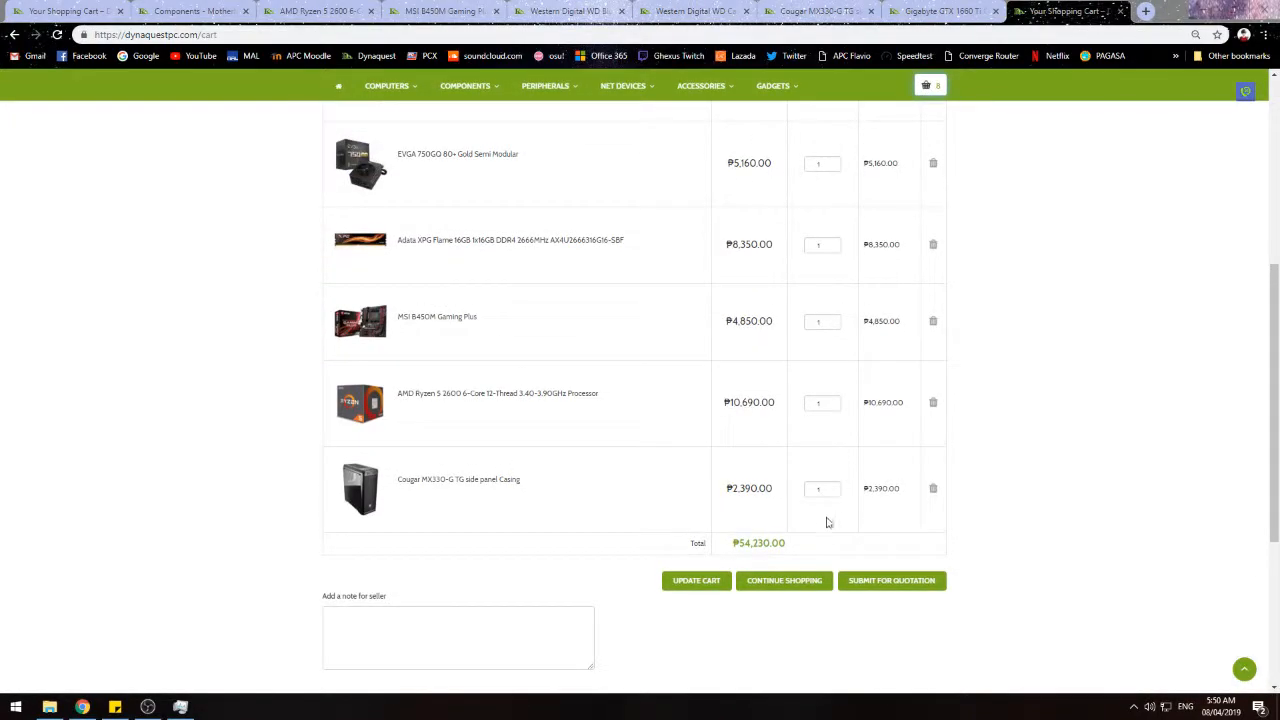
mouse_move(880, 552)
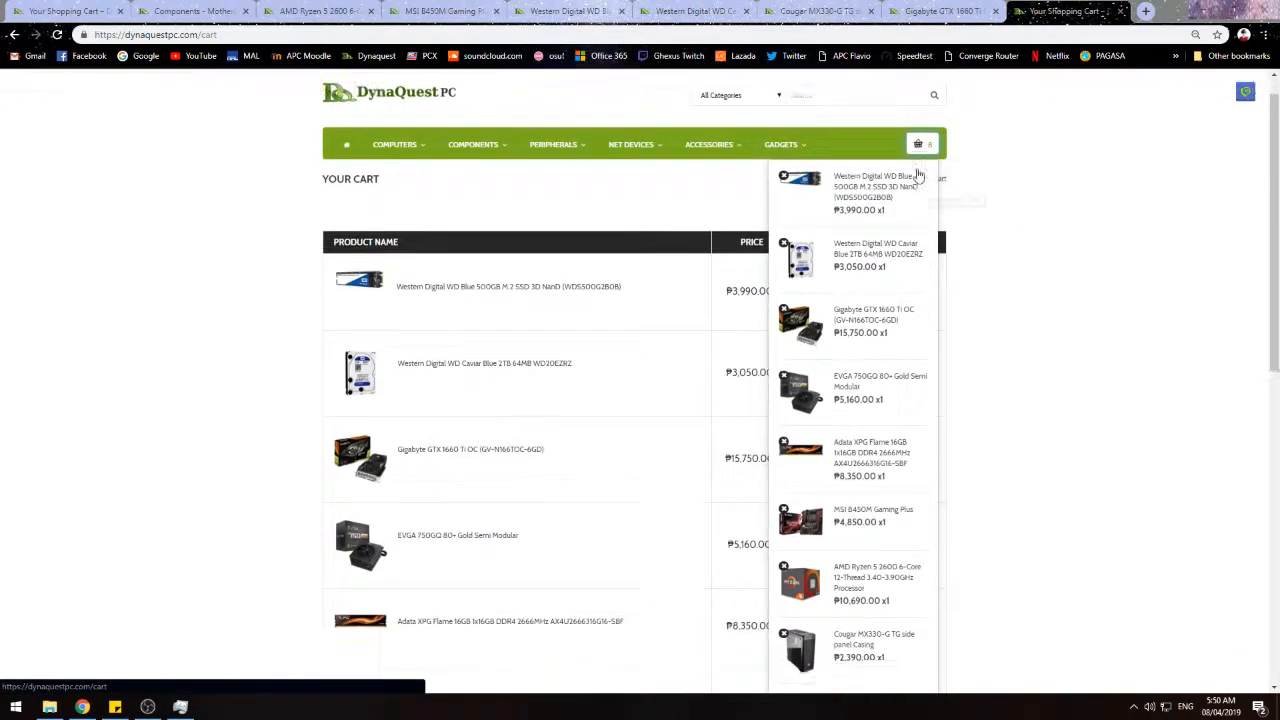
Step: Show the Ryzen 5 2600 CPU usage graph in Task Manager's Performance view over the cart
scroll(up, 3)
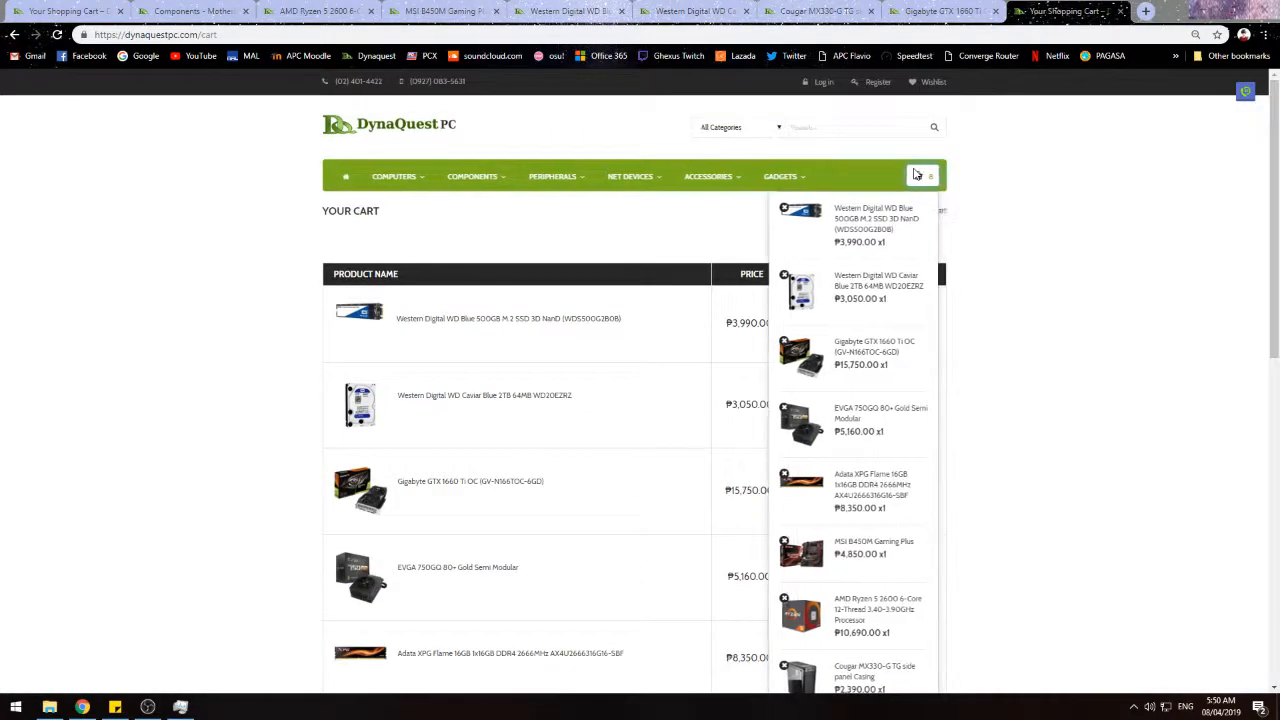
scroll(down, 3)
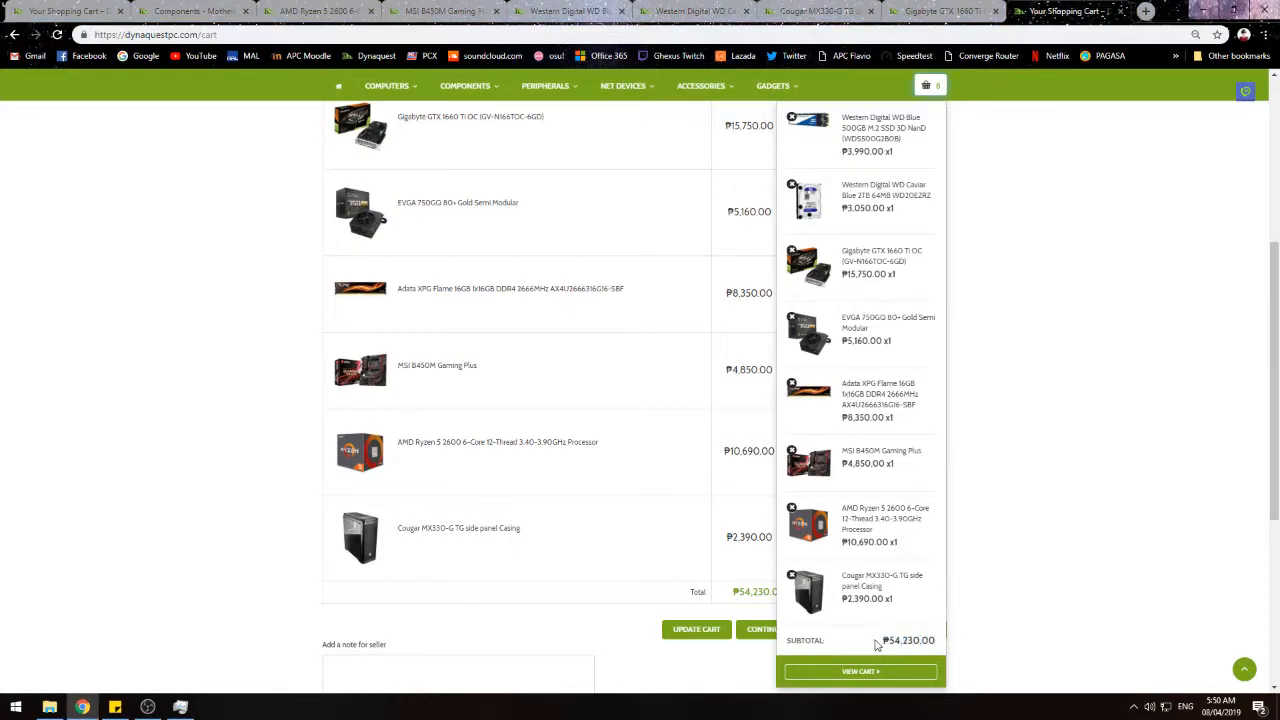
mouse_move(876, 638)
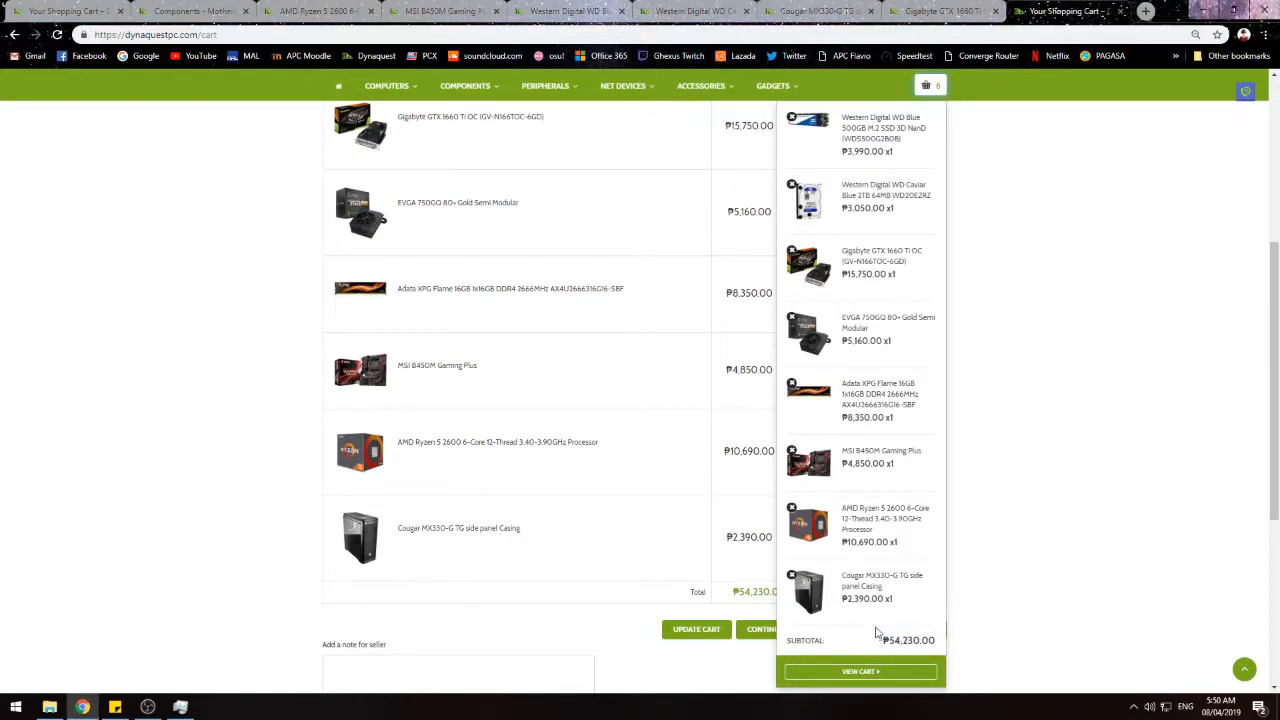
scroll(down, 3)
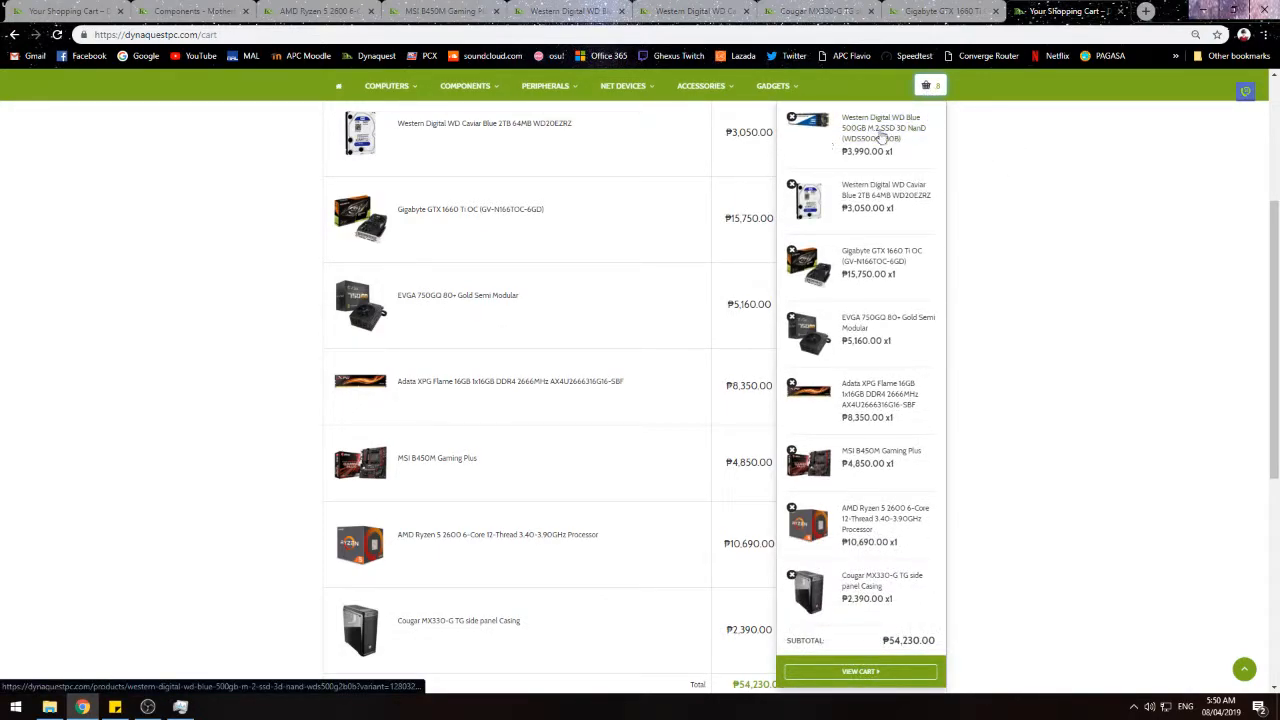
mouse_move(884, 190)
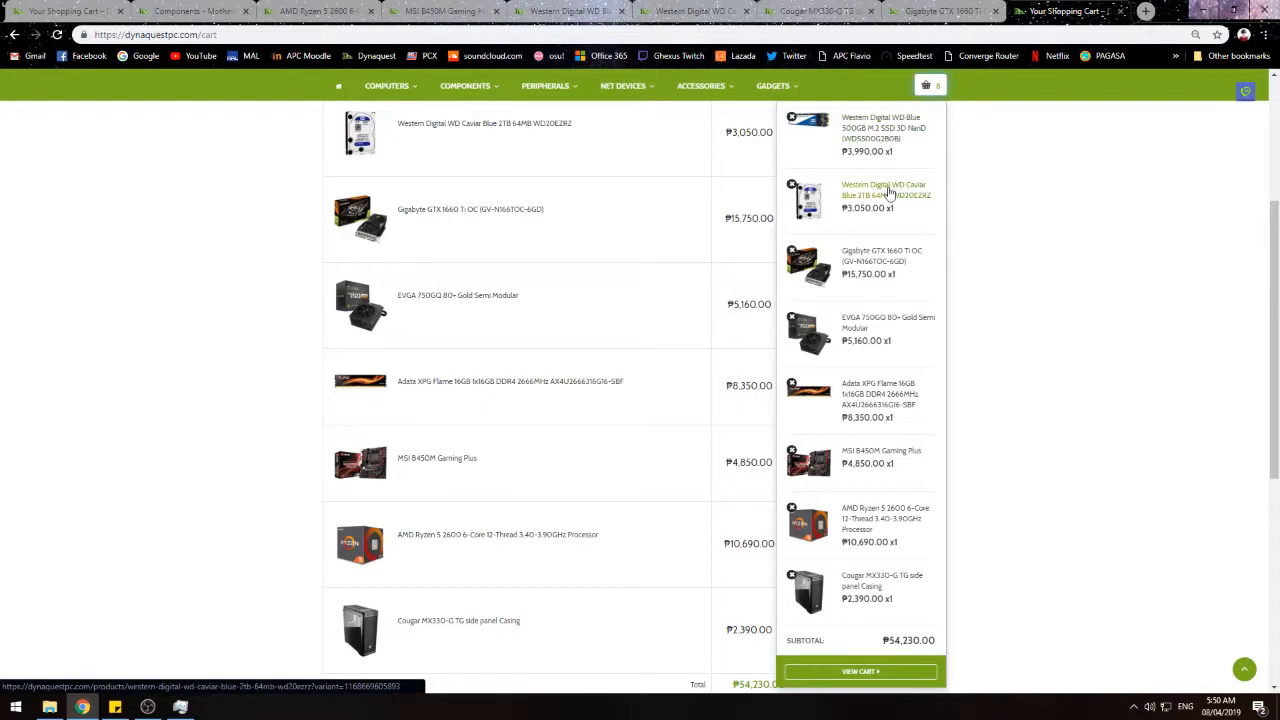
mouse_move(864, 264)
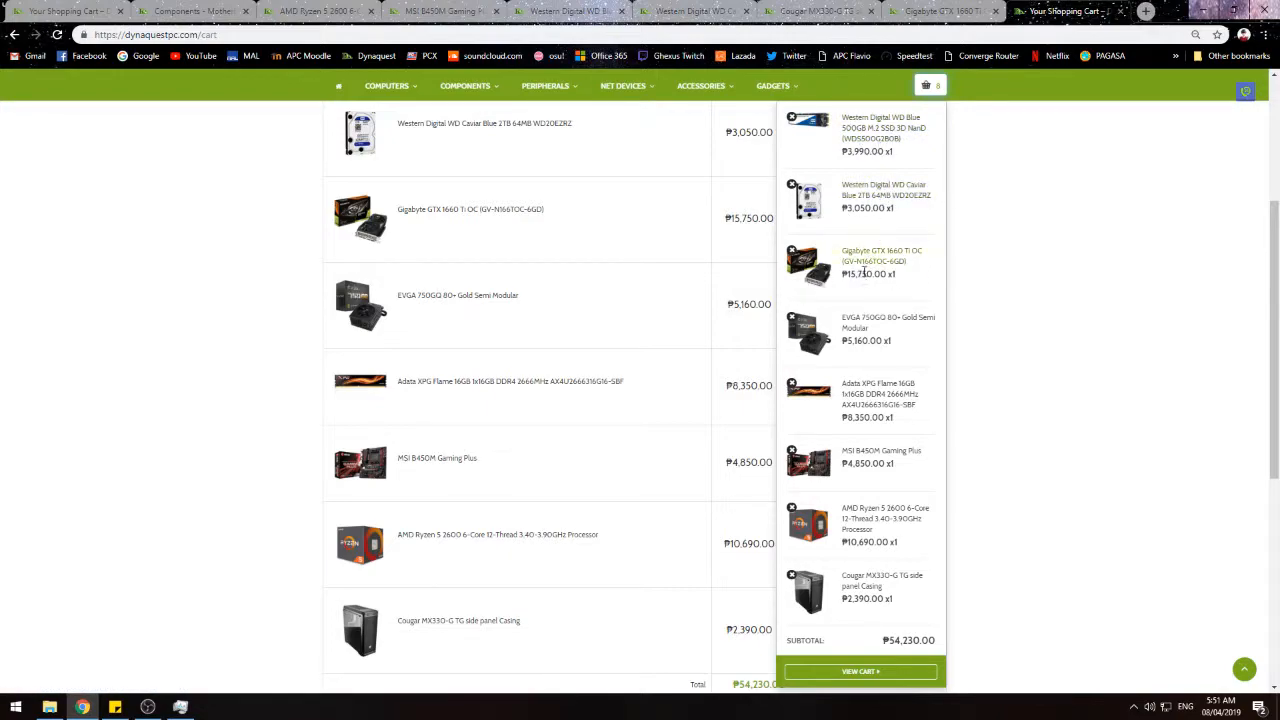
mouse_move(904, 348)
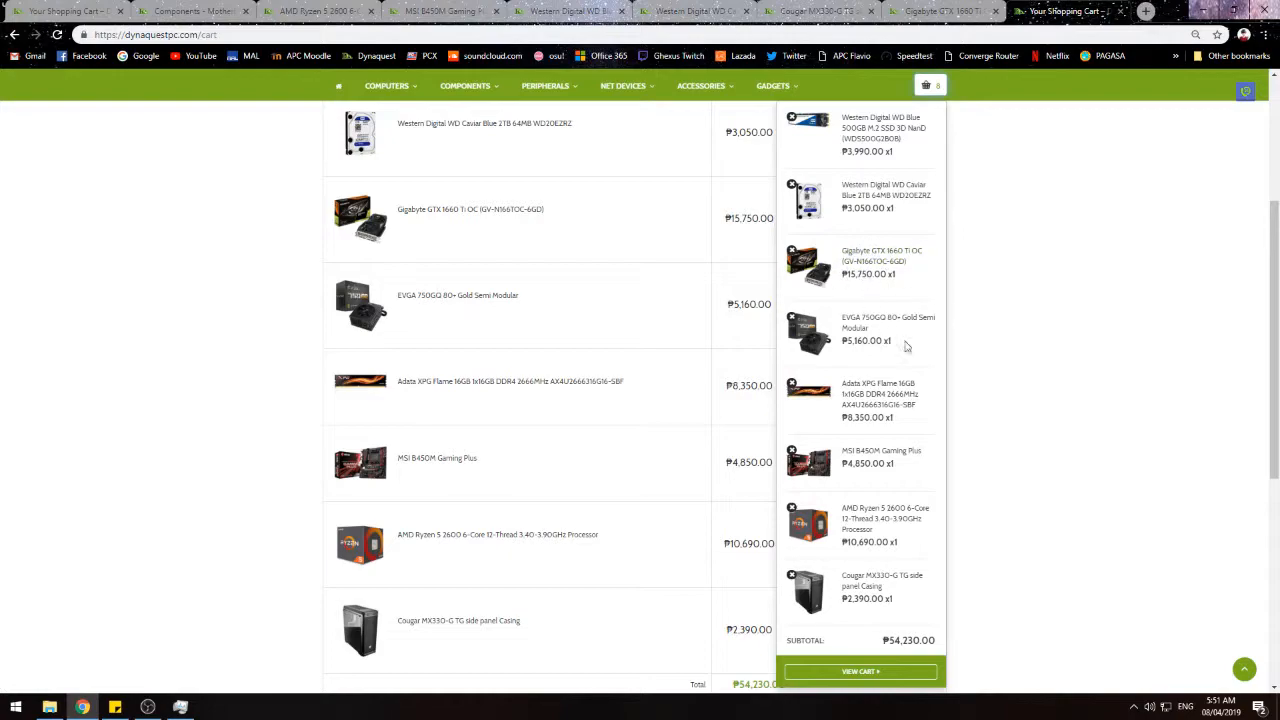
mouse_move(920, 418)
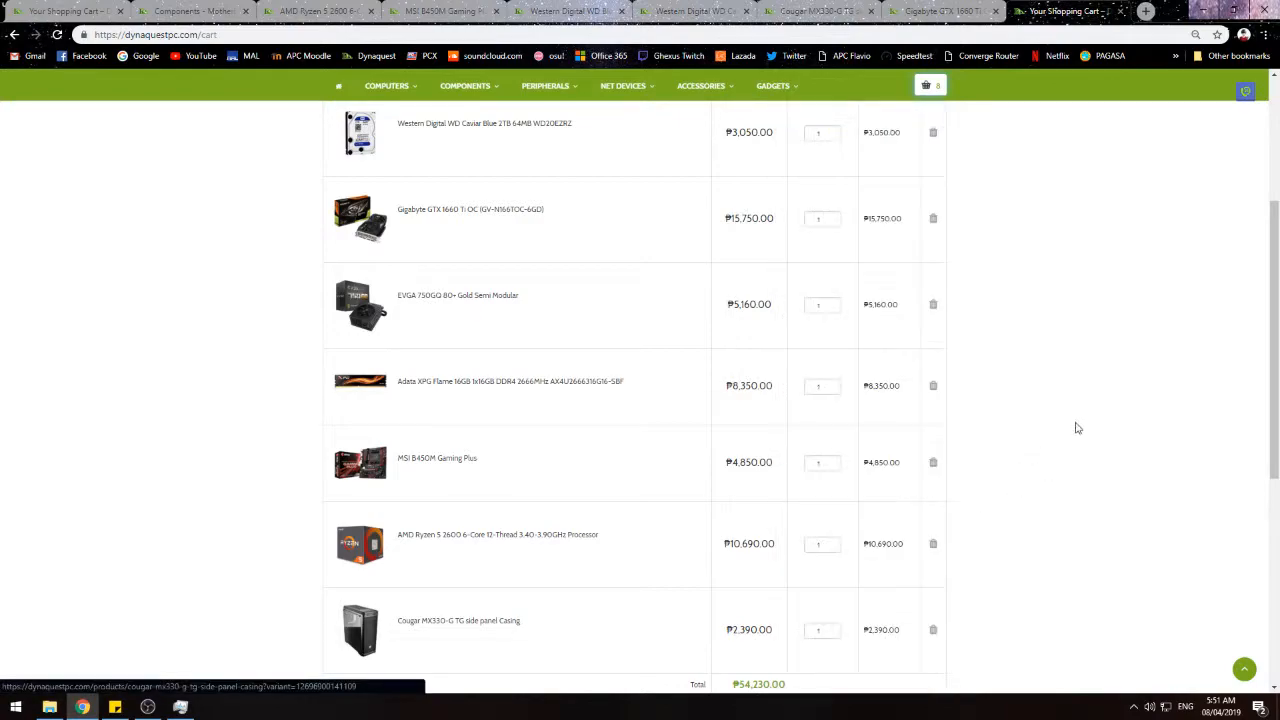
mouse_move(1040, 306)
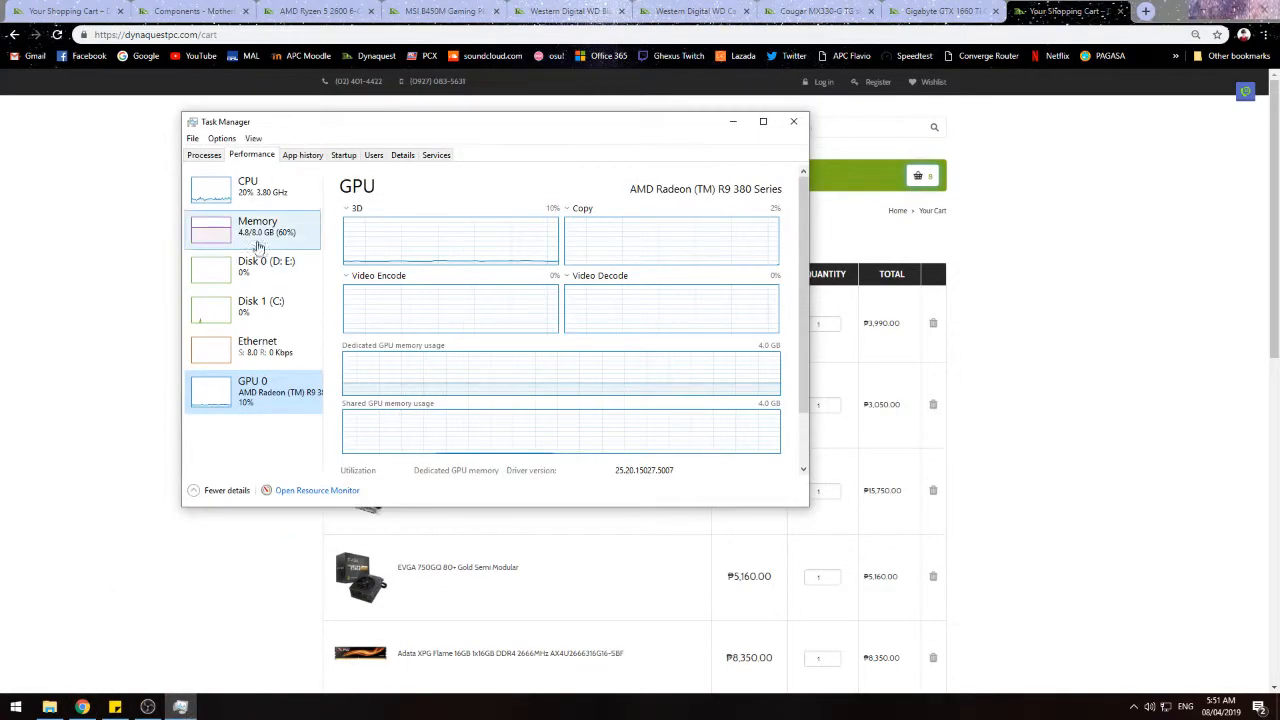
click(248, 186)
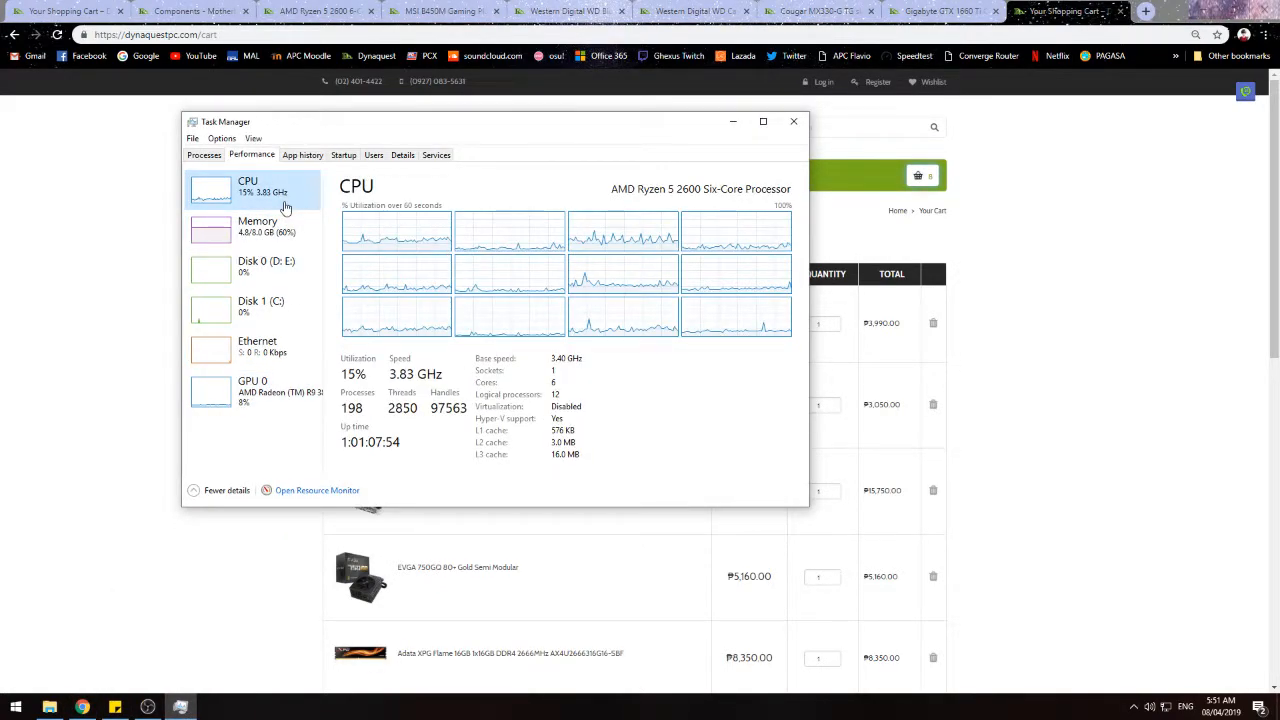